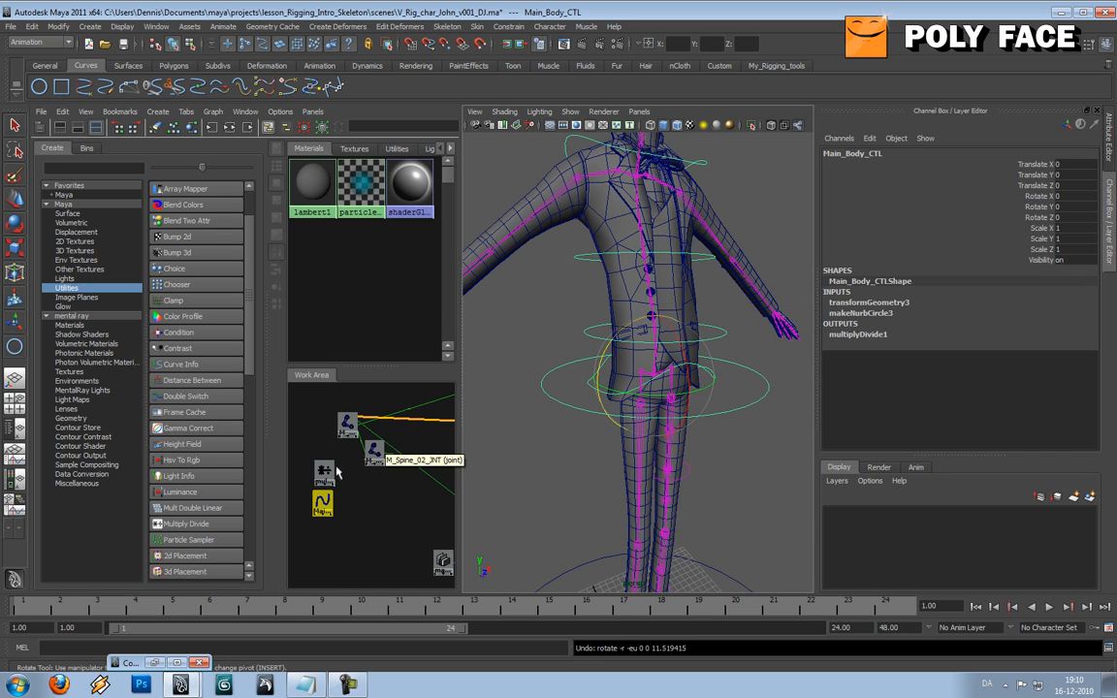
With multiplyDivide1 selected, create a Reverse utility node (reverse1) from the Utilities list
left_click(325, 474)
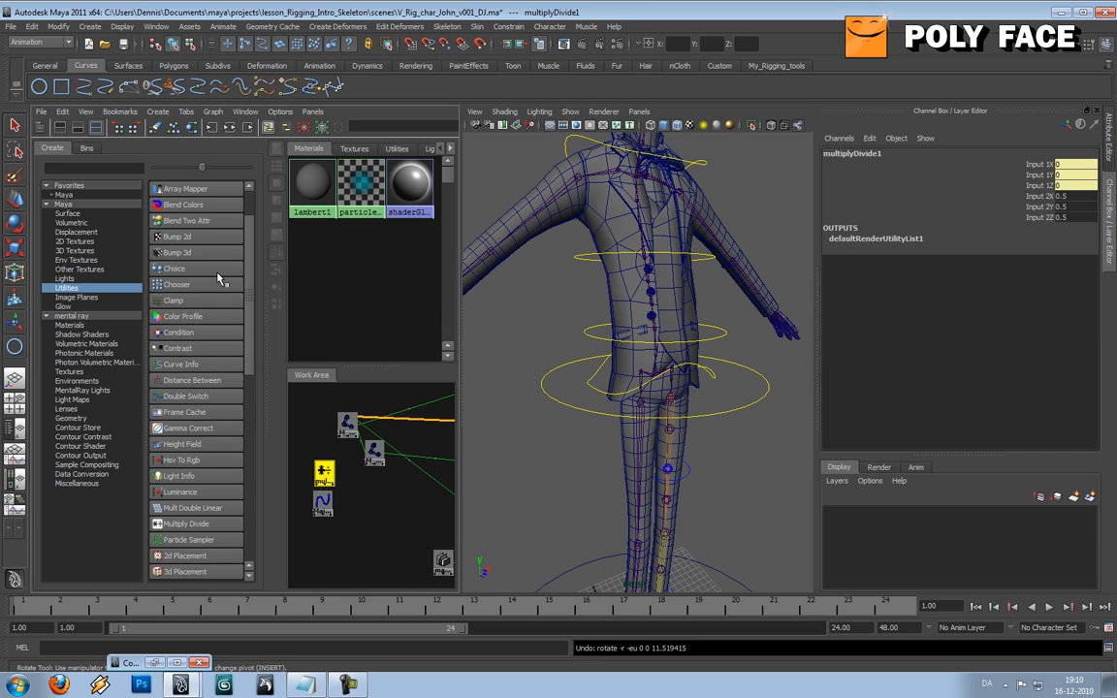
scroll("down", 3)
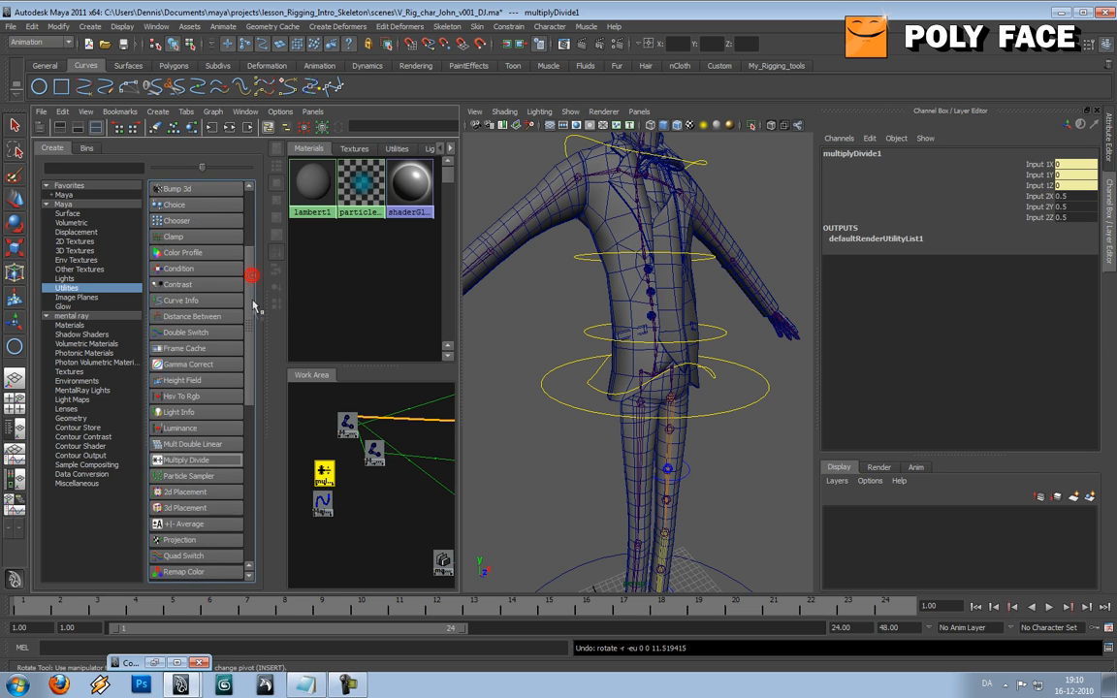
scroll("down", 3)
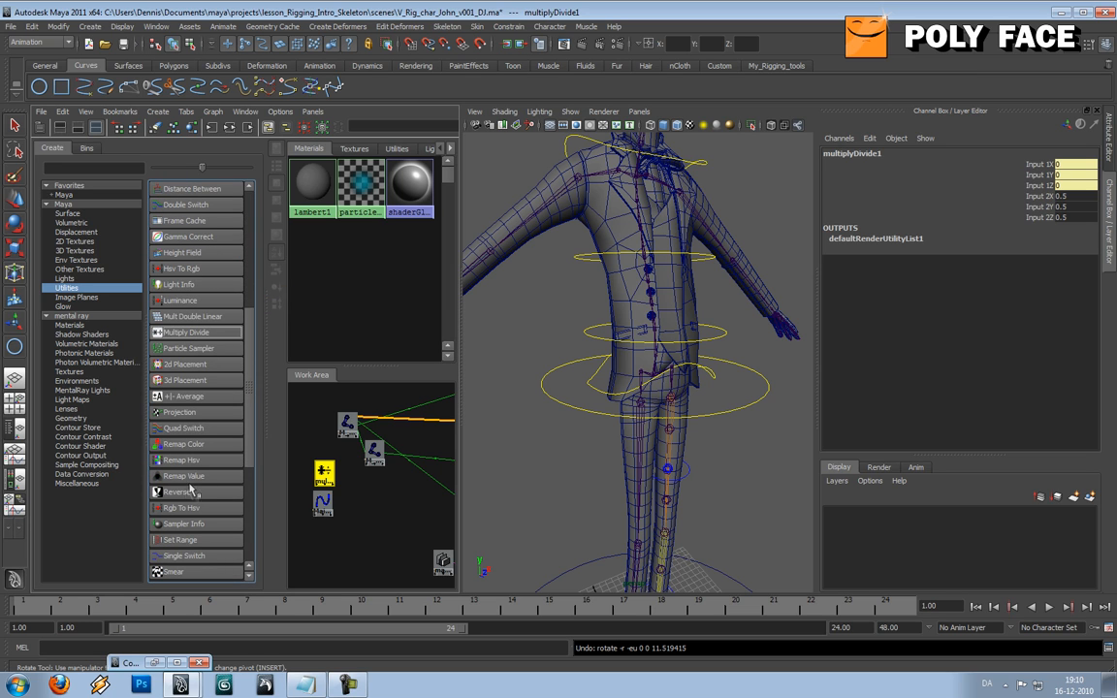
mouse_move(191, 497)
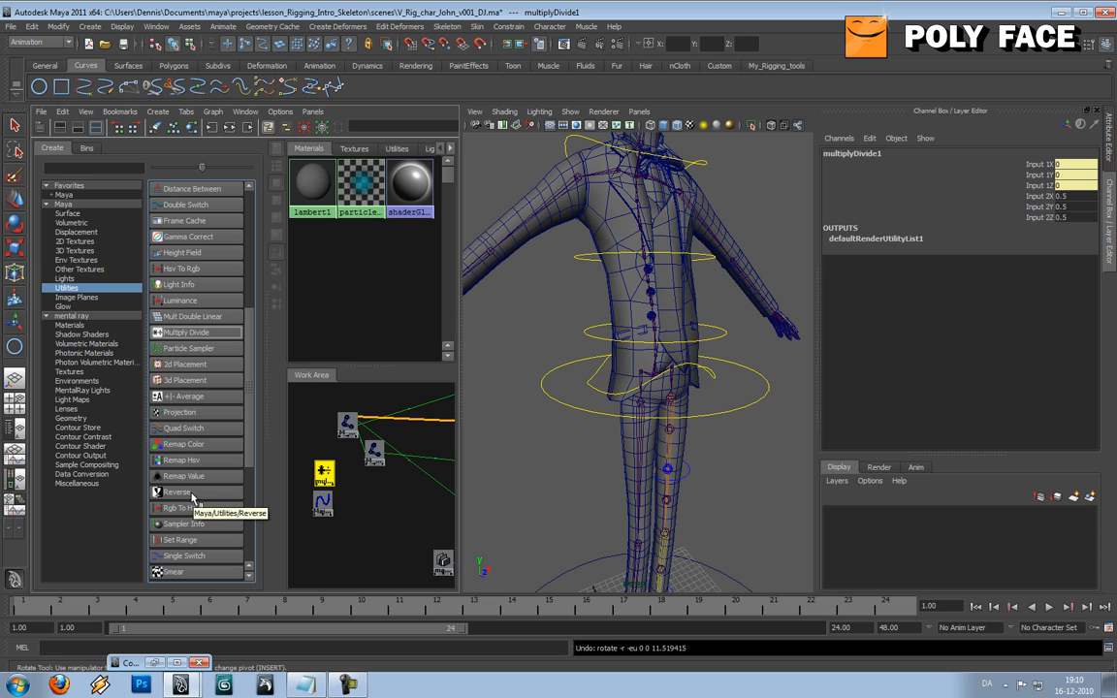
left_click(177, 492)
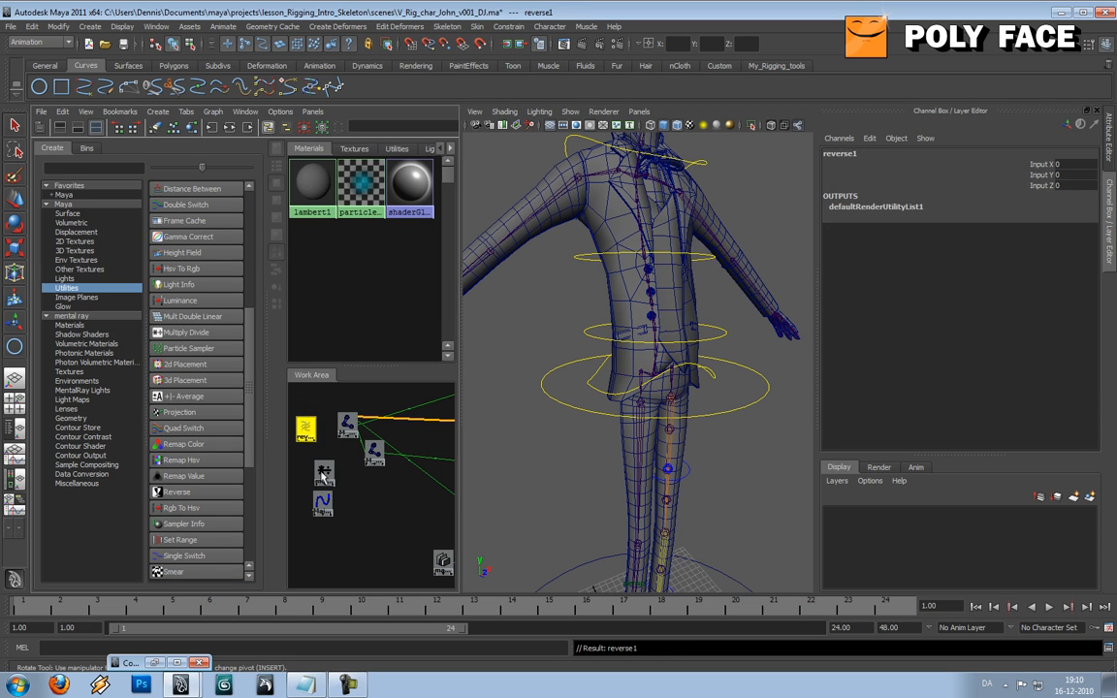
left_click(324, 473)
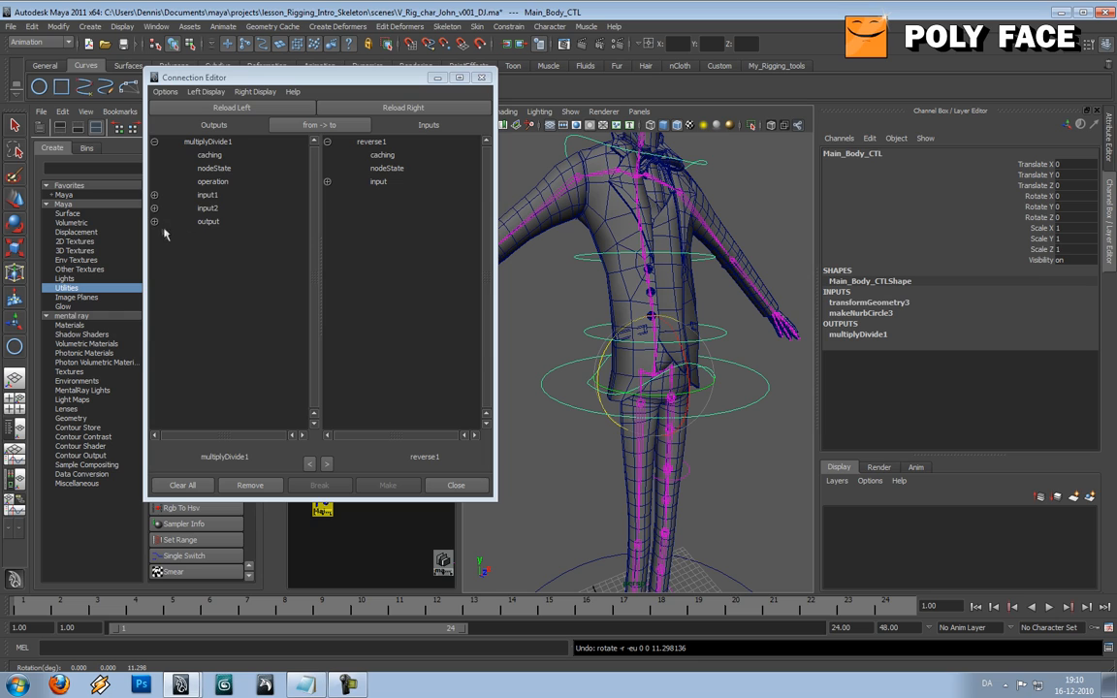
Connect multiplyDivide1's outputZ to reverse1's inputZ, then select the first spine joint
left_click(154, 221)
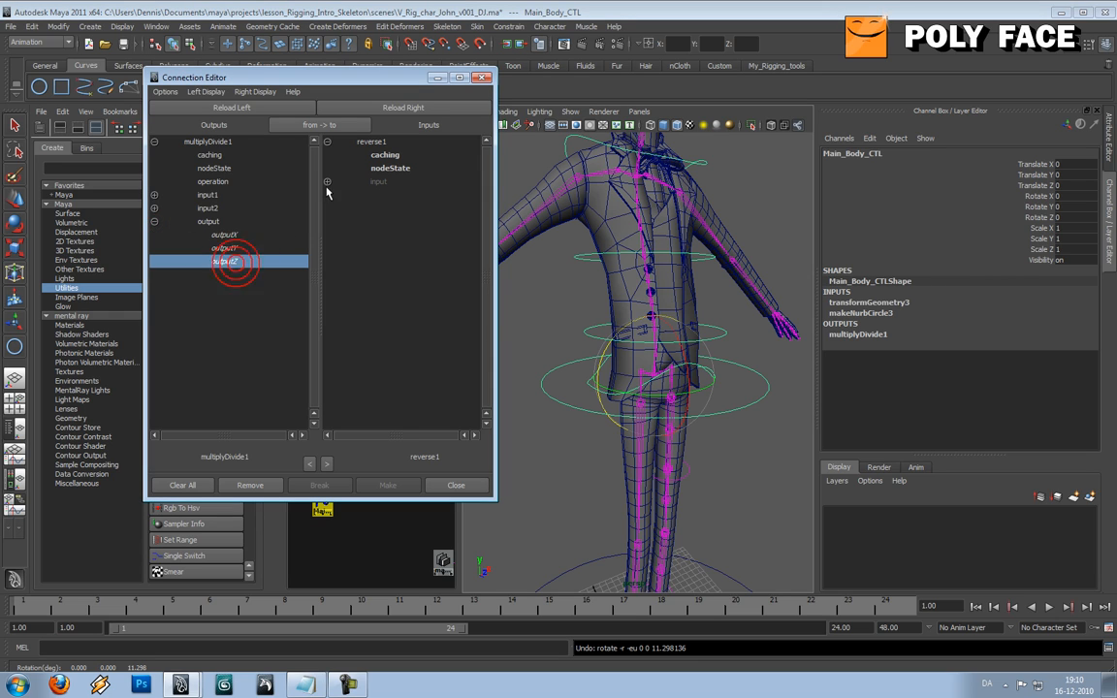
left_click(326, 181)
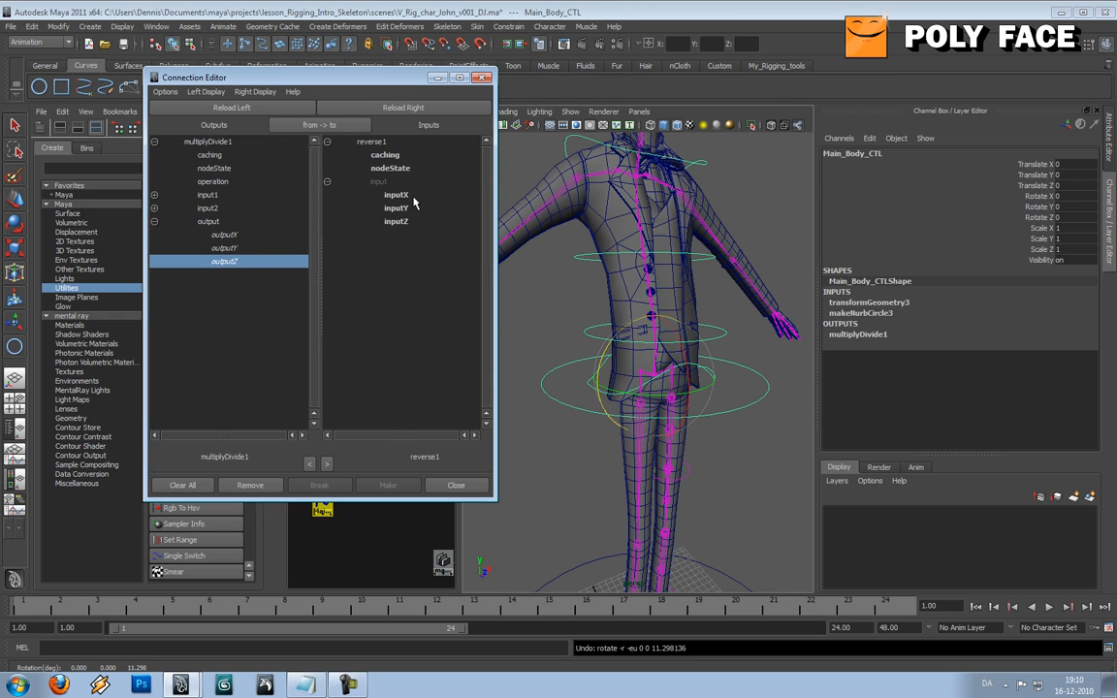
left_click(396, 221)
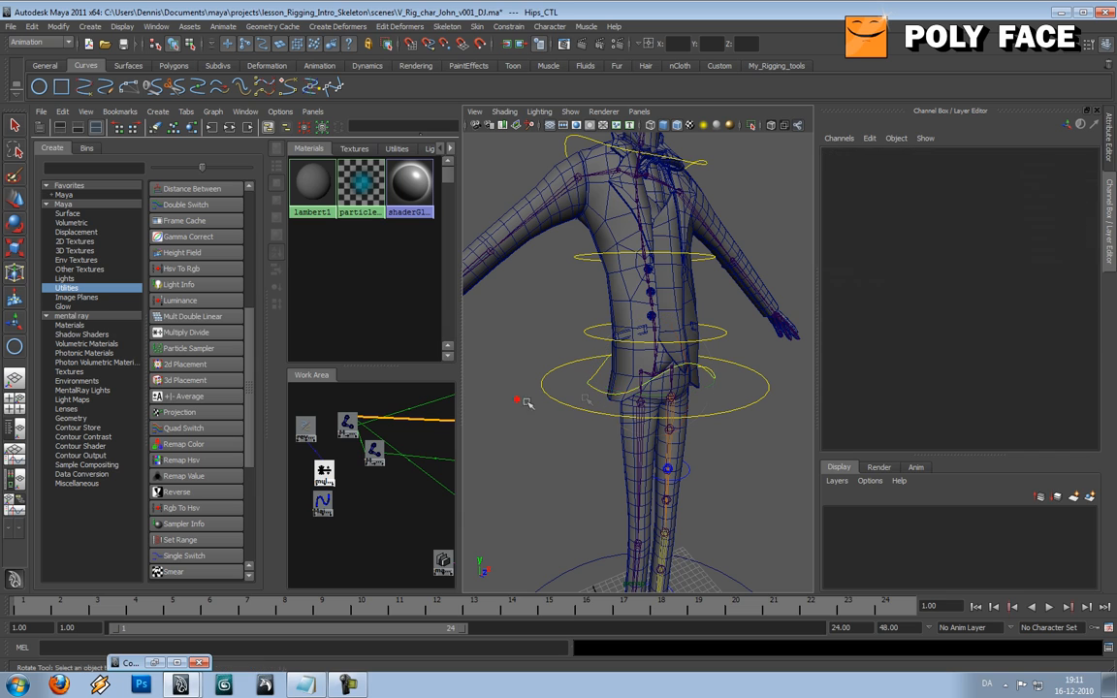
left_click(346, 425)
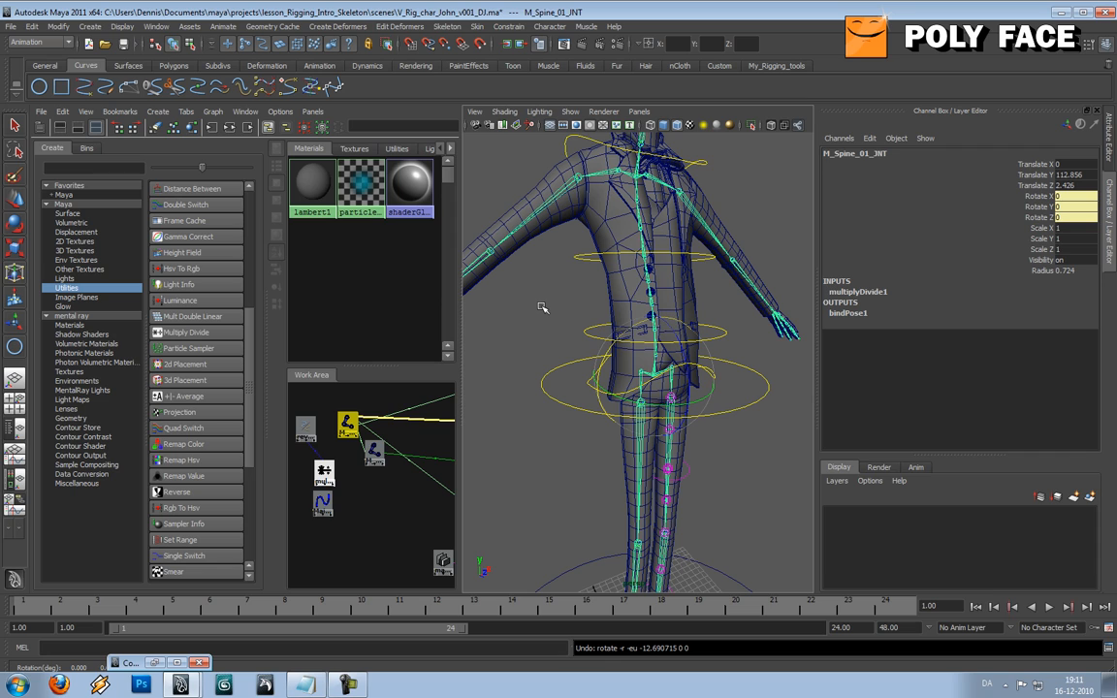
mouse_move(575, 332)
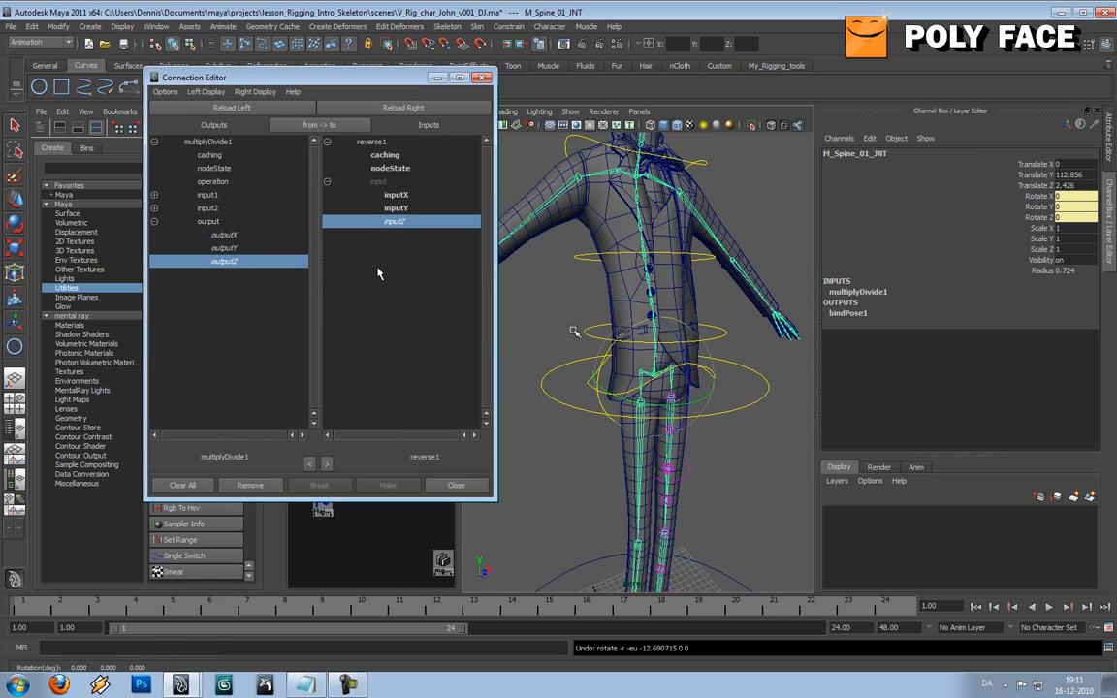
mouse_move(256, 242)
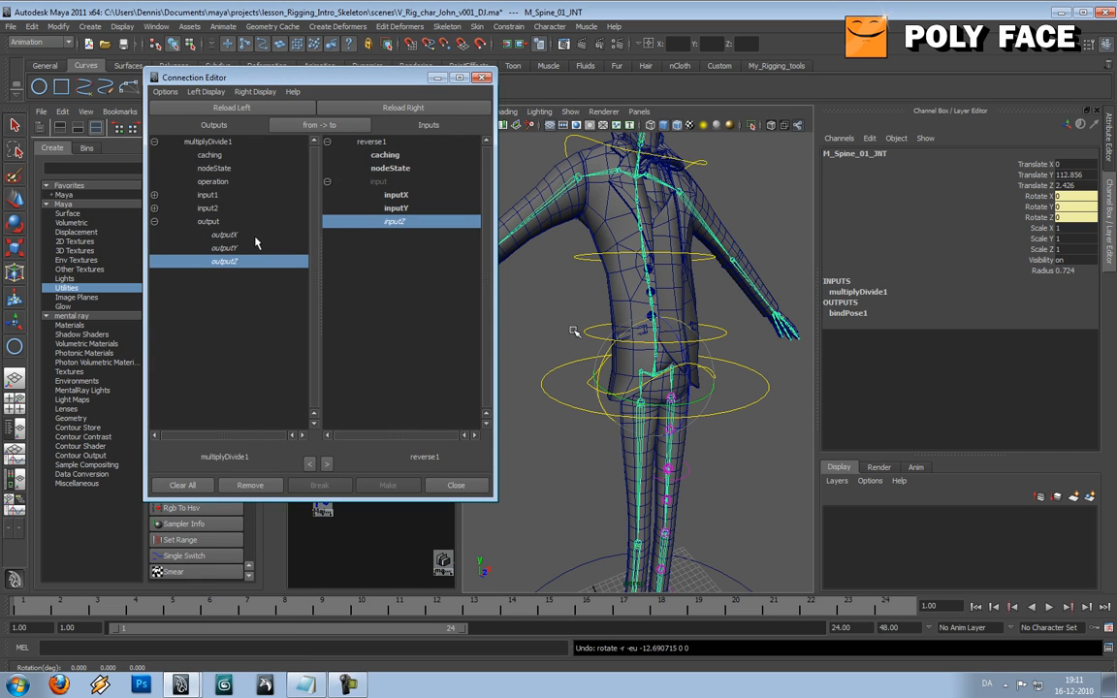
mouse_move(446, 243)
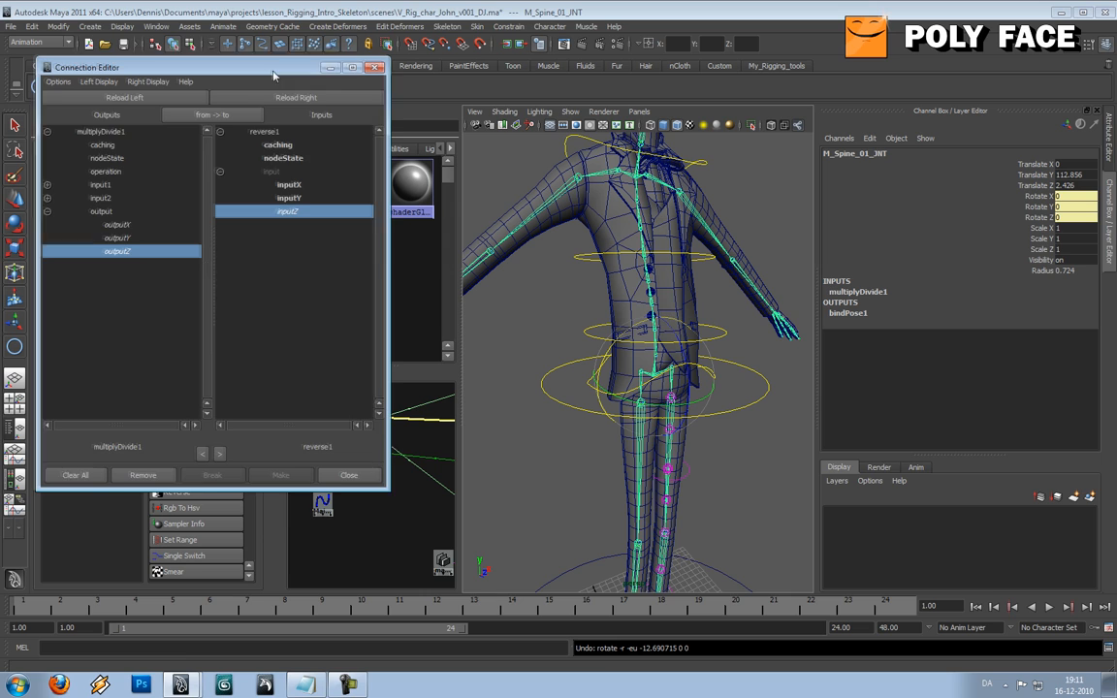
Break the Rotate X connections on M_Spine_01_JNT and M_Spine_02_JNT via the Channel Box
right_click(1042, 196)
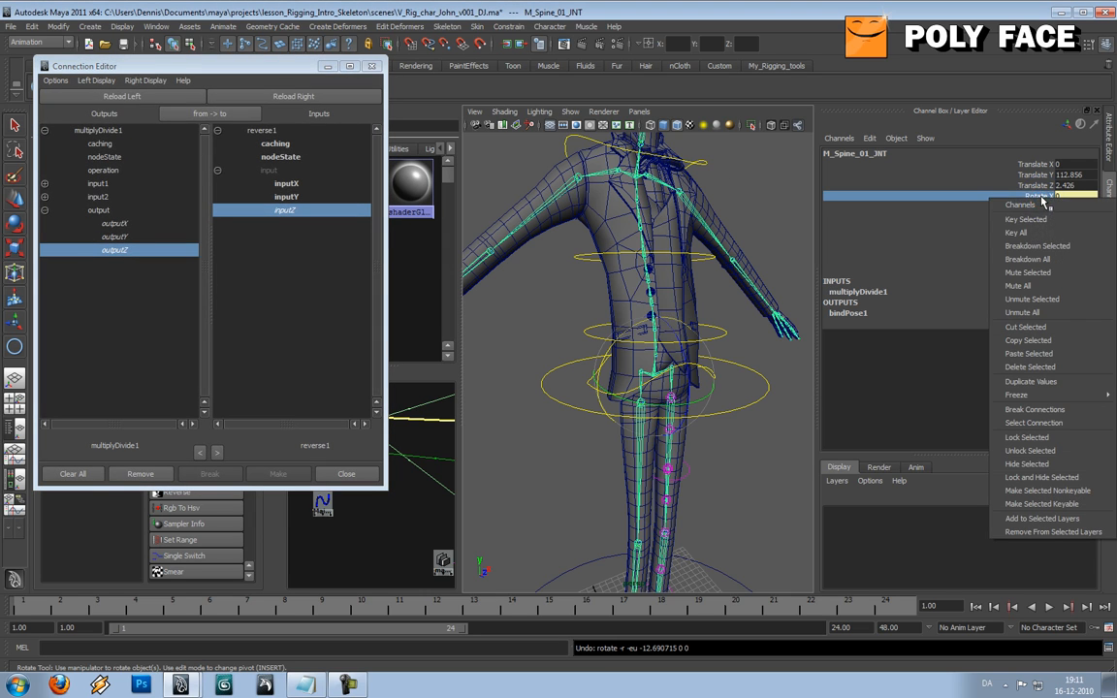
mouse_move(1028, 339)
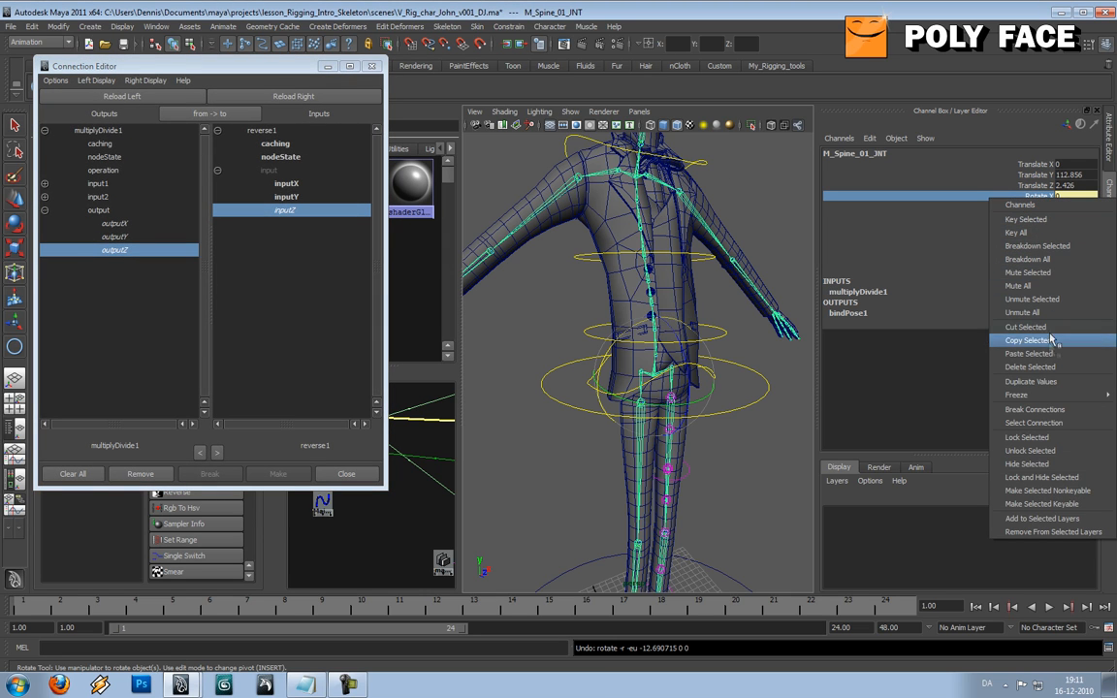
left_click(1030, 339)
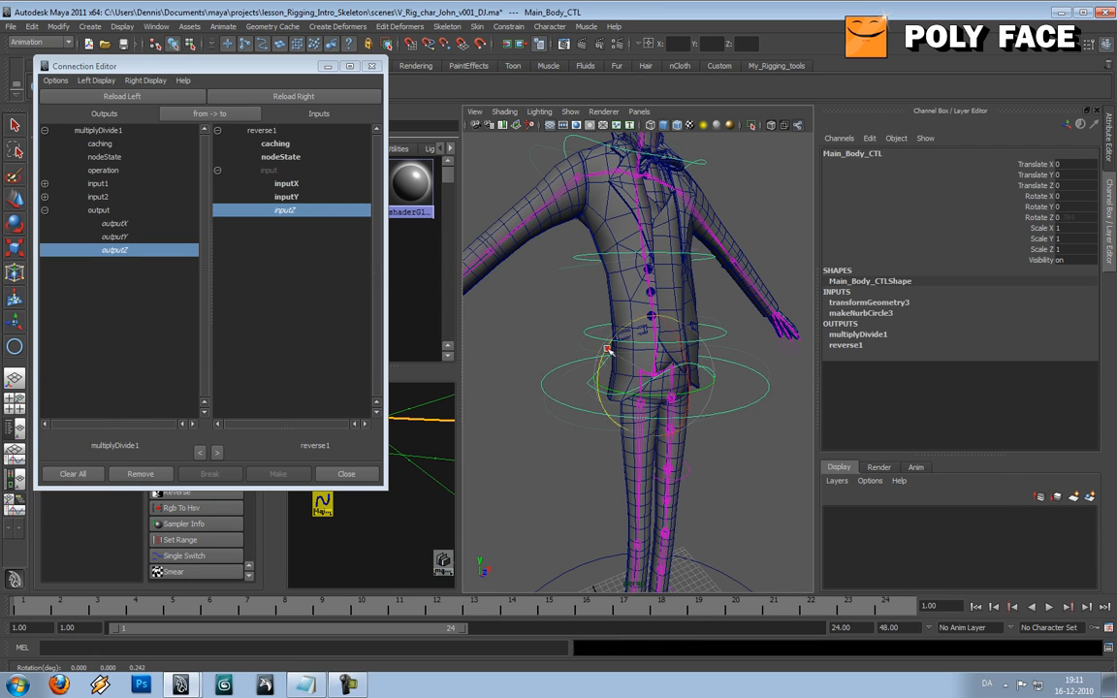
left_click_drag(606, 350, 628, 366)
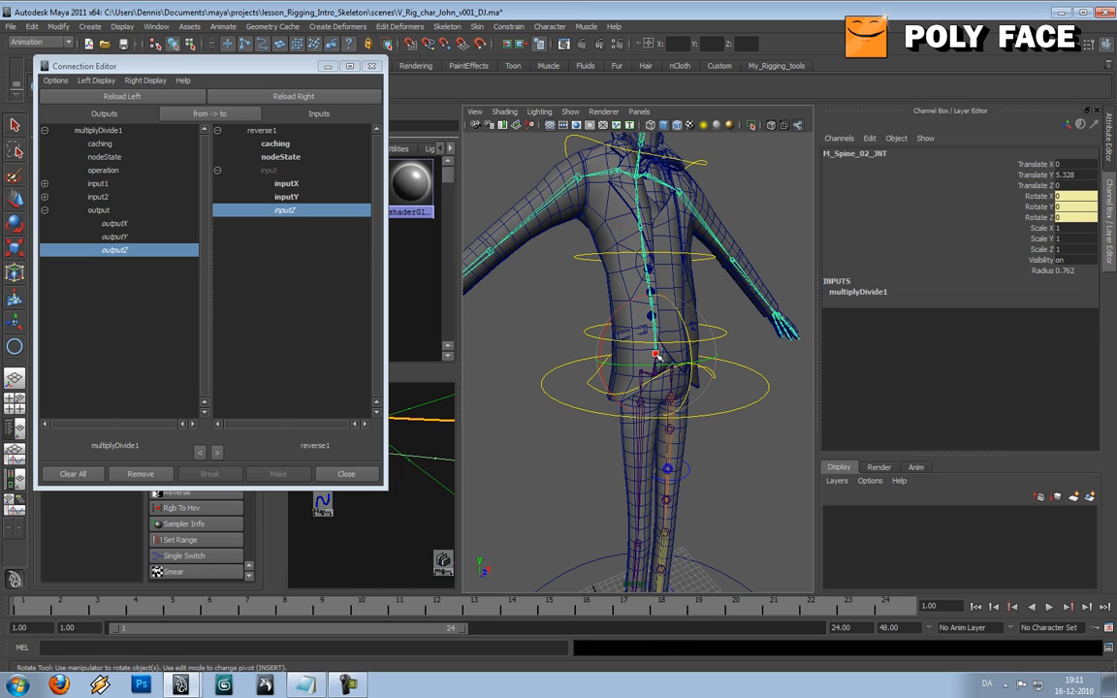
right_click(1038, 196)
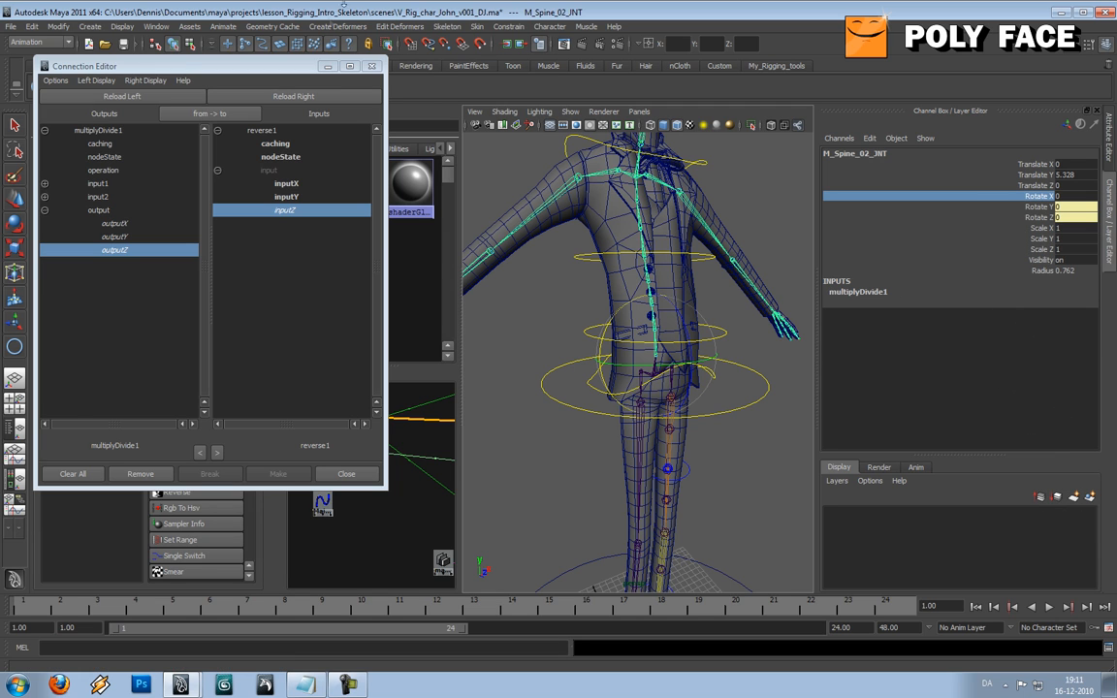
left_click(346, 473)
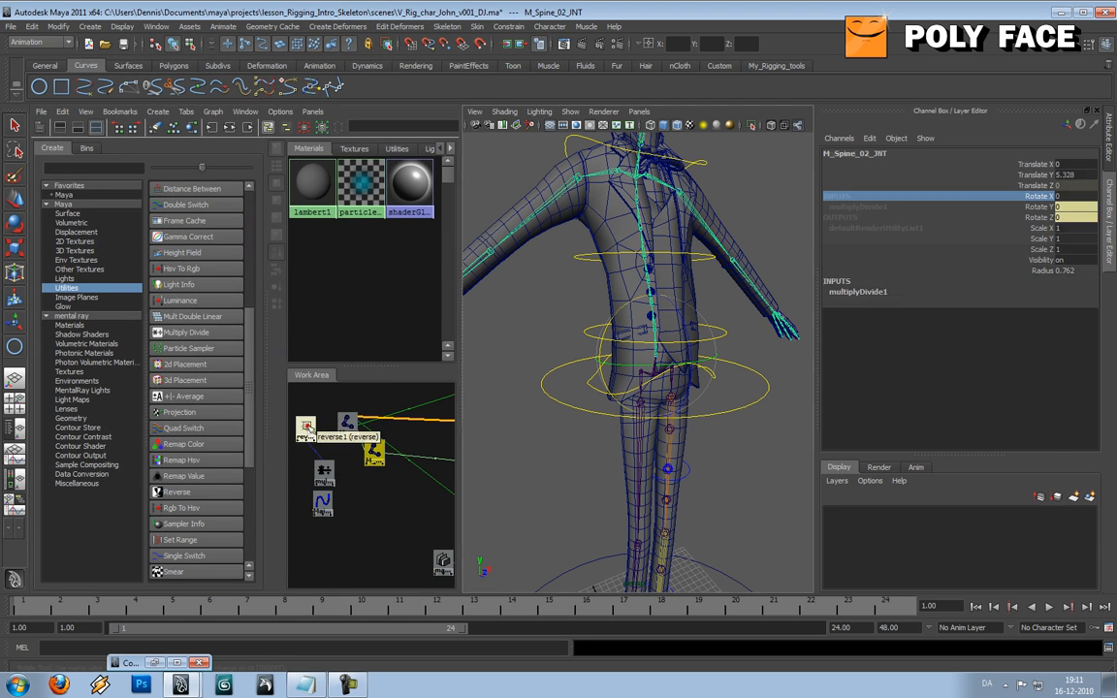
Load reverse1 against the spine joint in the Connection Editor and expand its outputs
left_click(305, 428)
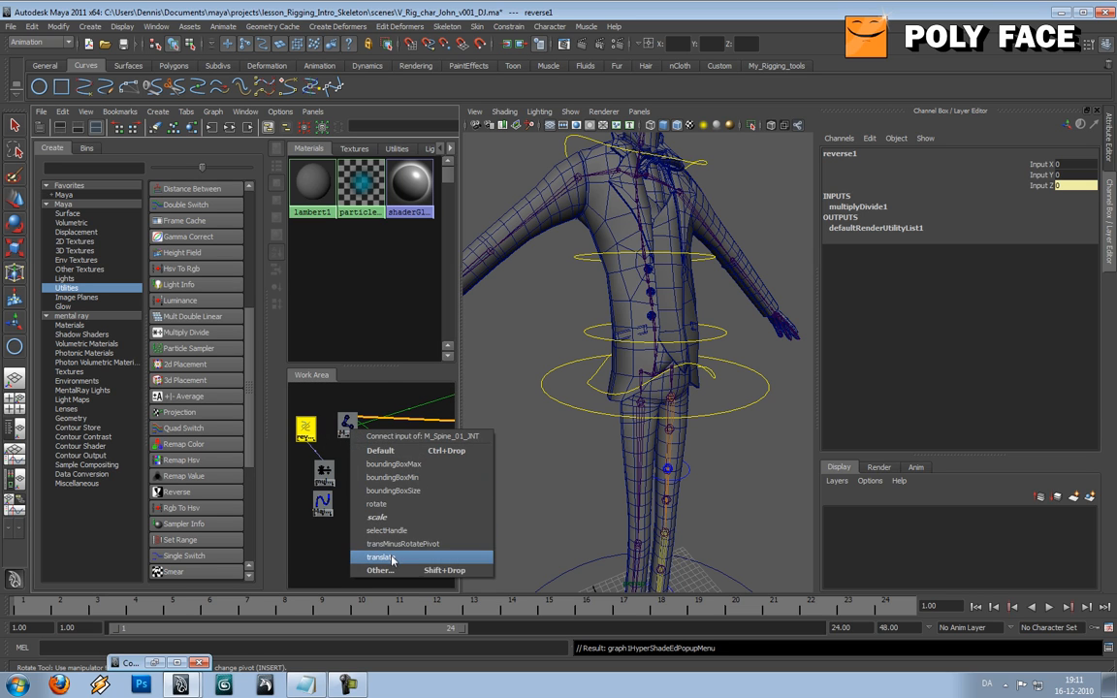
left_click(379, 556)
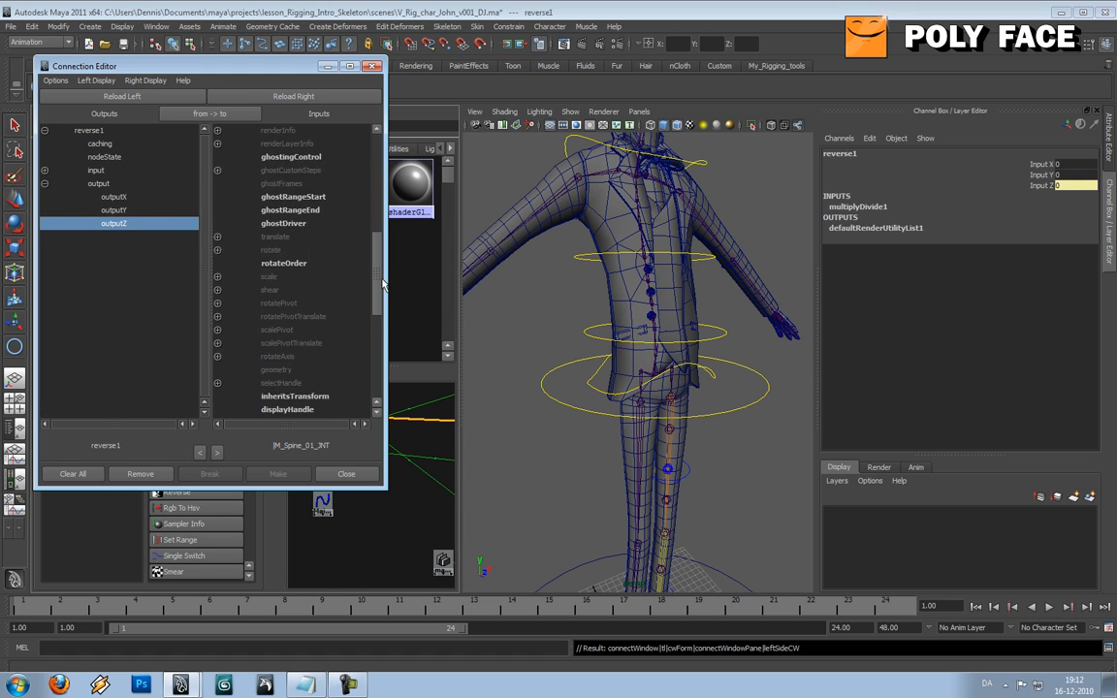
scroll("down", 3)
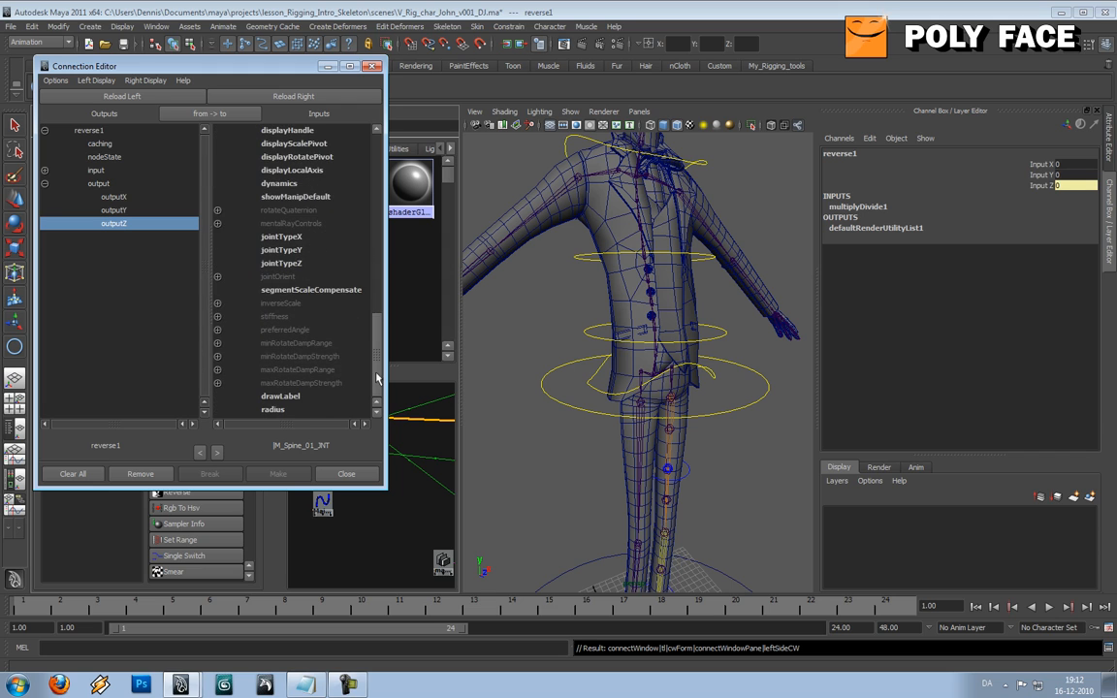
scroll("up", 3)
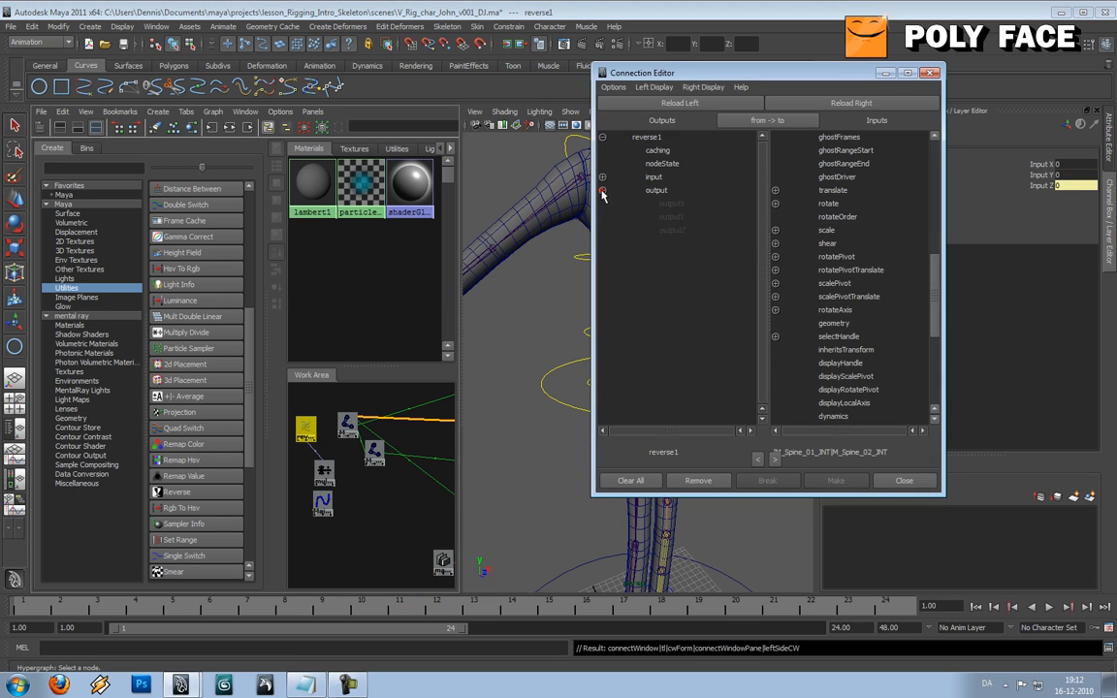
left_click(671, 230)
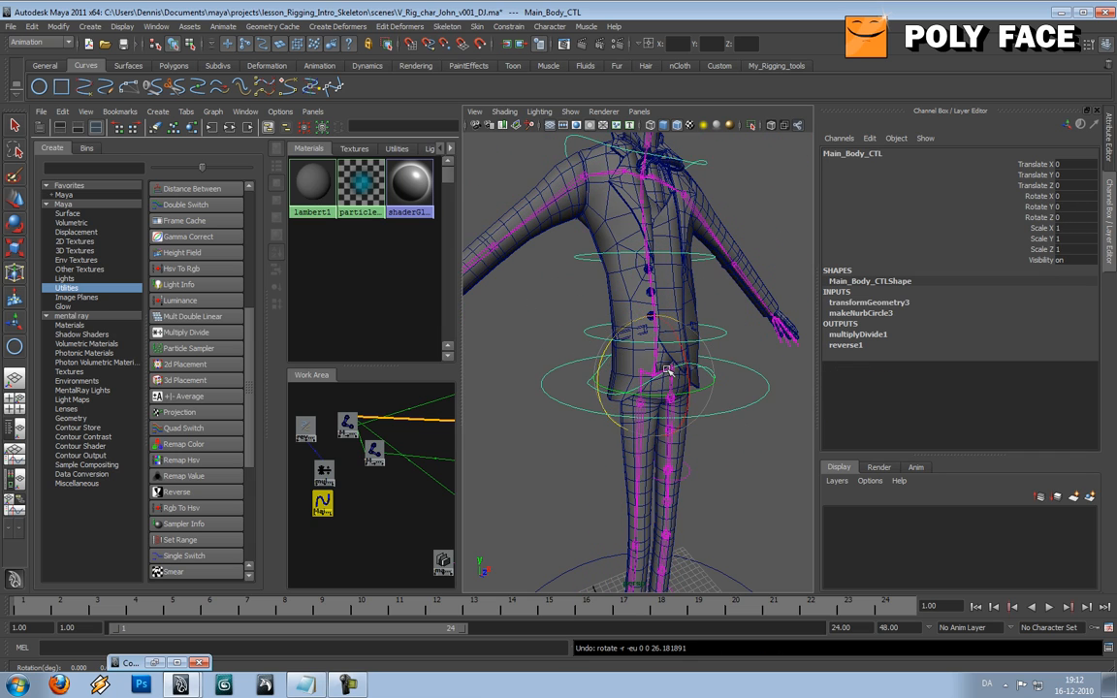
left_click_drag(669, 374, 674, 296)
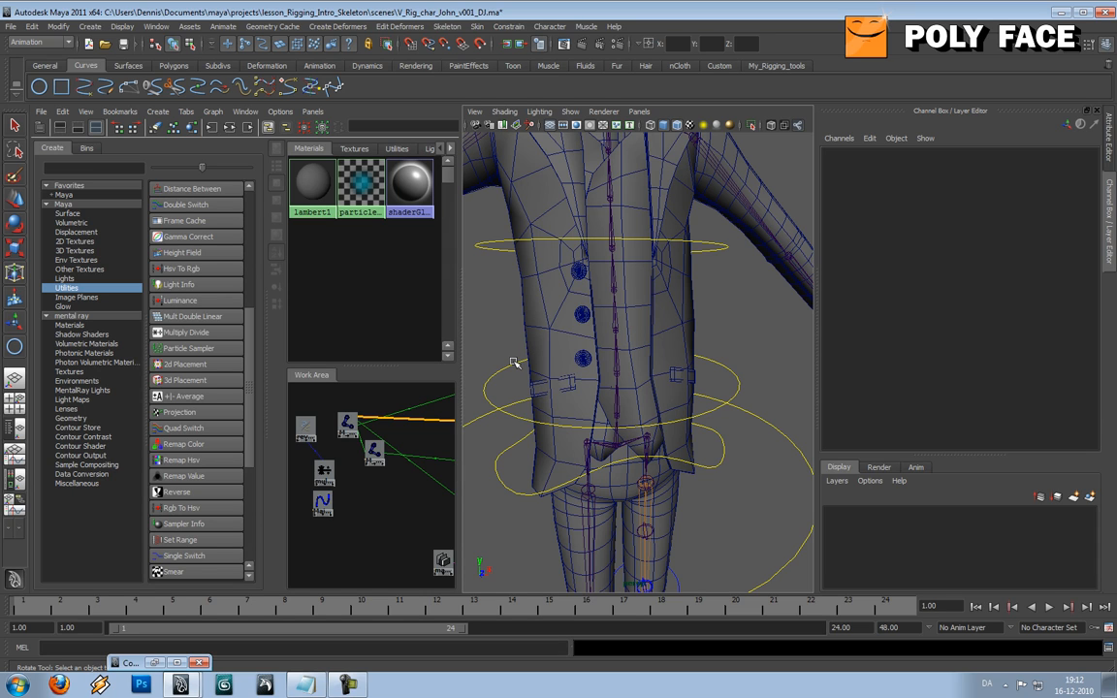
mouse_move(394, 437)
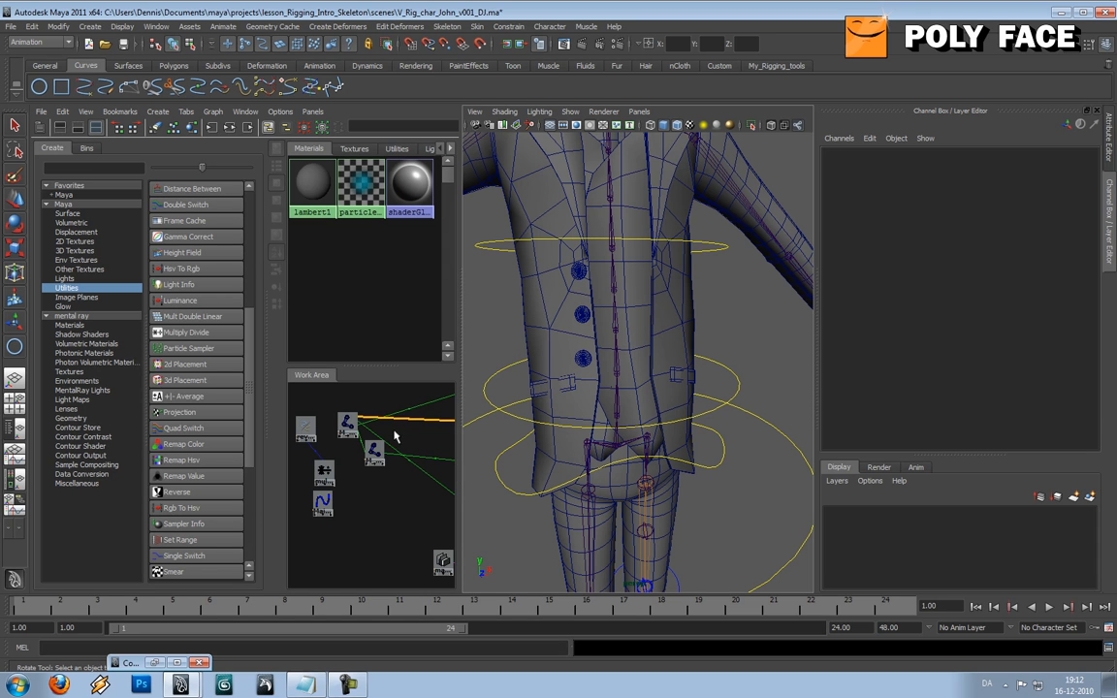
left_click(514, 412)
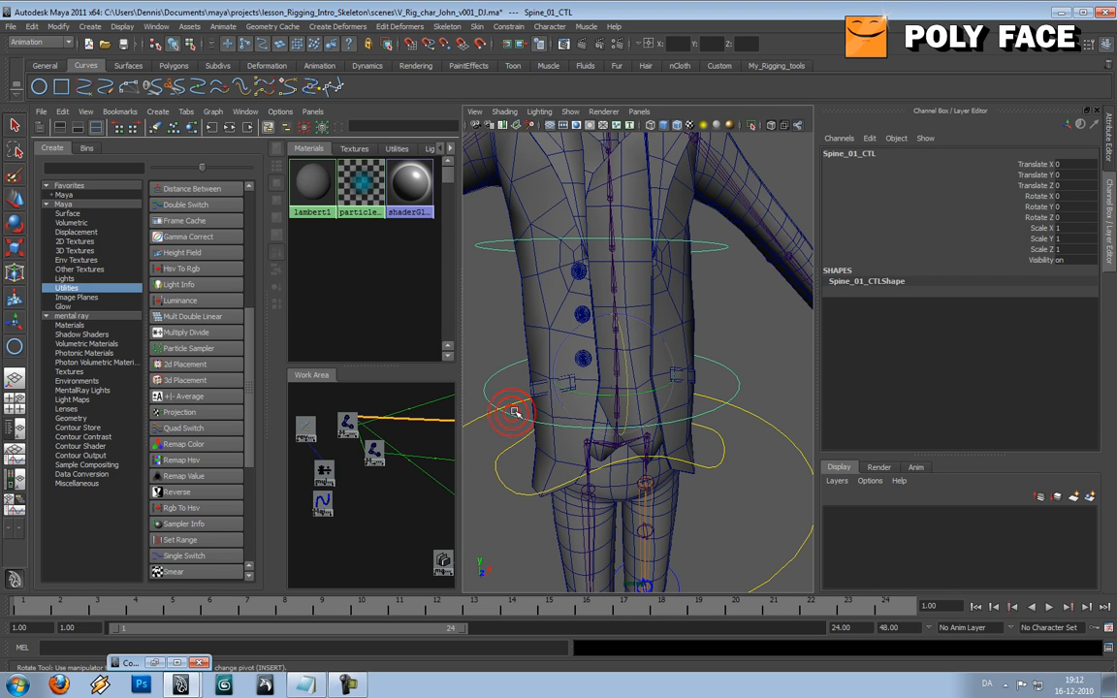
left_click_drag(514, 412, 684, 349)
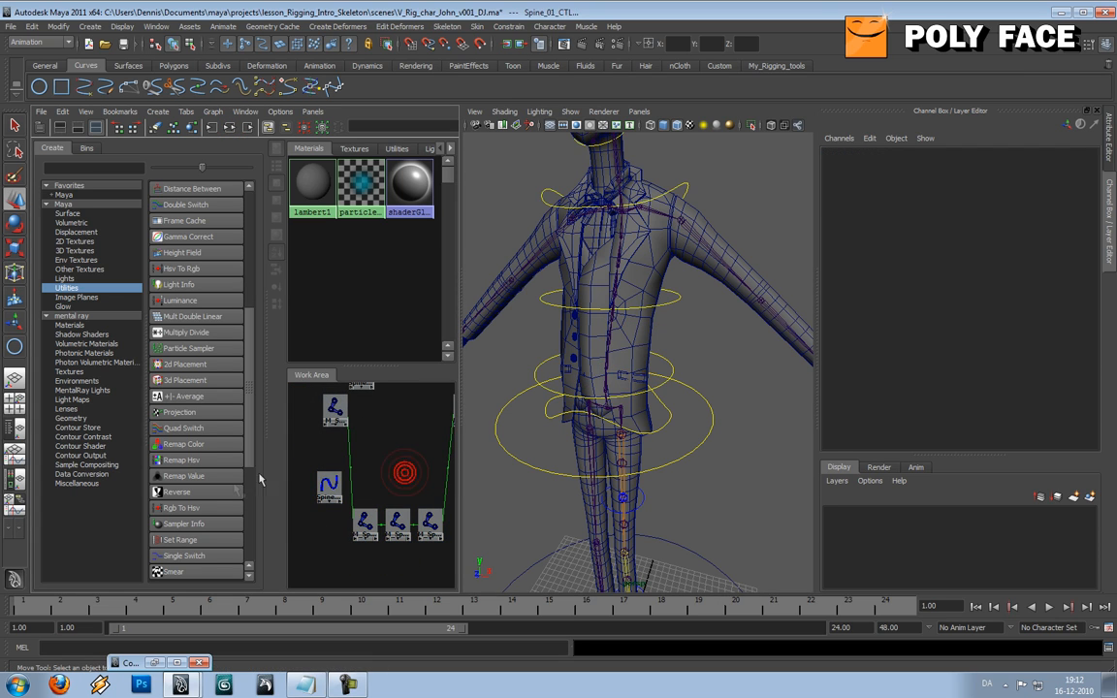
mouse_move(185, 332)
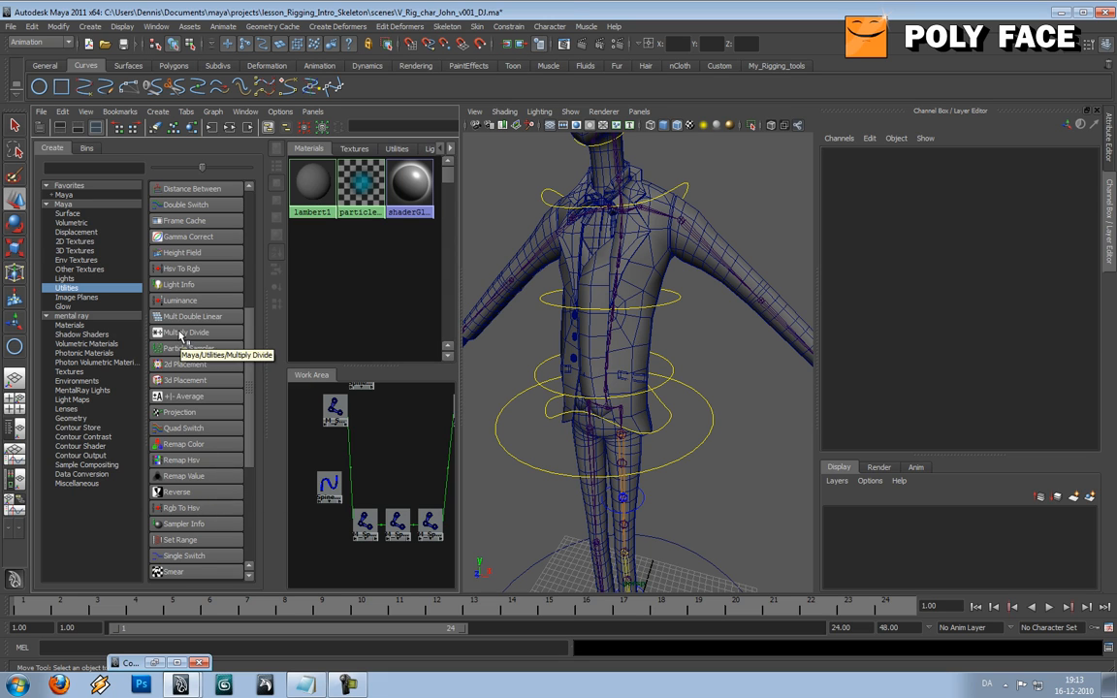
Create a Multiply Divide utility node and select Spine_01_CTL for wiring
left_click(177, 492)
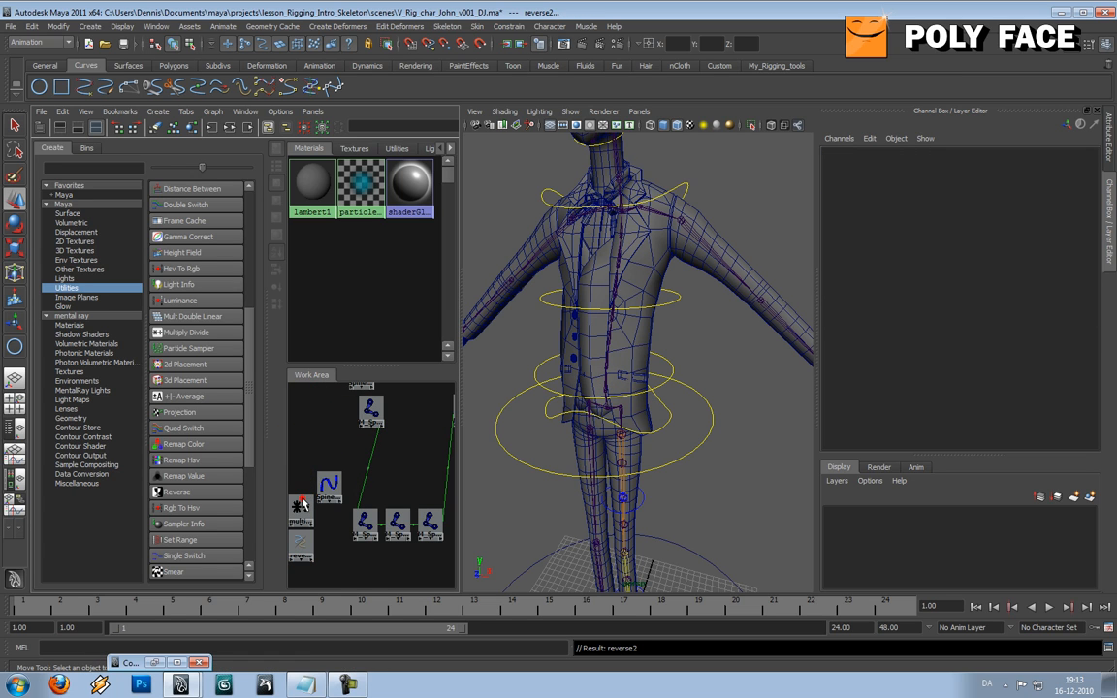
left_click(328, 490)
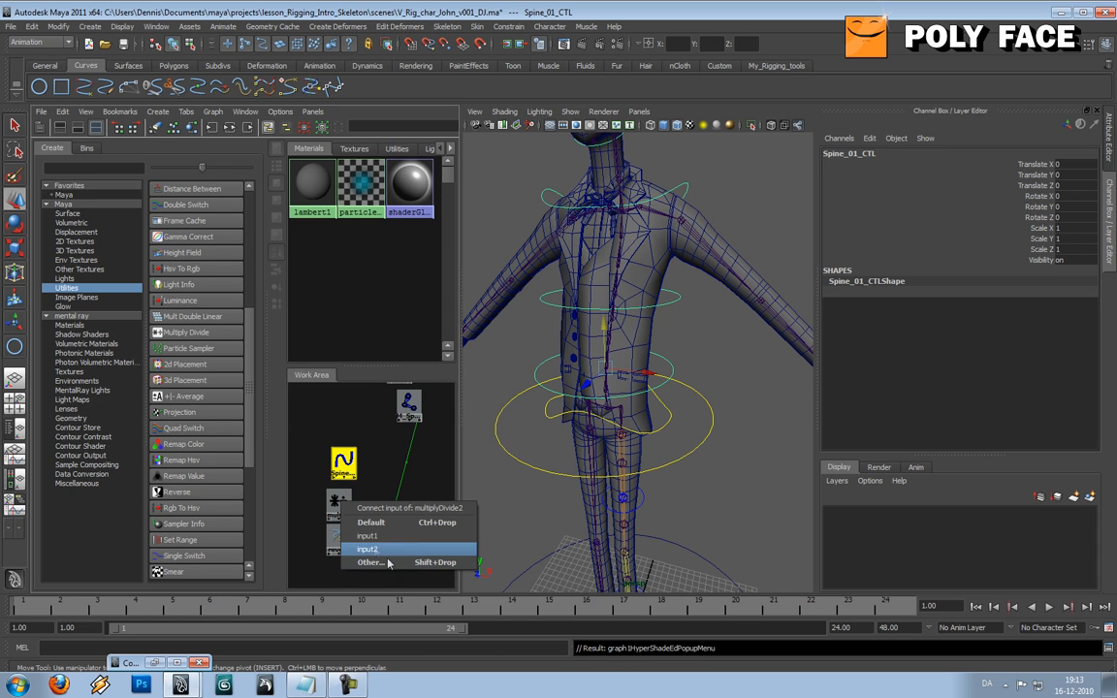
mouse_move(366, 549)
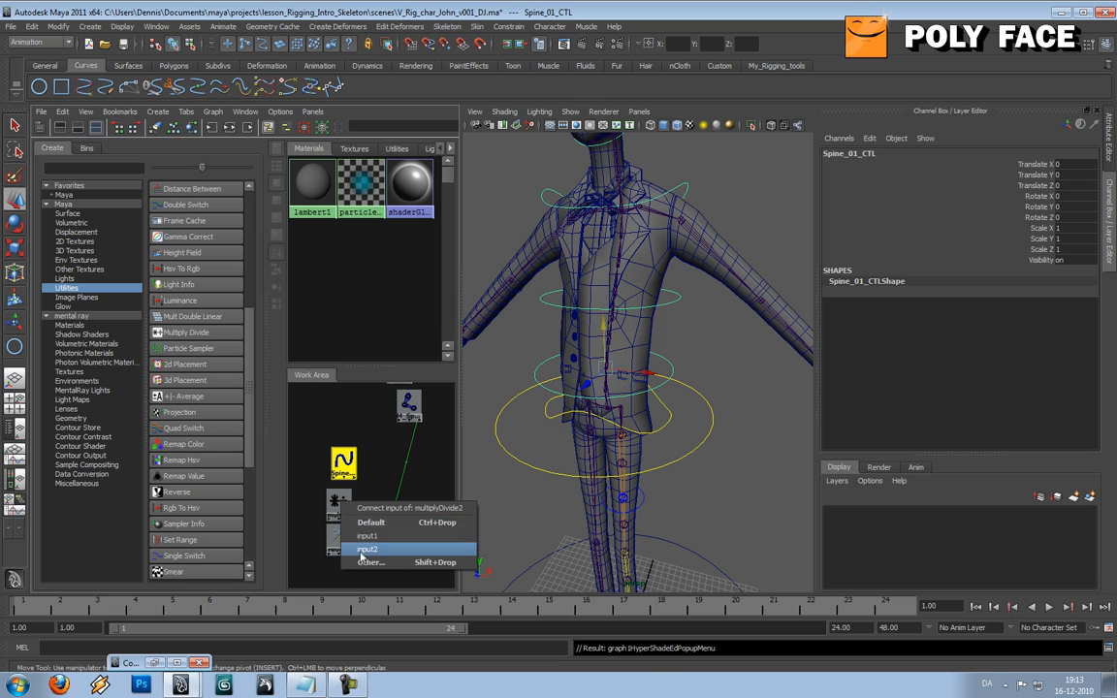
mouse_move(368, 563)
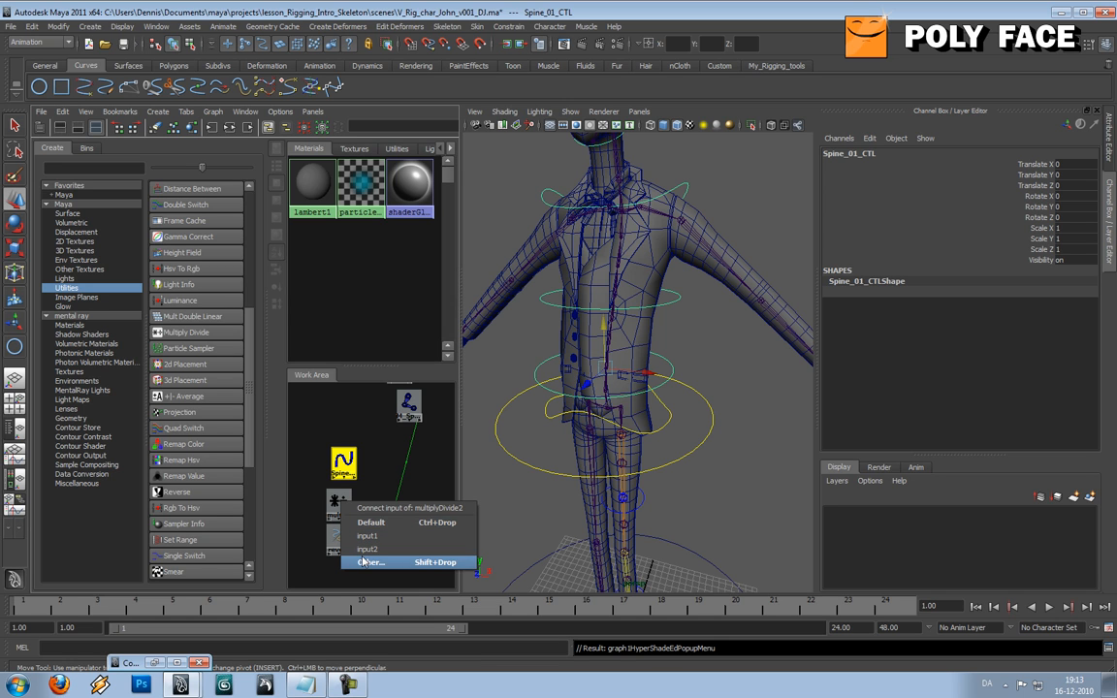
Connect Spine_01_CTL rotateX to multiplyDivide2 input1X, then select multiplyDivide2
left_click(370, 563)
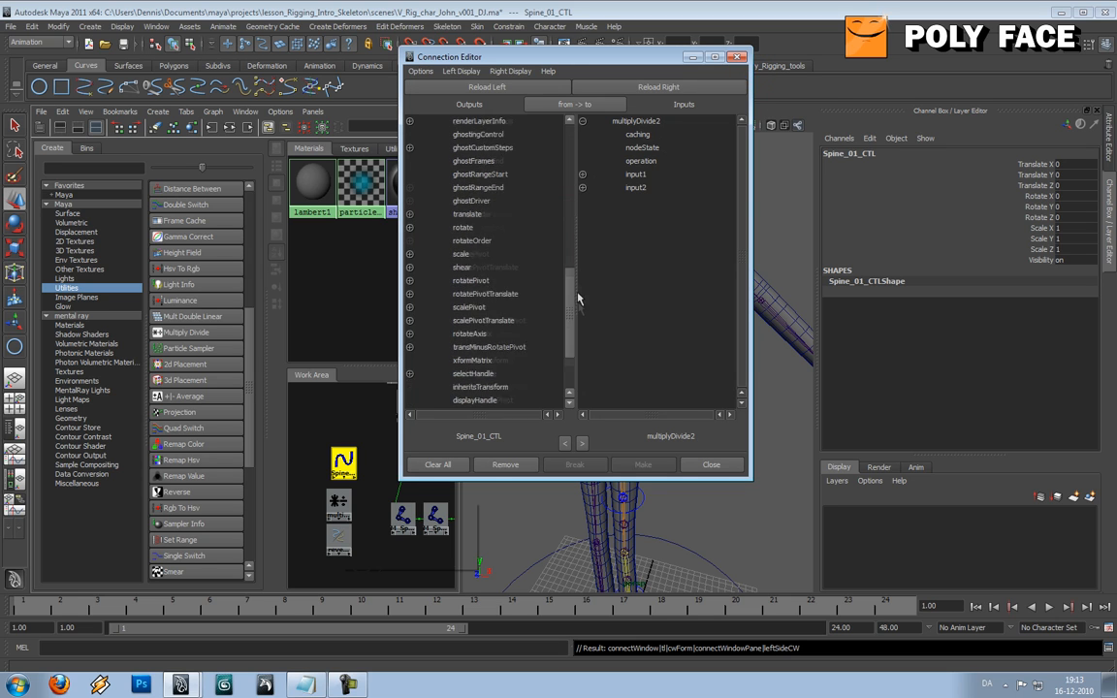
scroll("up", 3)
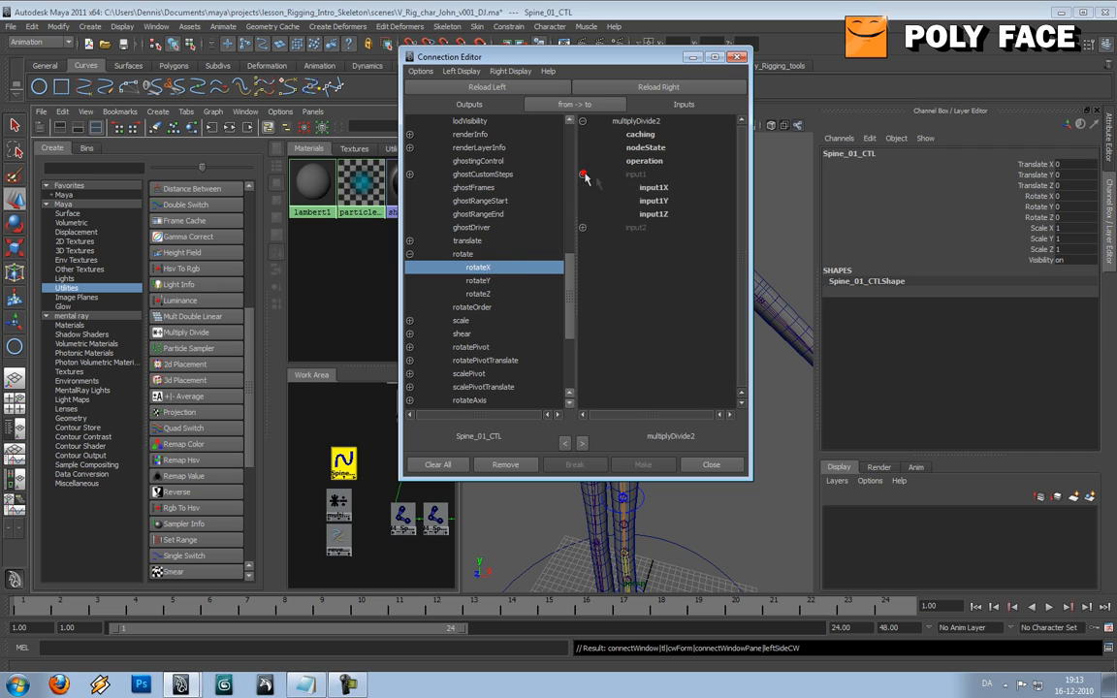
left_click(654, 186)
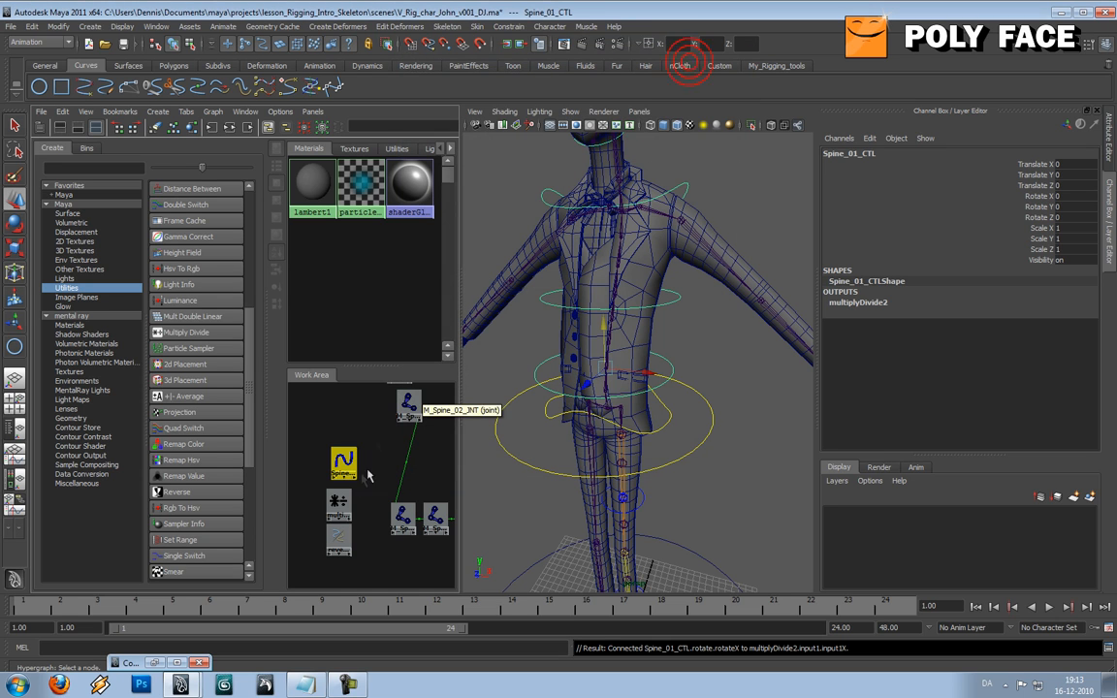
left_click(339, 503)
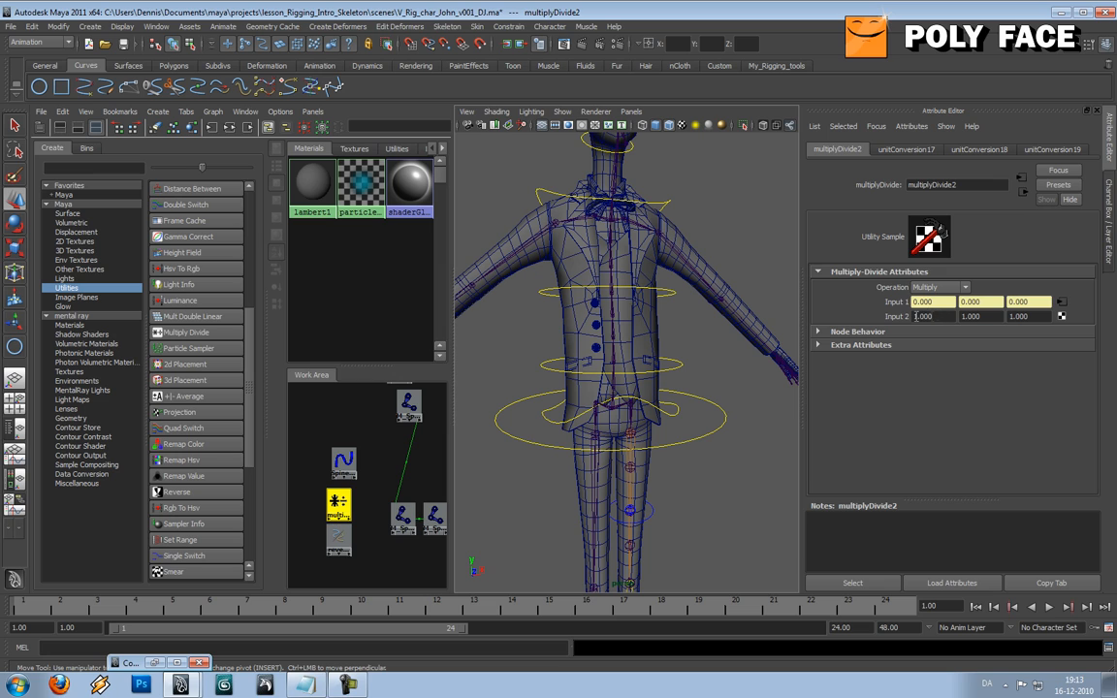
Enter 0.330 into multiplyDivide2's Input 2 fields in the Attribute Editor
triple_click(931, 316)
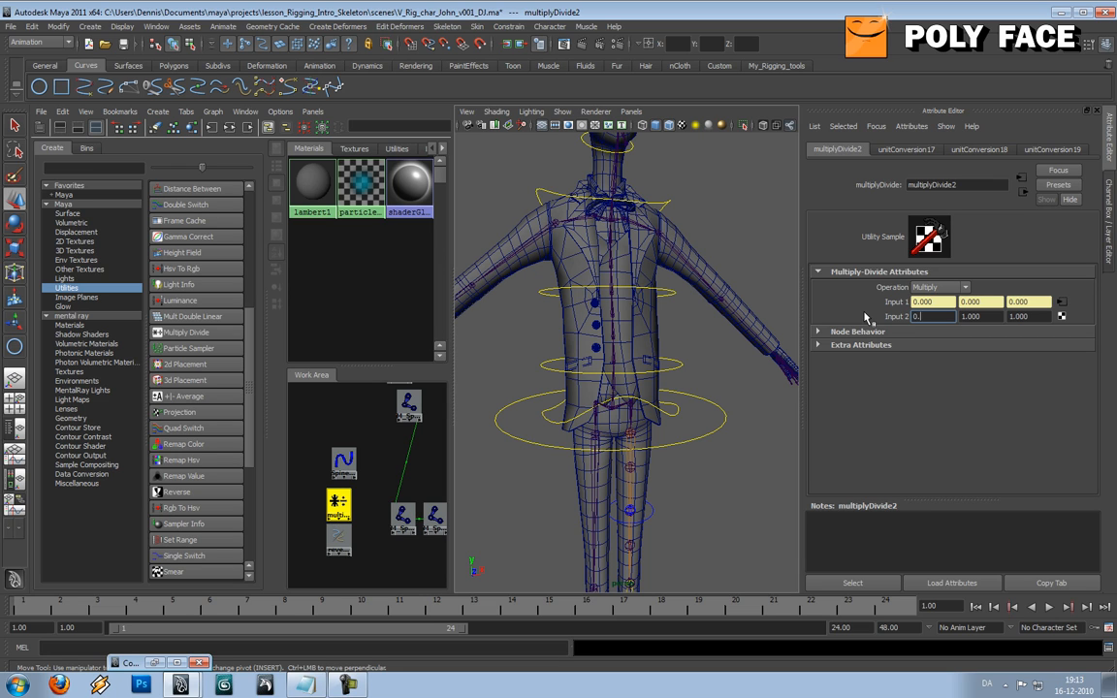
type("0.330")
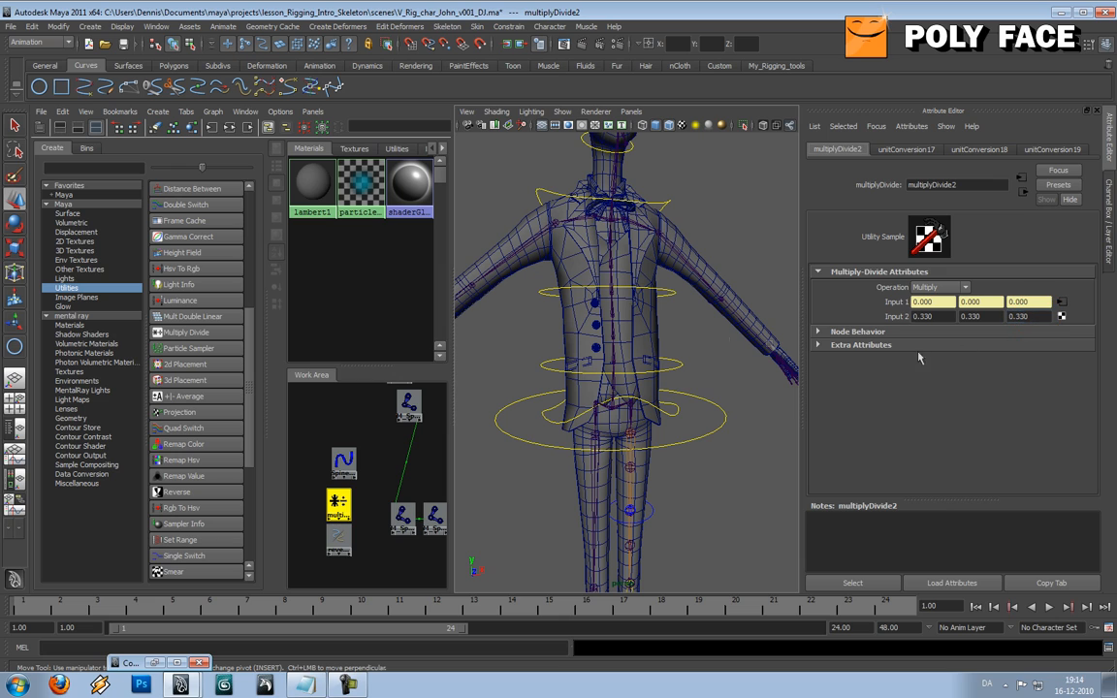
left_click_drag(621, 369, 718, 366)
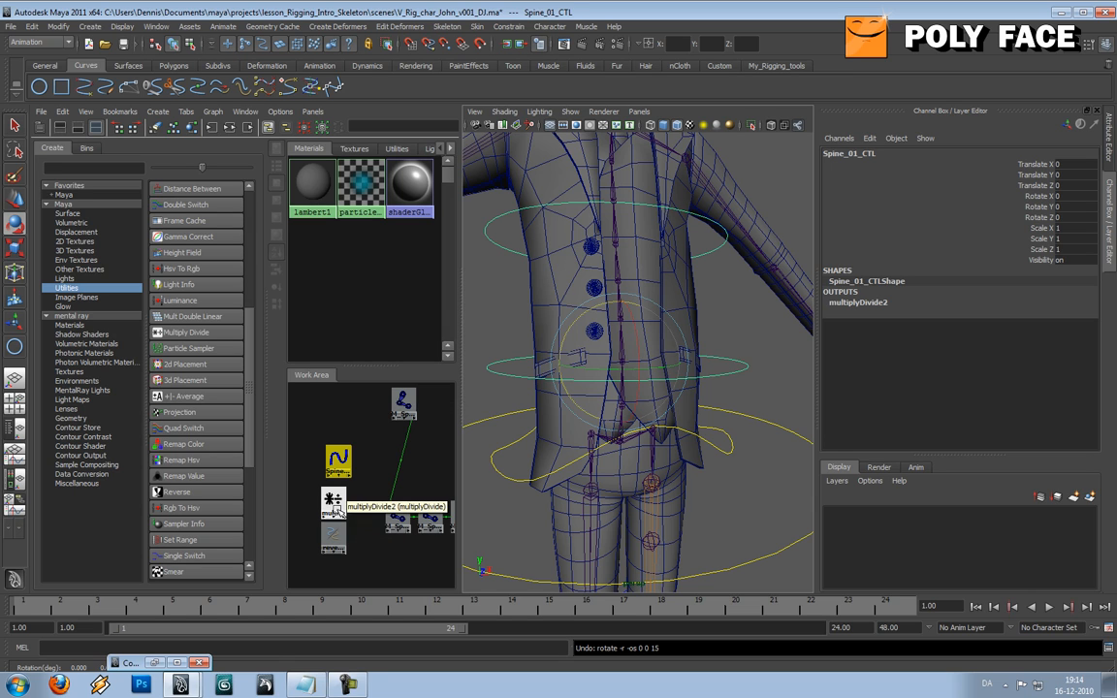
Select multiplyDivide2 and link its output into reverse2's input
left_click(332, 503)
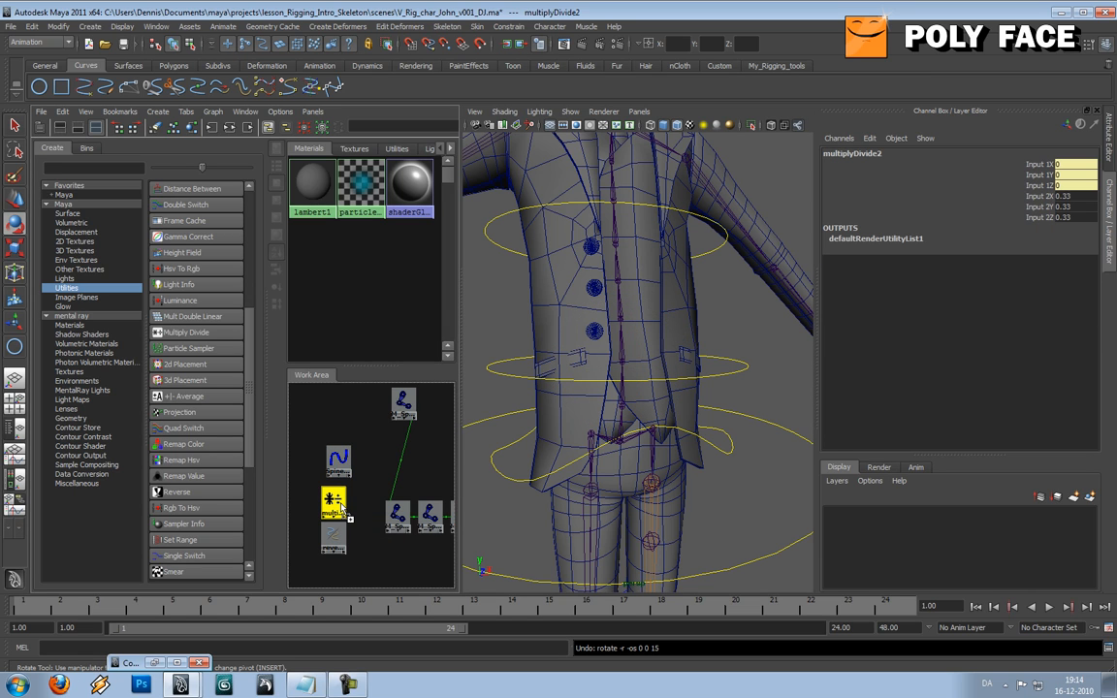
mouse_move(336, 540)
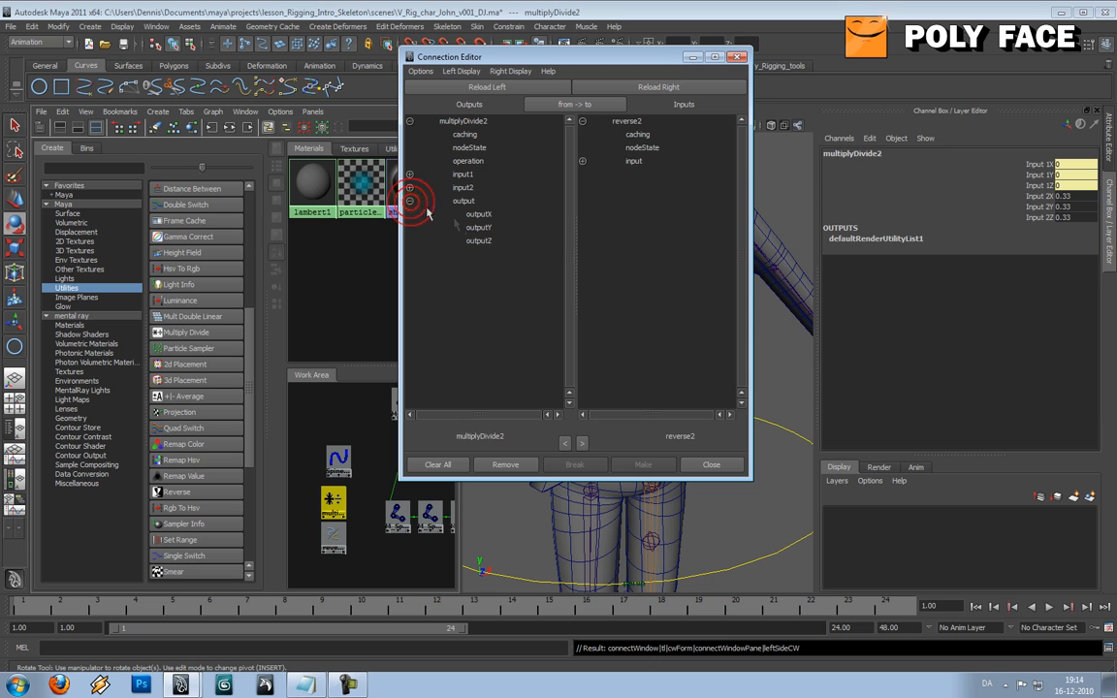
left_click(478, 239)
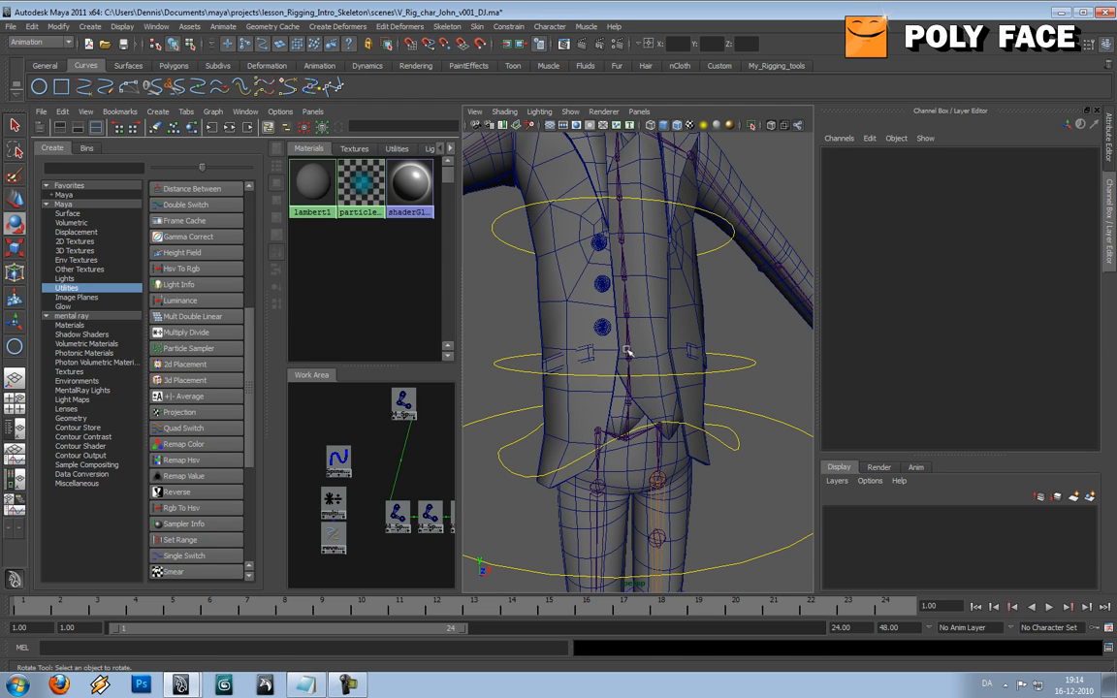
Select M_Spine_03_JNT, then pick multiplyDivide2 as the connection source
left_click(631, 354)
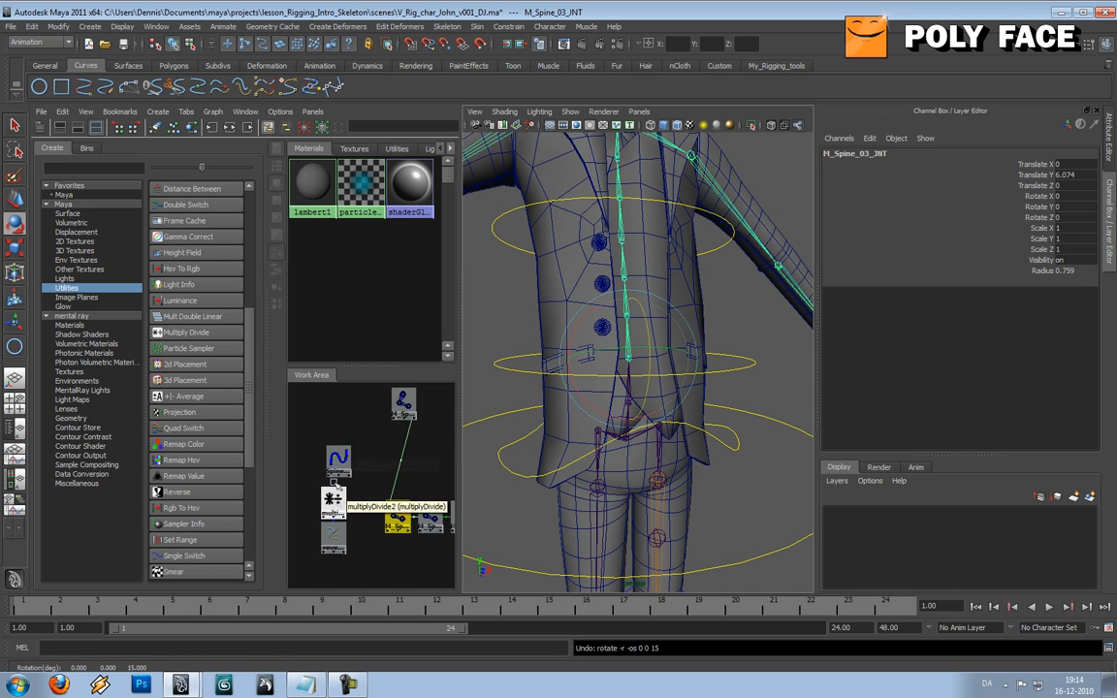
left_click(333, 501)
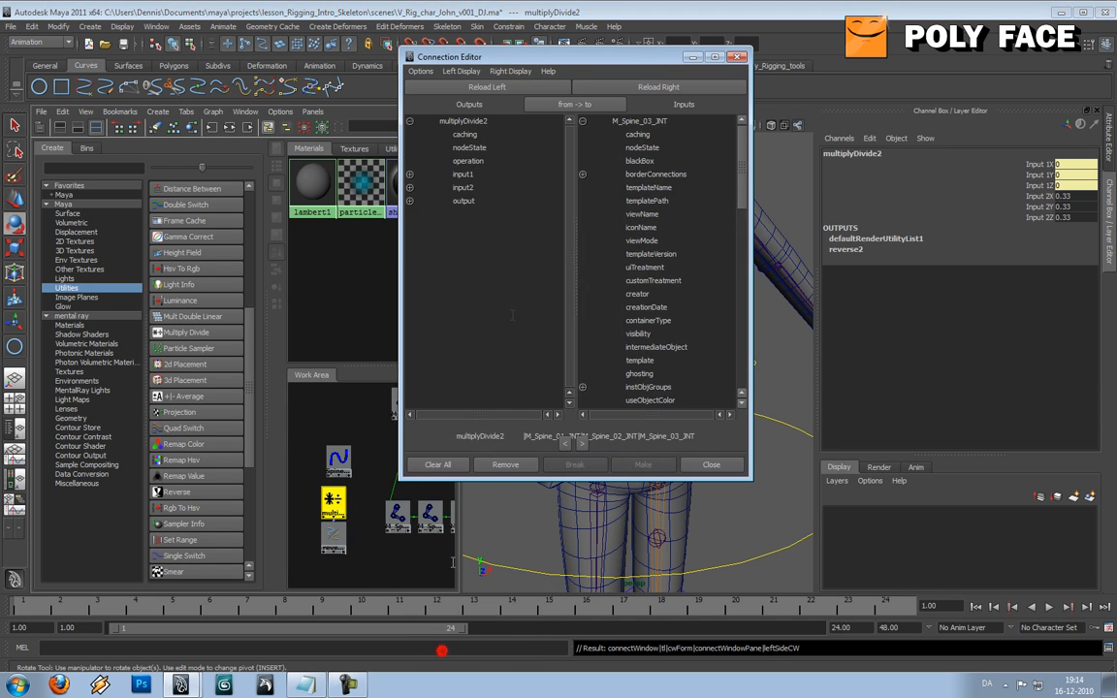
Connect multiplyDivide2 outputX to M_Spine_03_JNT rotateZ and outputY to rotateY
left_click_drag(543, 56, 543, 41)
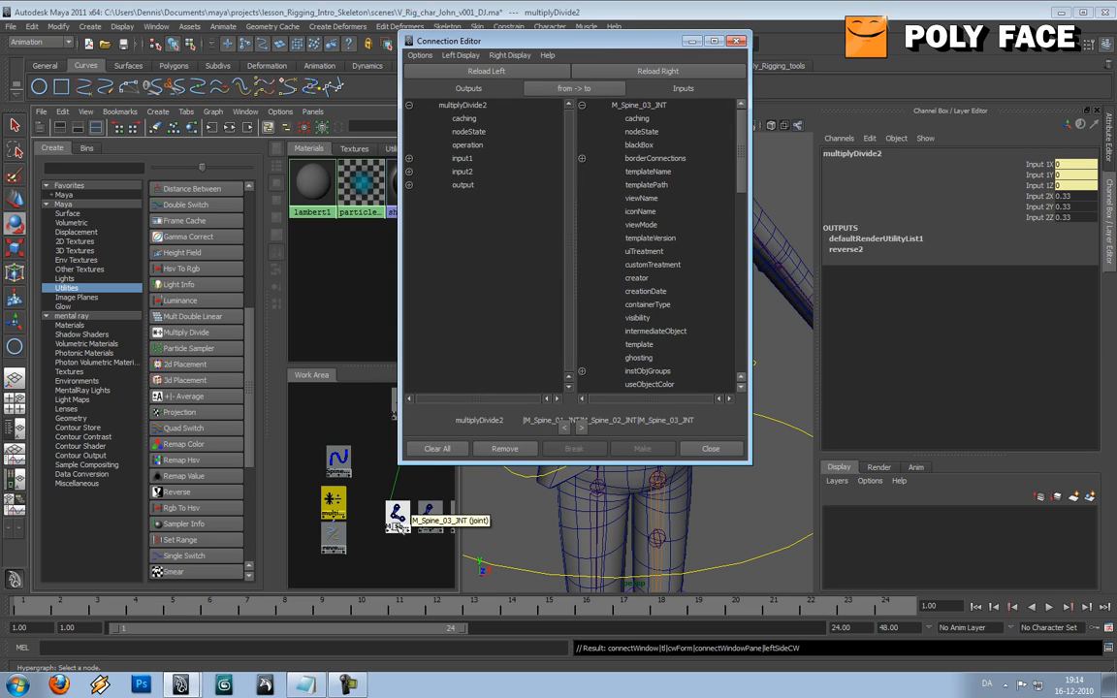
left_click_drag(557, 41, 728, 49)
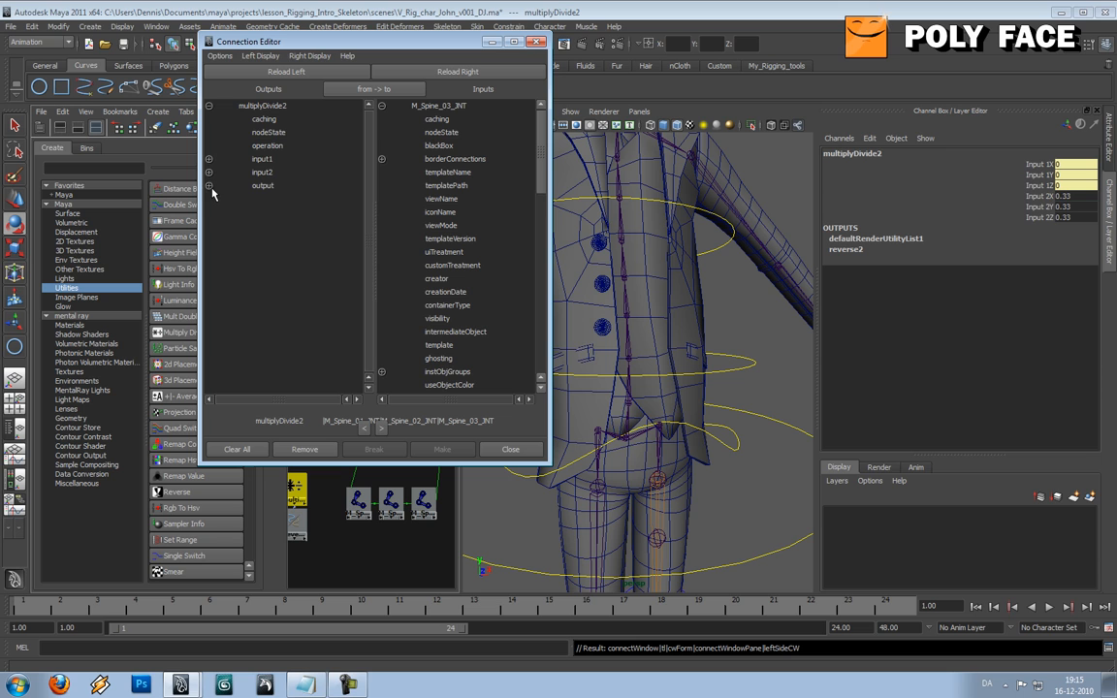
left_click(209, 185)
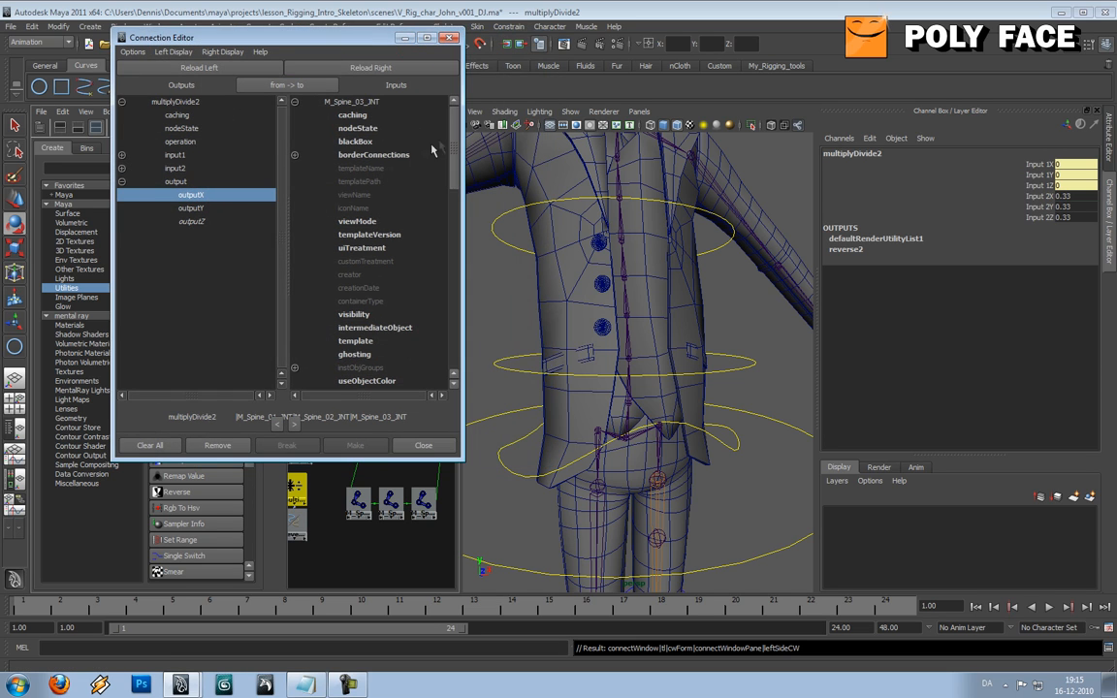
scroll("down", 3)
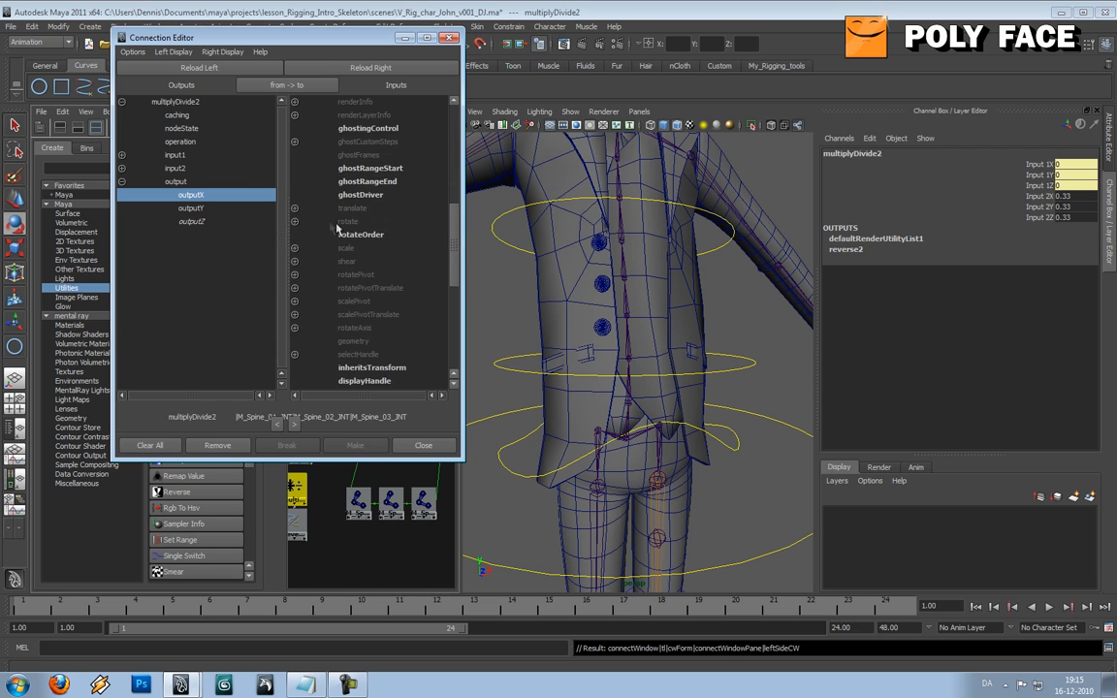
left_click(364, 261)
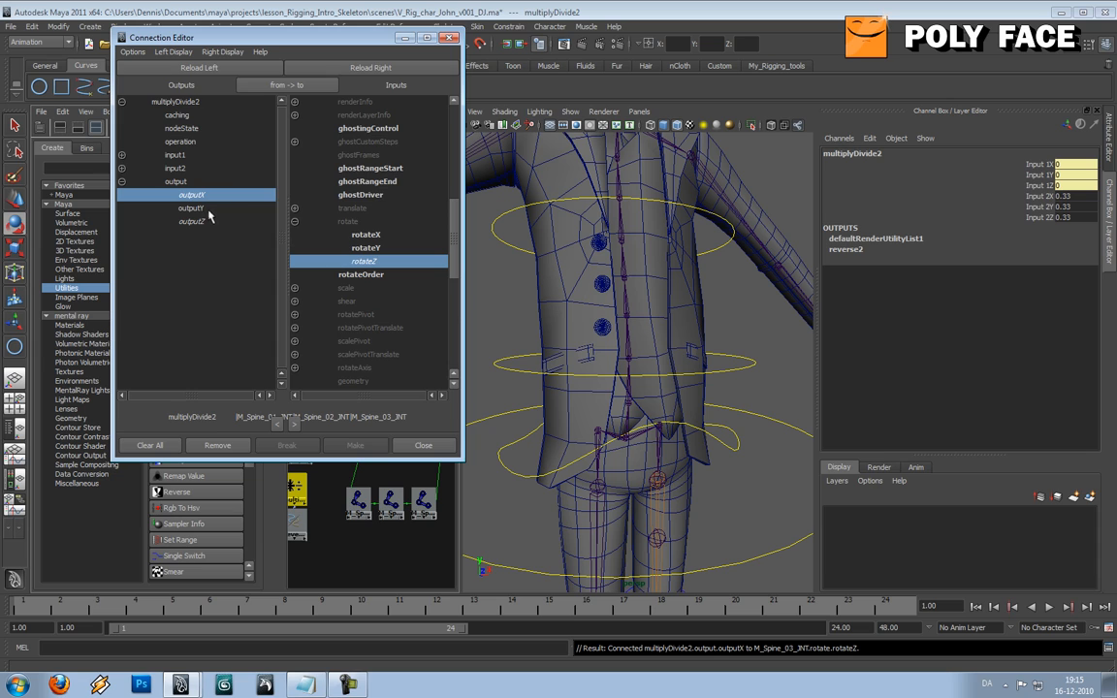
left_click(190, 207)
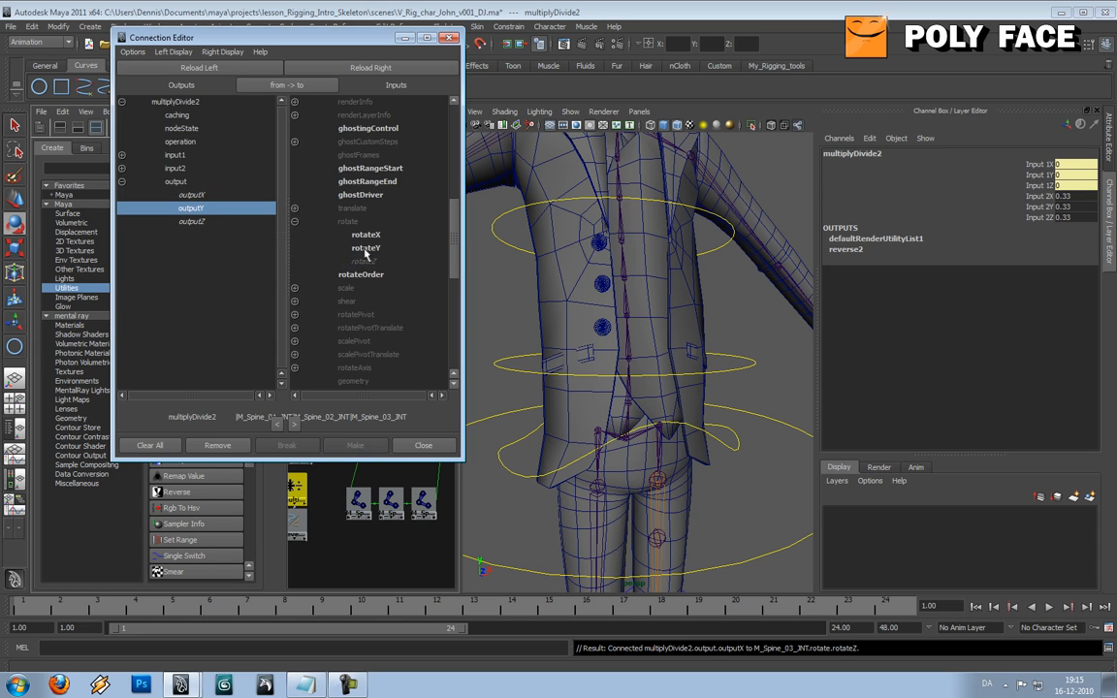
left_click(367, 249)
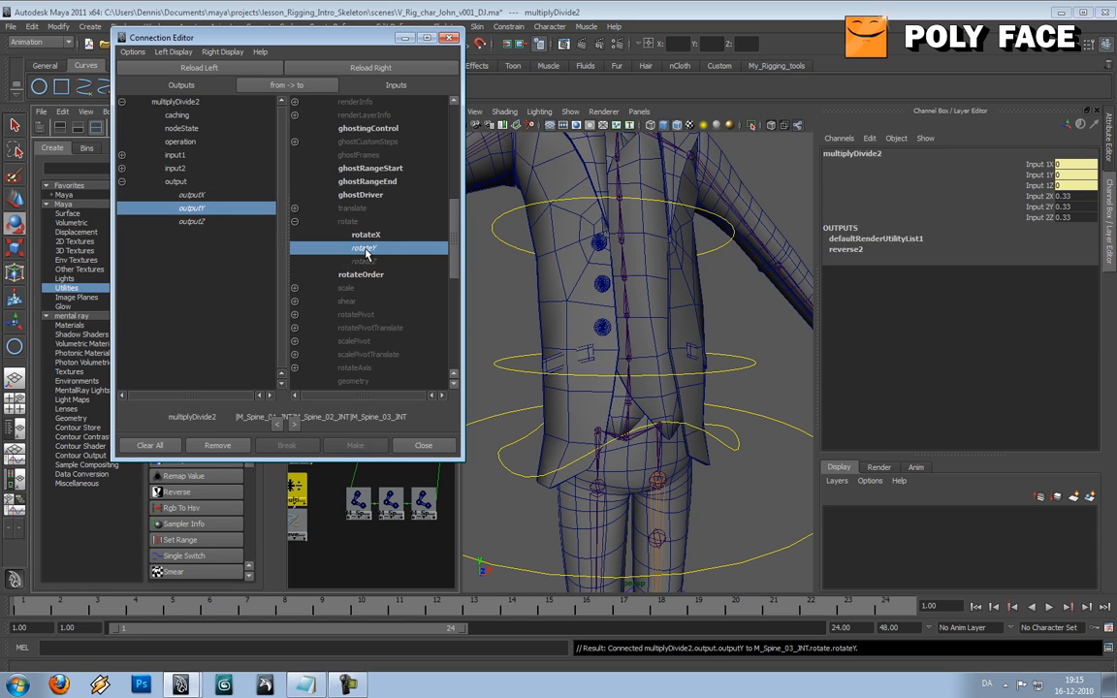
mouse_move(361, 251)
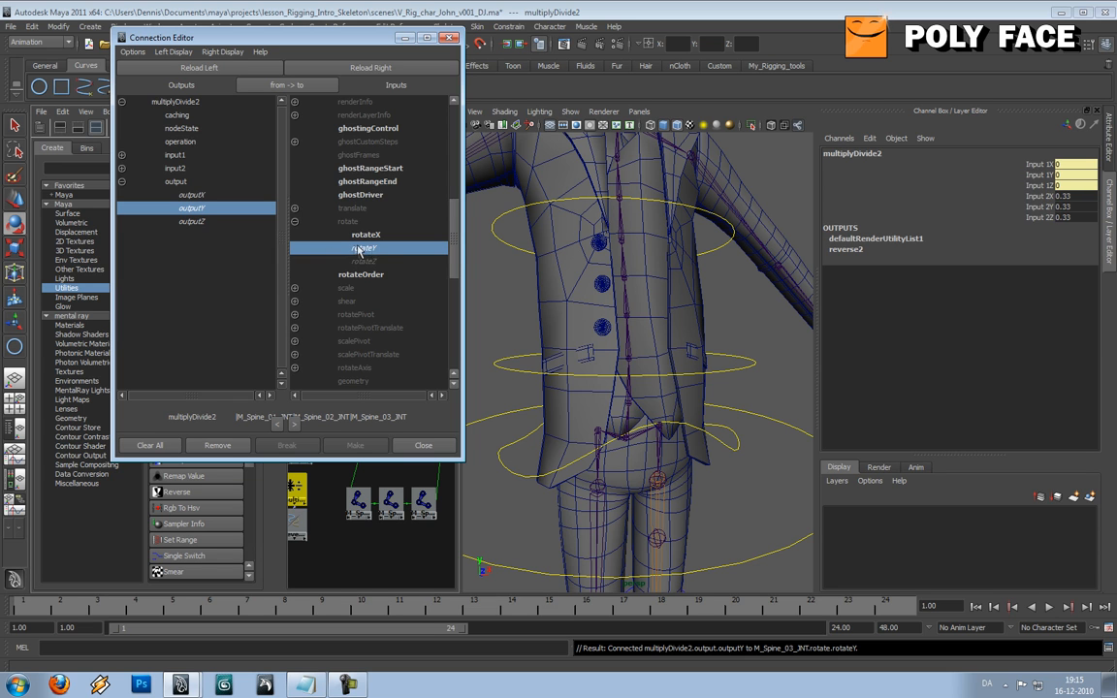
mouse_move(370, 48)
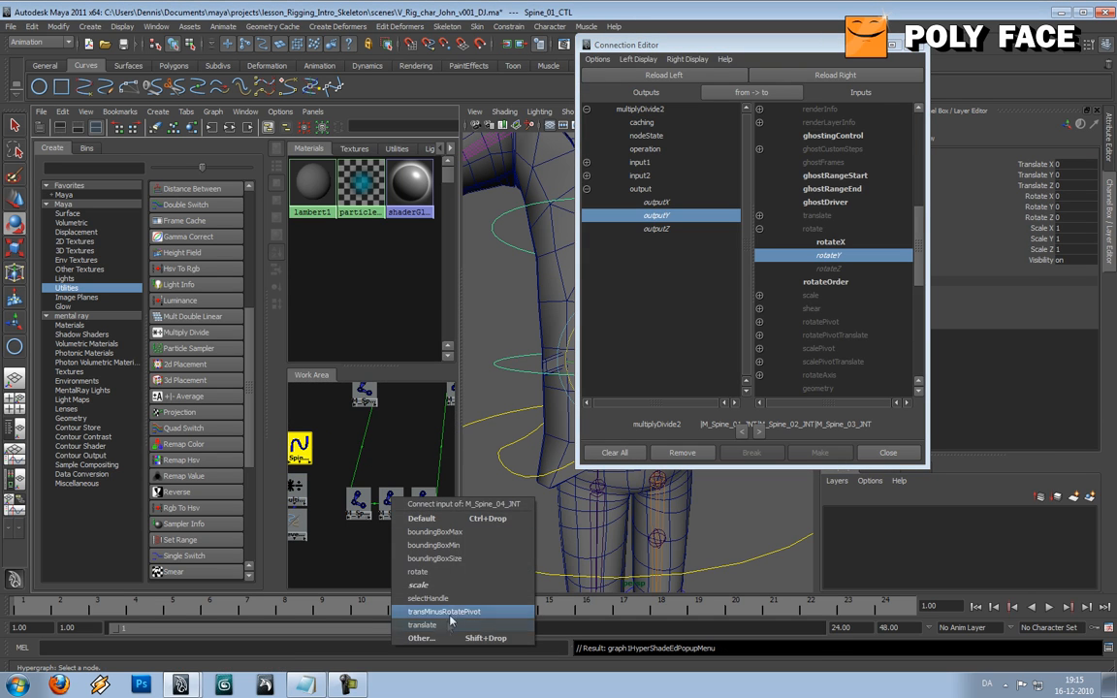
Connect multiplyDivide2 outputX to rotateZ on M_Spine_04_INT and M_Spine_05_INT, and outputY to rotateY
left_click(445, 611)
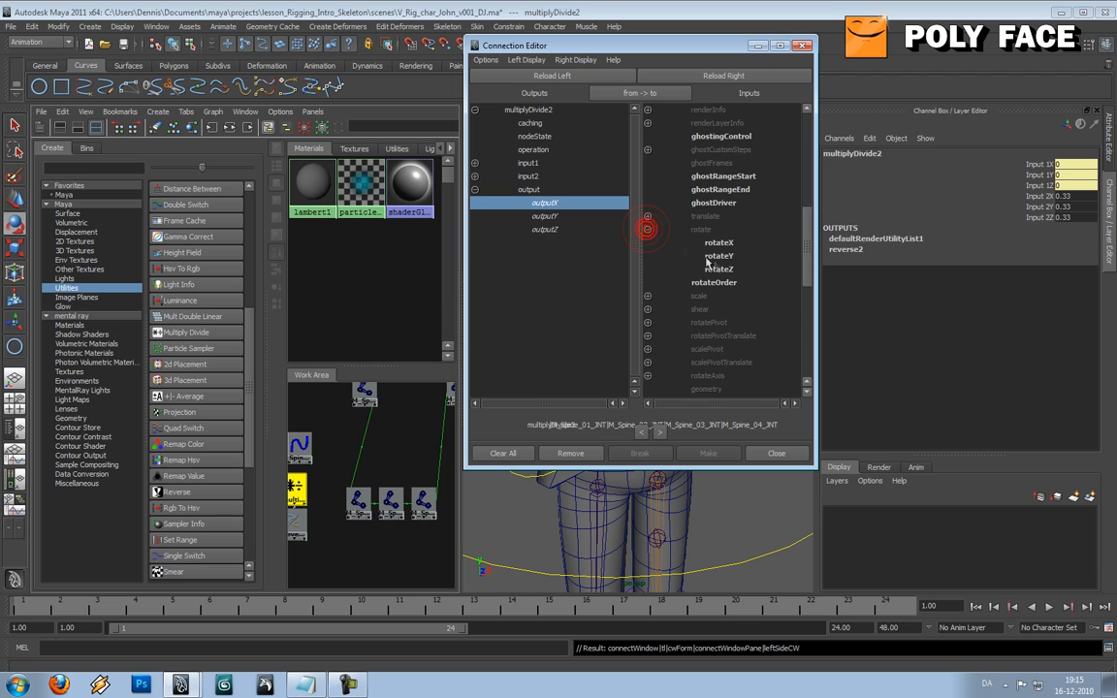
left_click(719, 269)
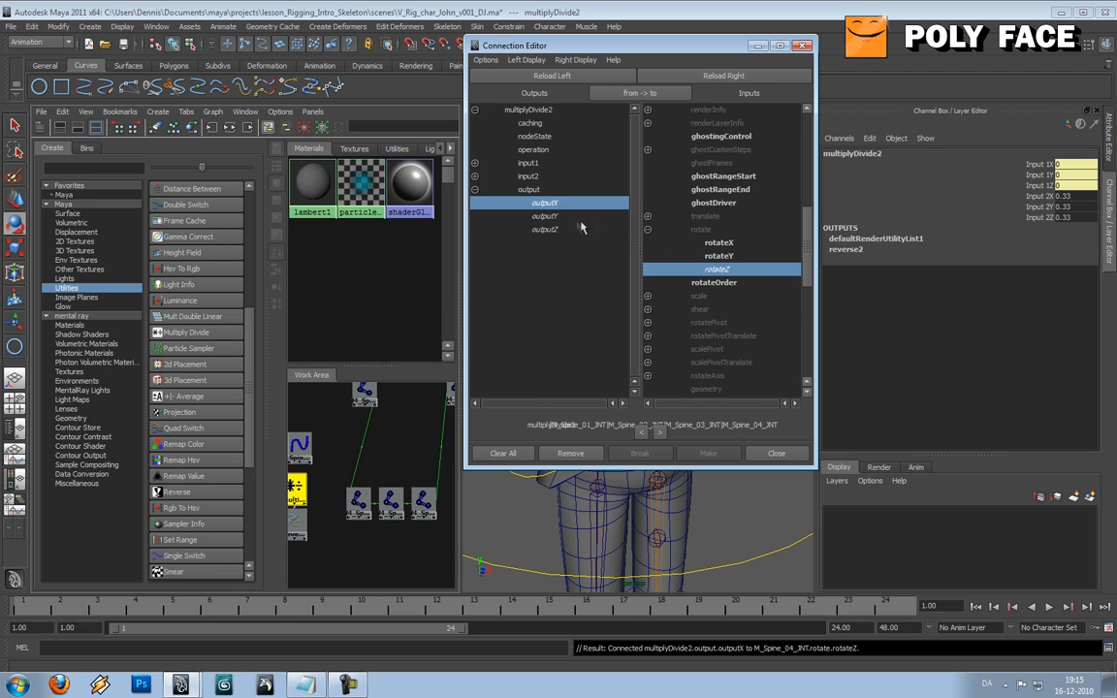
left_click(544, 216)
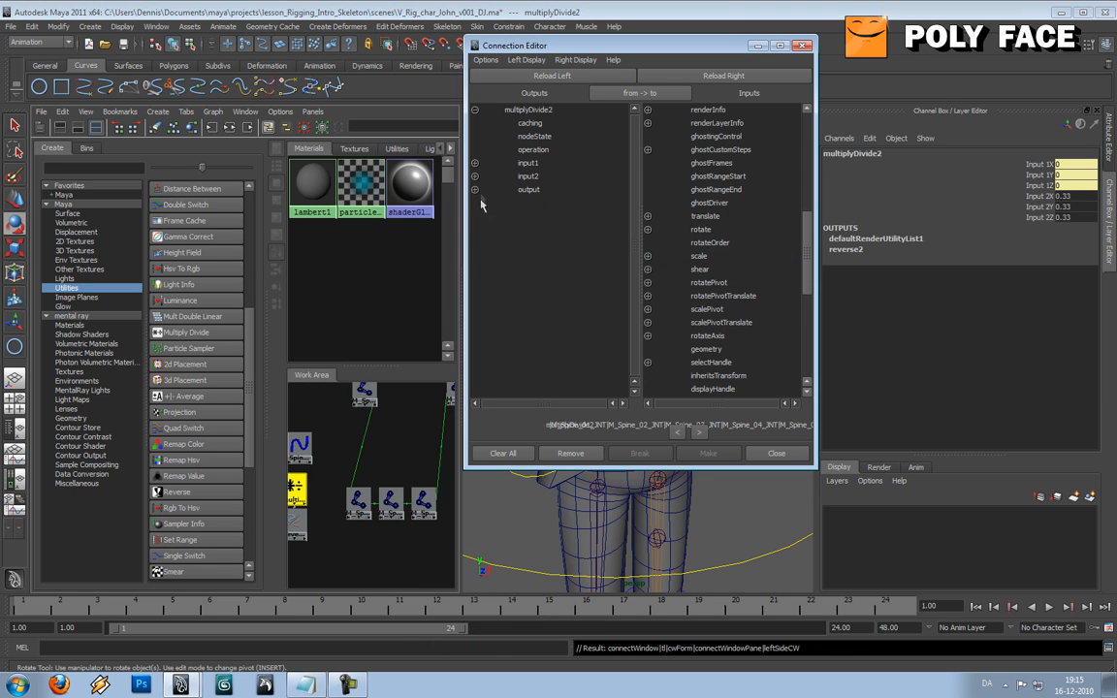
left_click(528, 189)
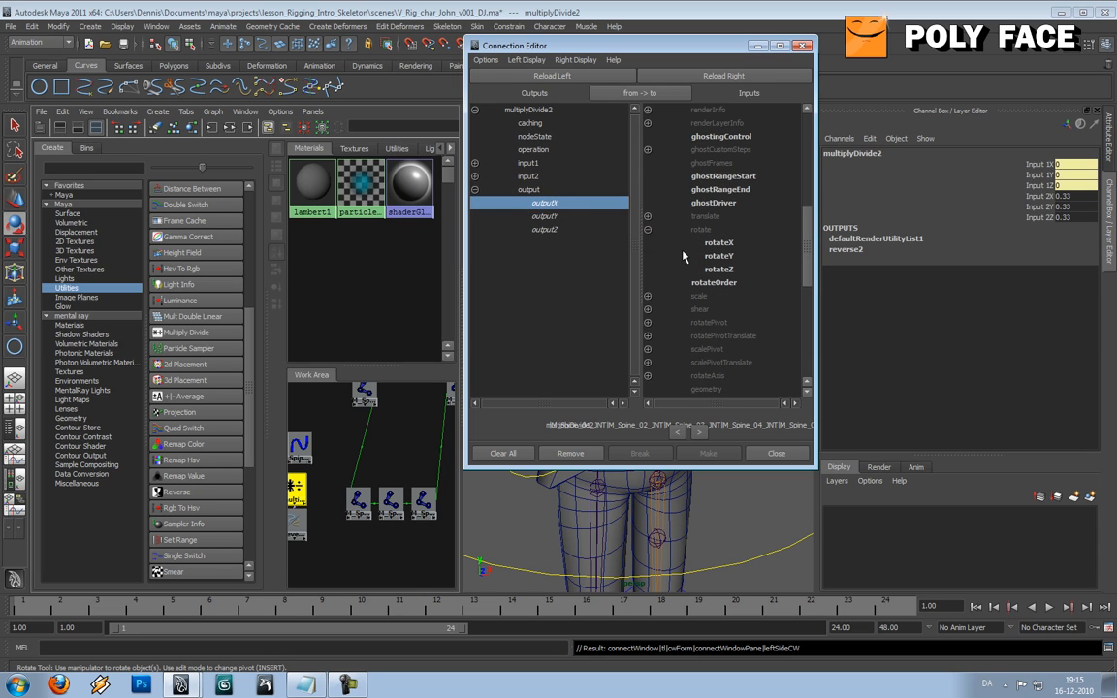
left_click(719, 269)
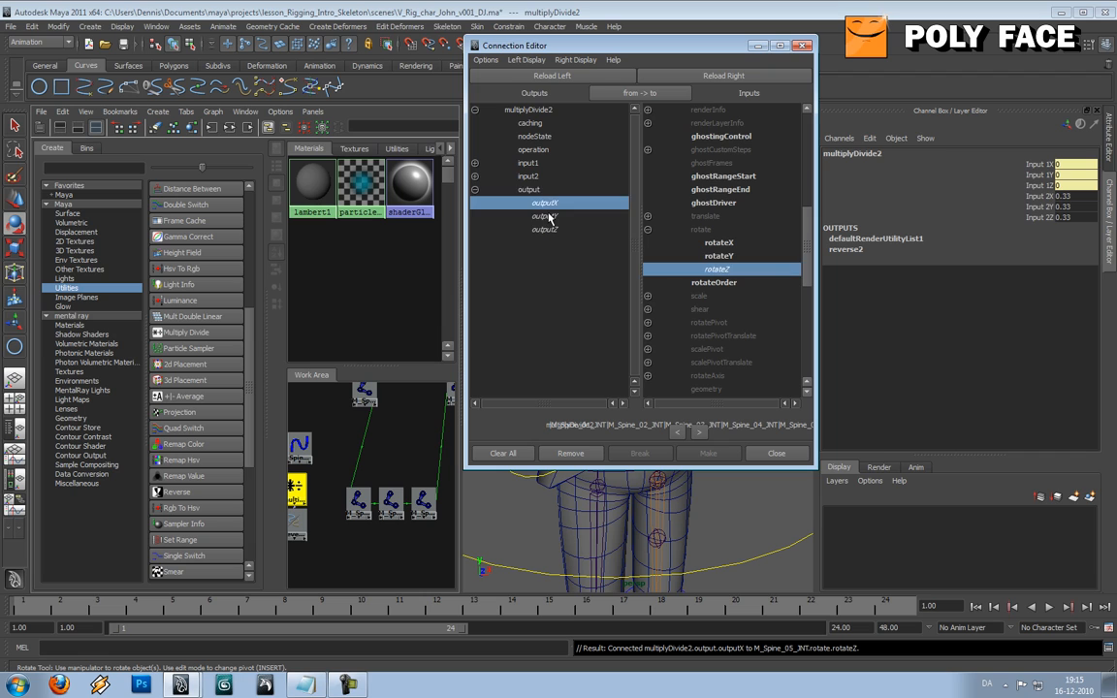
left_click(544, 215)
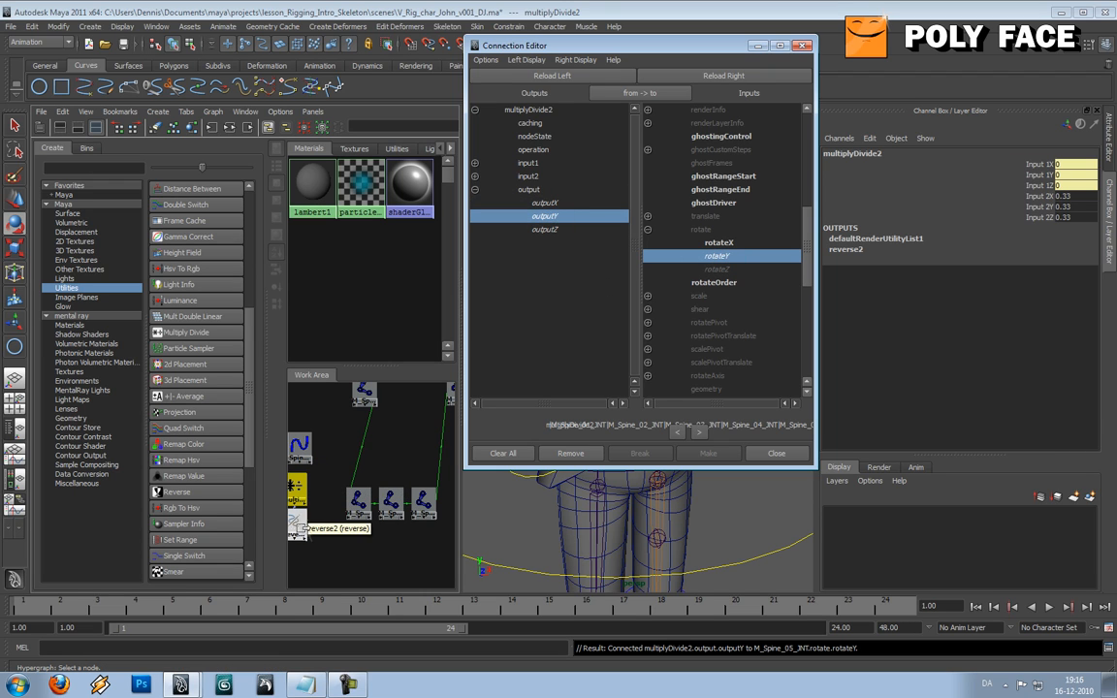
Connect reverse2 outputZ to M_Spine_03_INT's rotateX
left_click(297, 524)
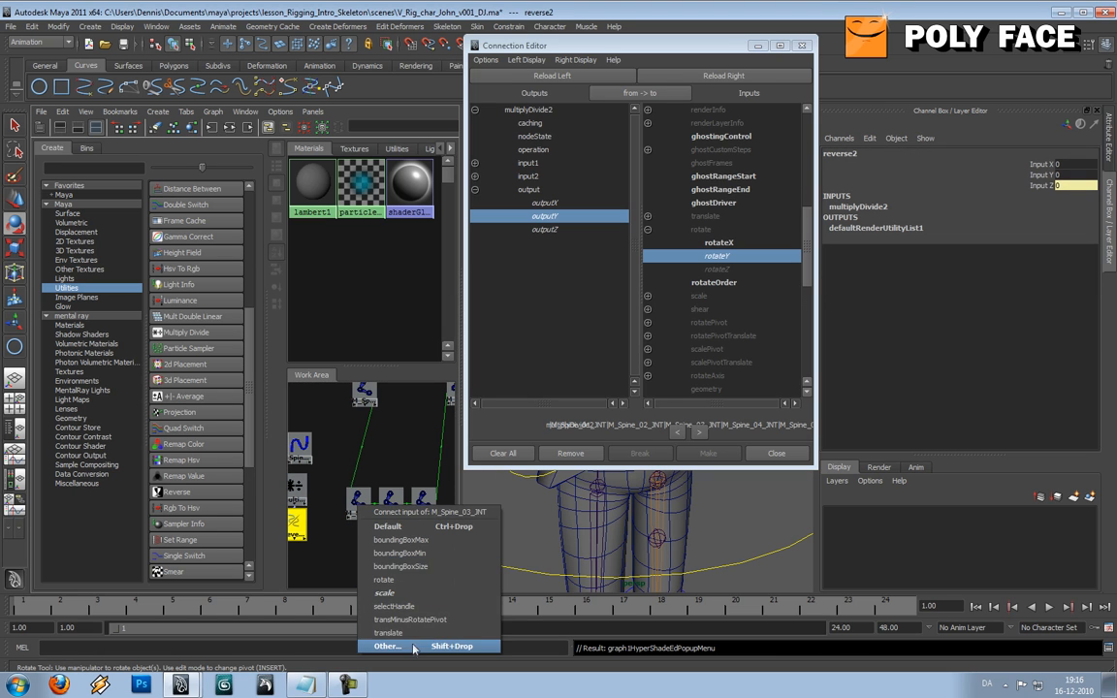
left_click(386, 646)
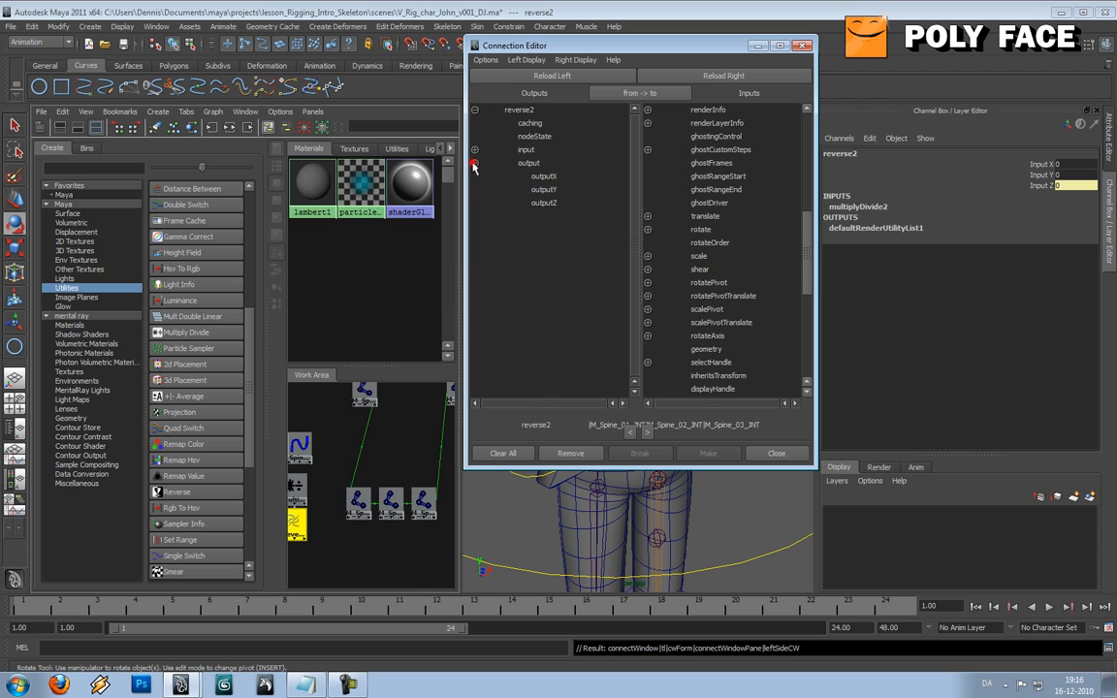
left_click(544, 202)
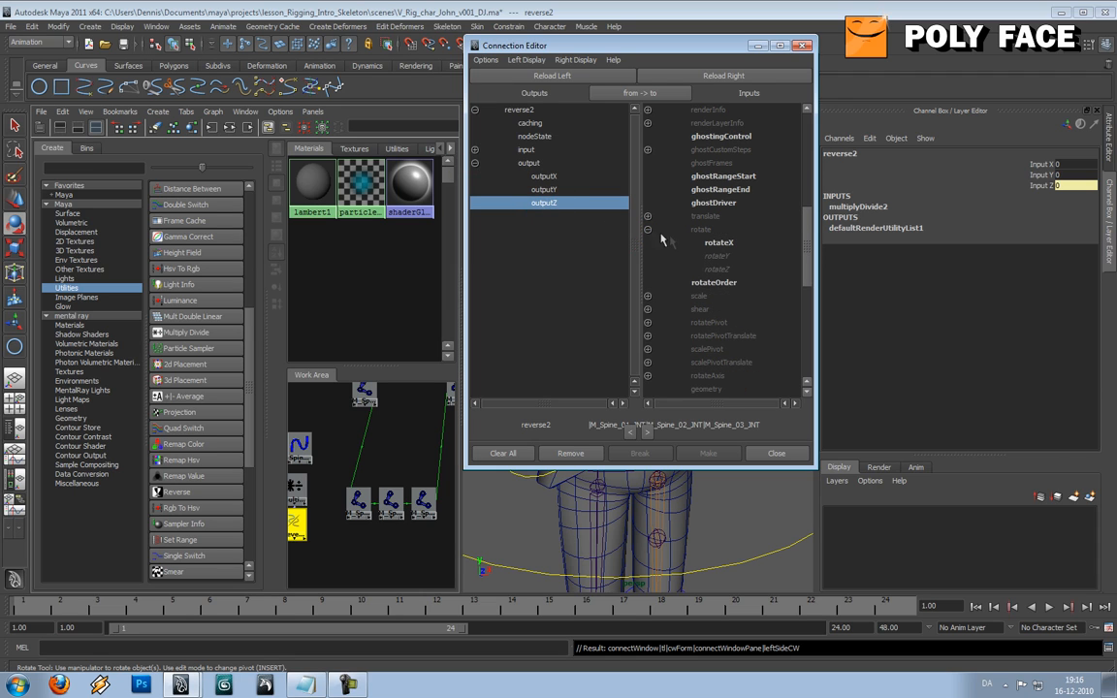
left_click(719, 241)
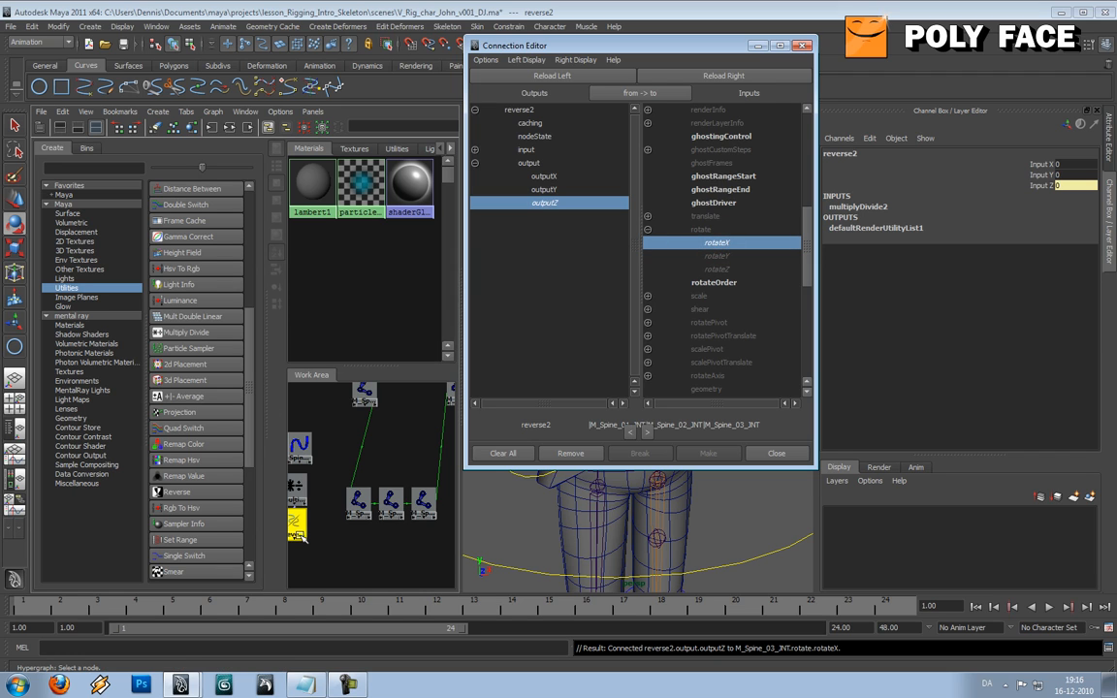
Connect reverse2 outputZ to M_Spine_05_INT's rotateX and close the Connection Editor
right_click(390, 503)
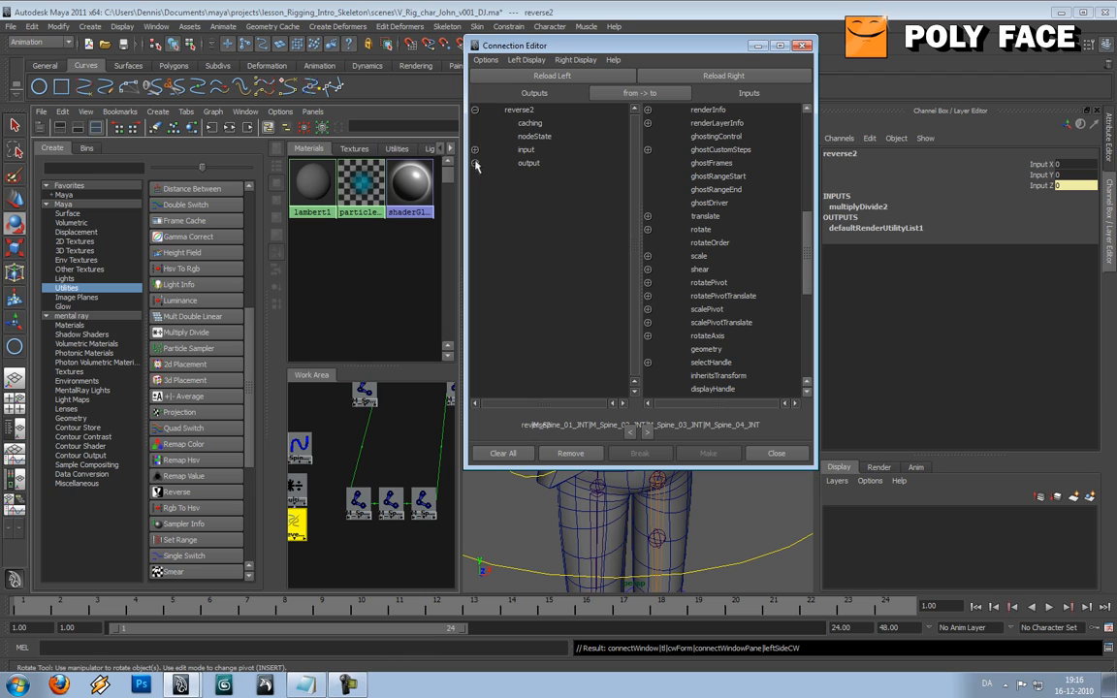
left_click(476, 162)
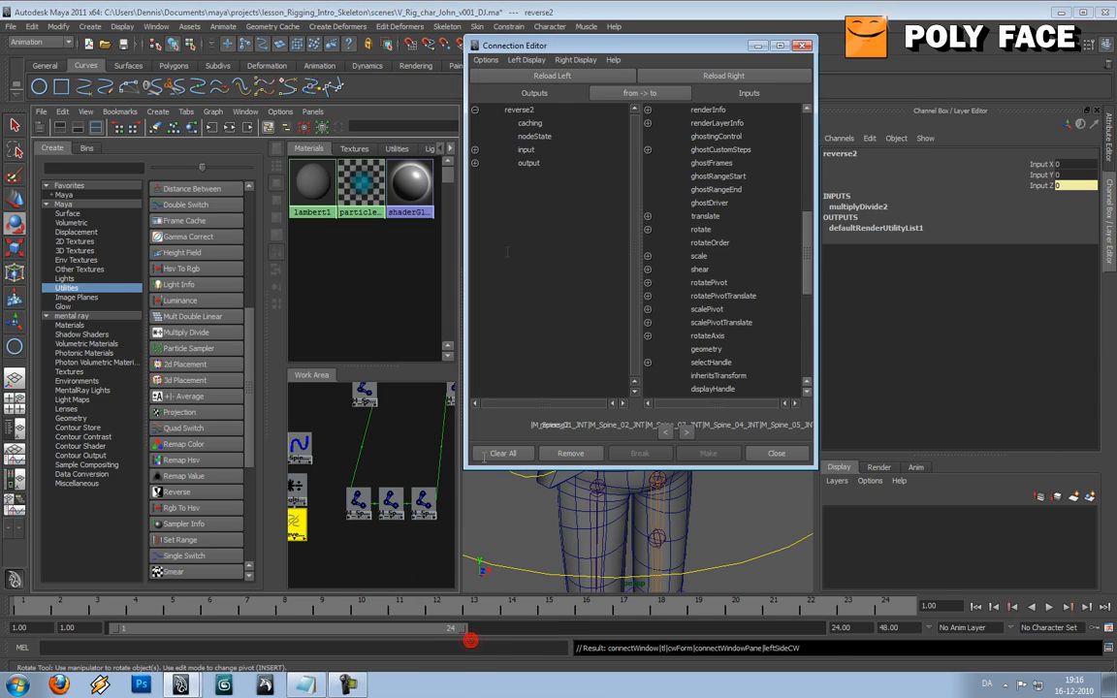
left_click(475, 162)
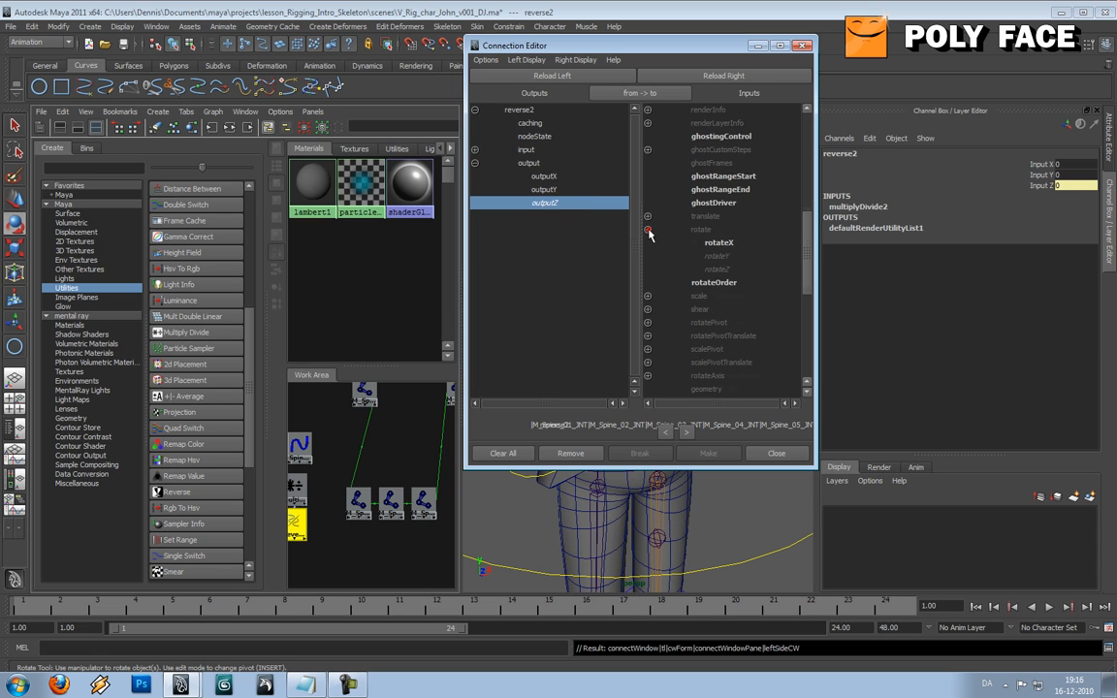
left_click(718, 242)
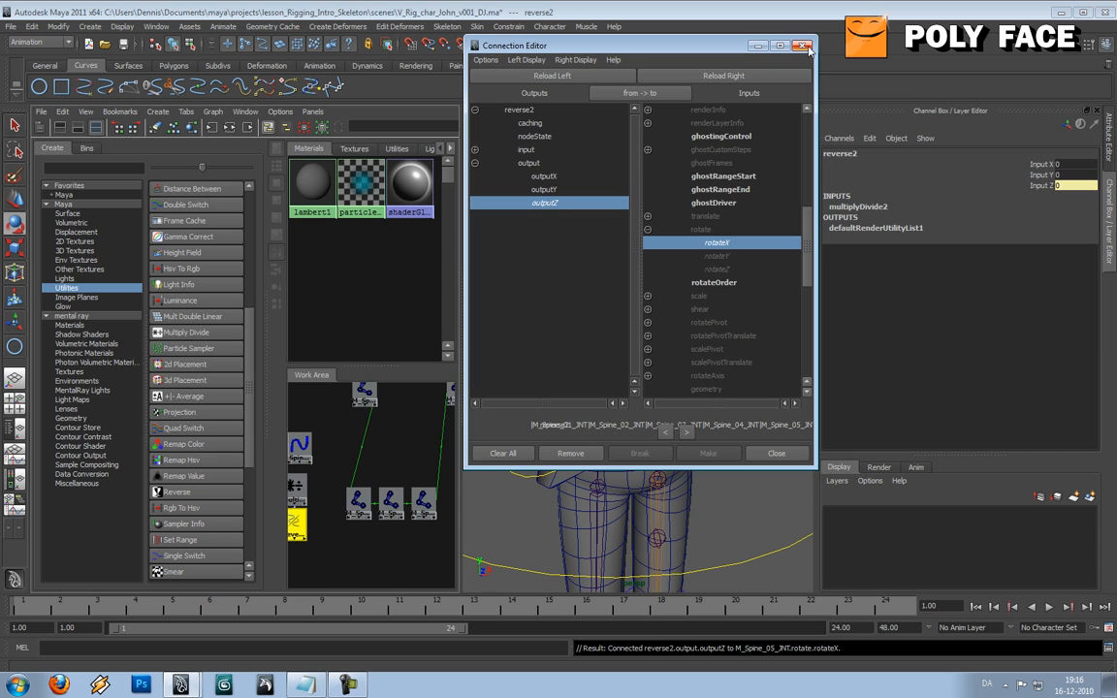
left_click(802, 46)
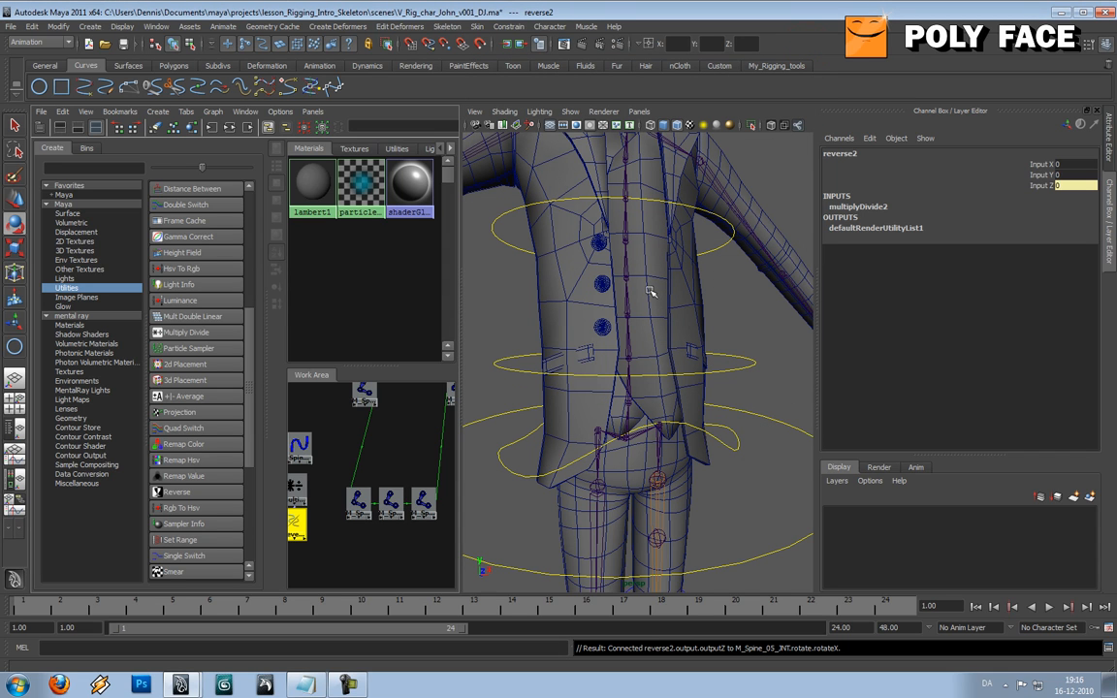
mouse_move(536, 375)
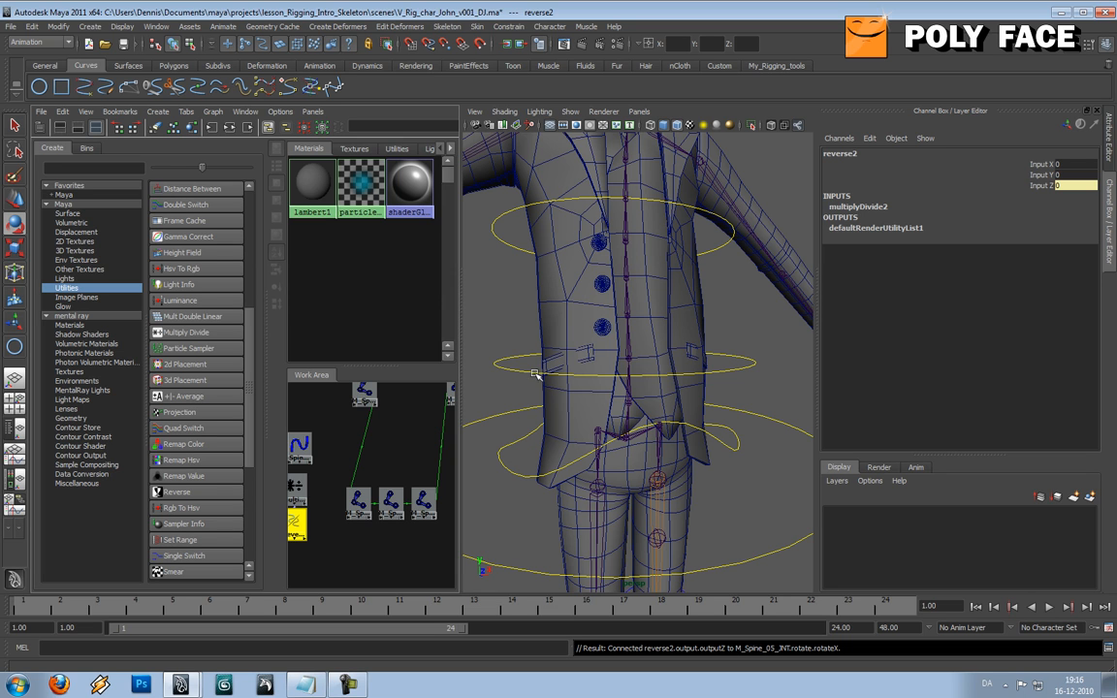
left_click(603, 329)
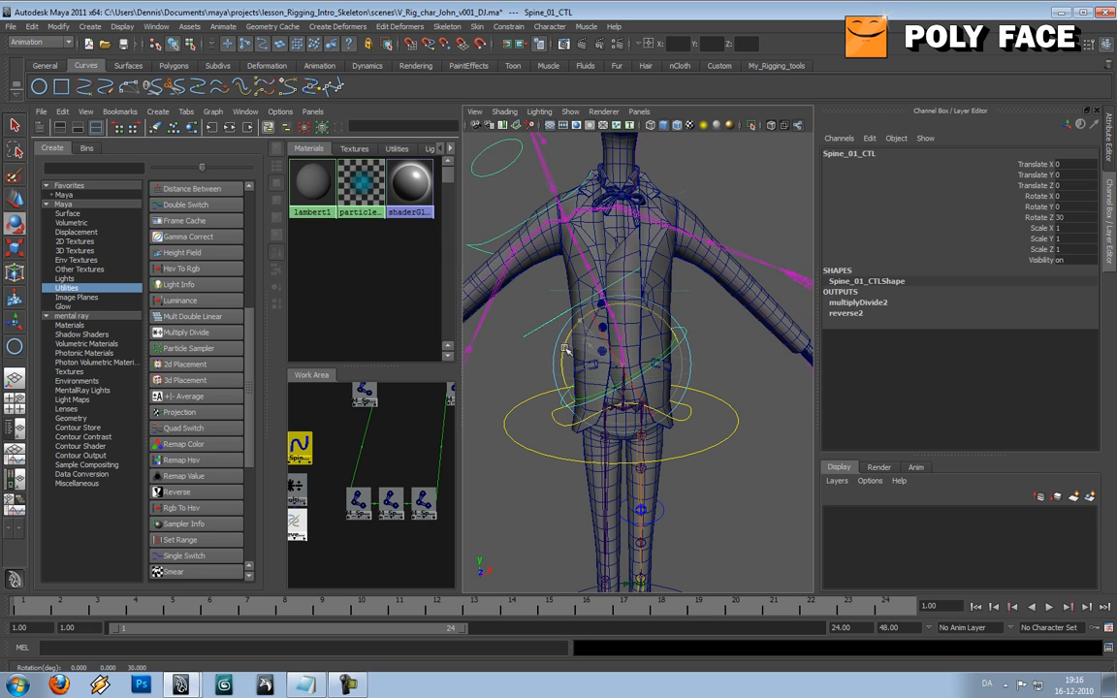
left_click_drag(567, 349, 679, 354)
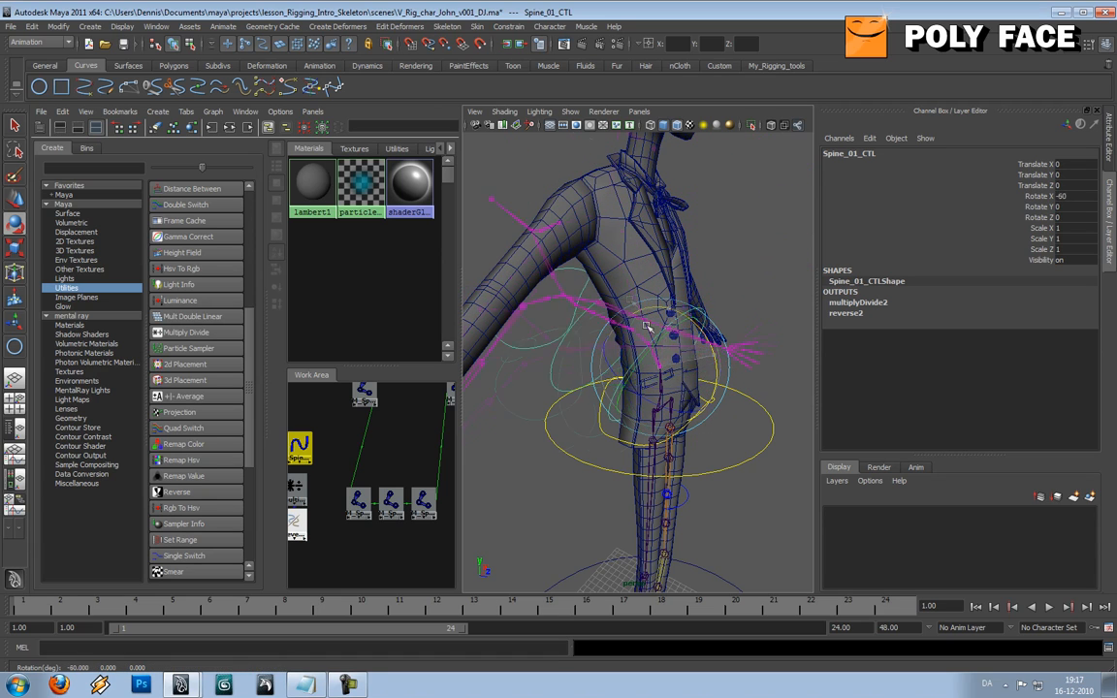
left_click_drag(650, 330, 684, 369)
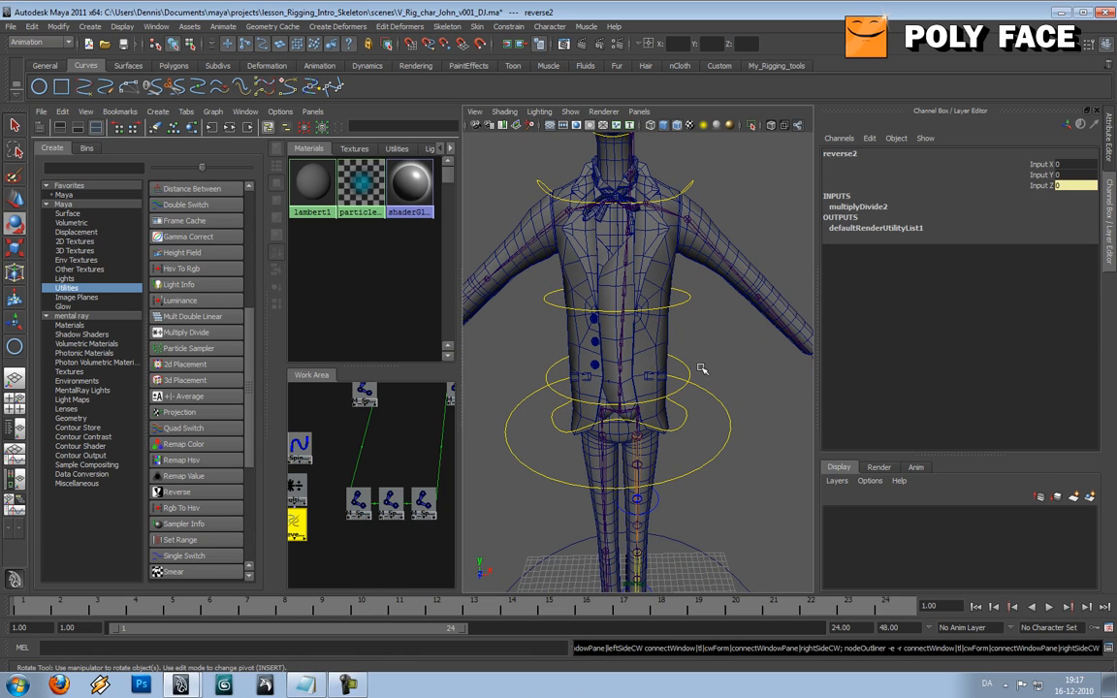
left_click_drag(640, 388, 524, 388)
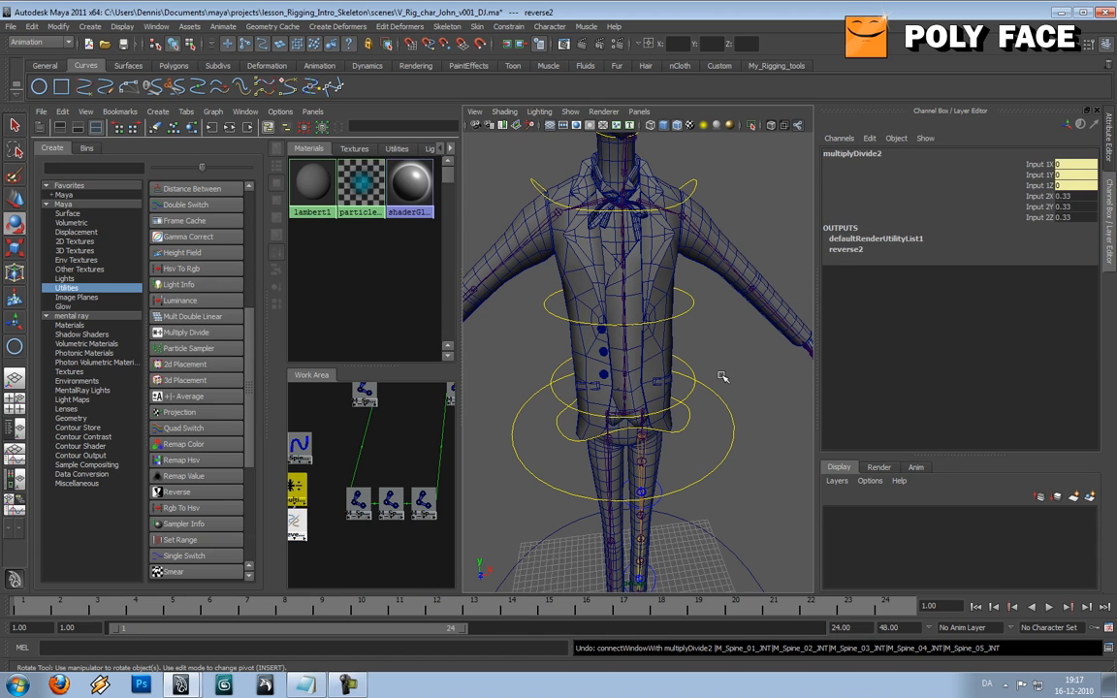
left_click(628, 369)
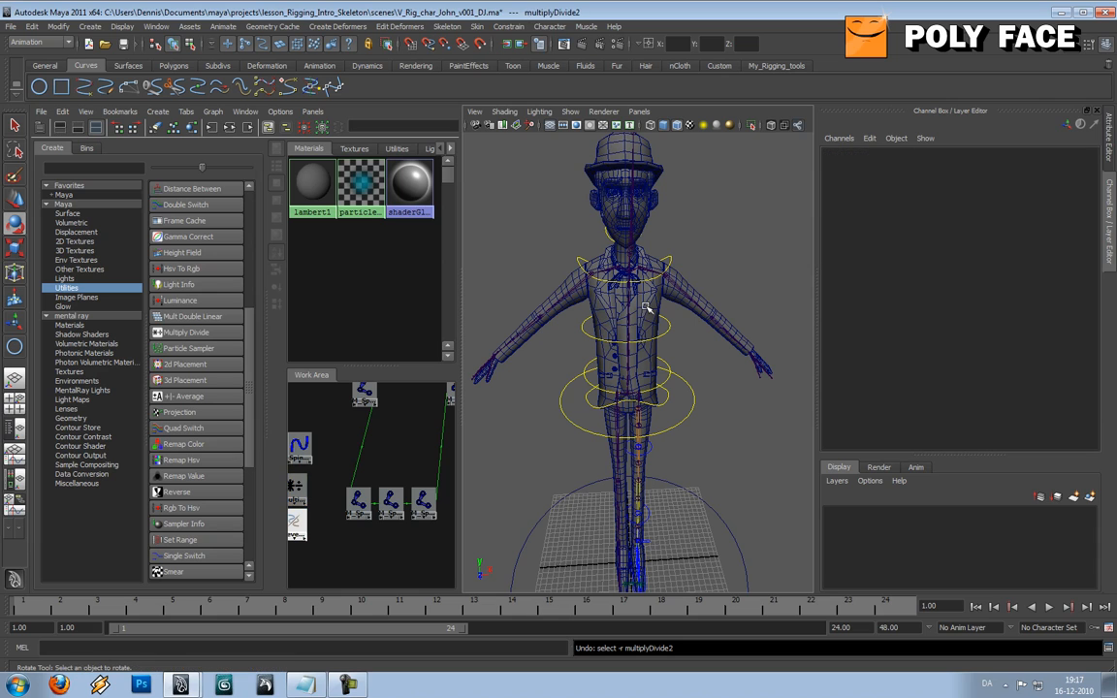
Select the jacket, M_Spine_02_INT, M_Spine_01_INT, reverse2 and the hips controller in the graph
left_click(626, 281)
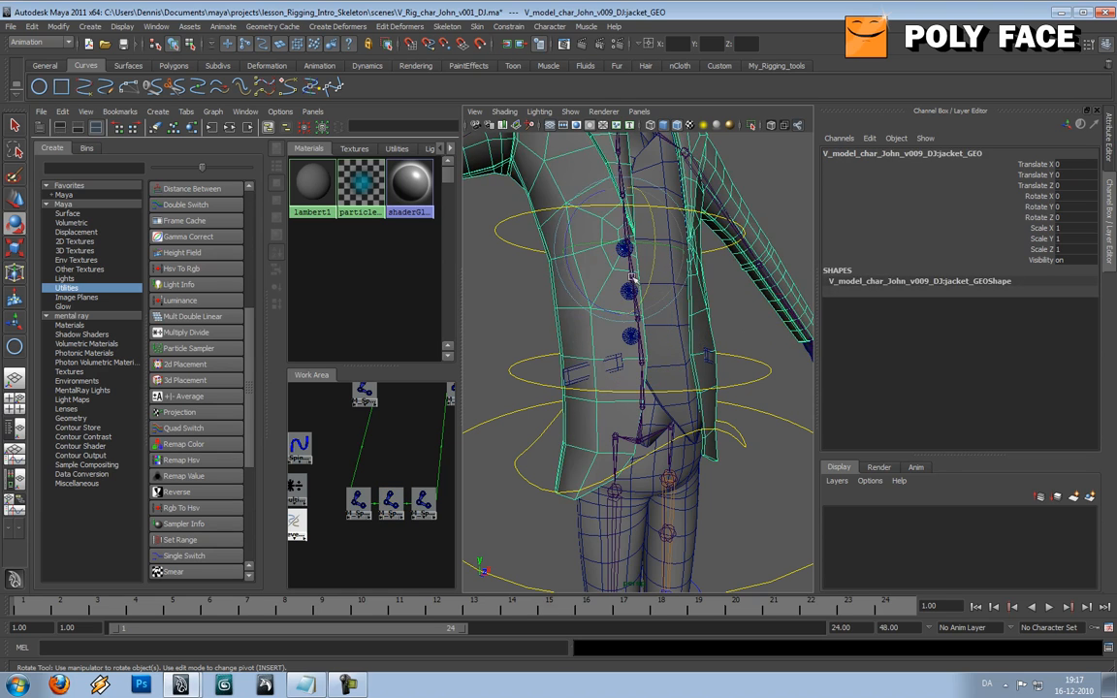
left_click(718, 417)
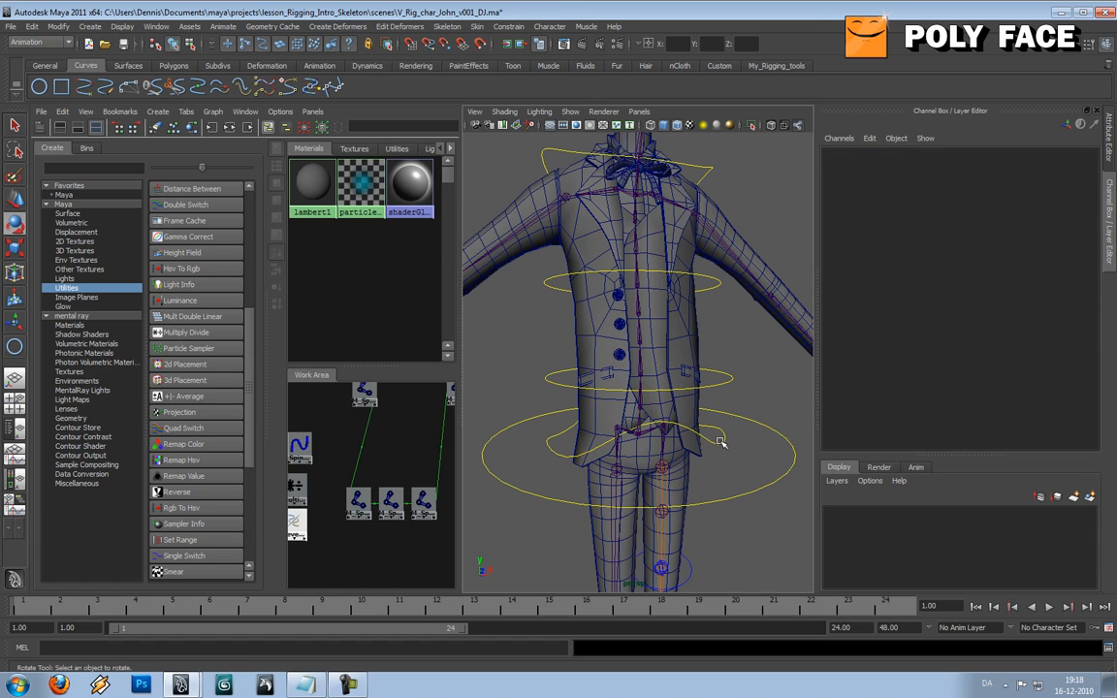
left_click(640, 434)
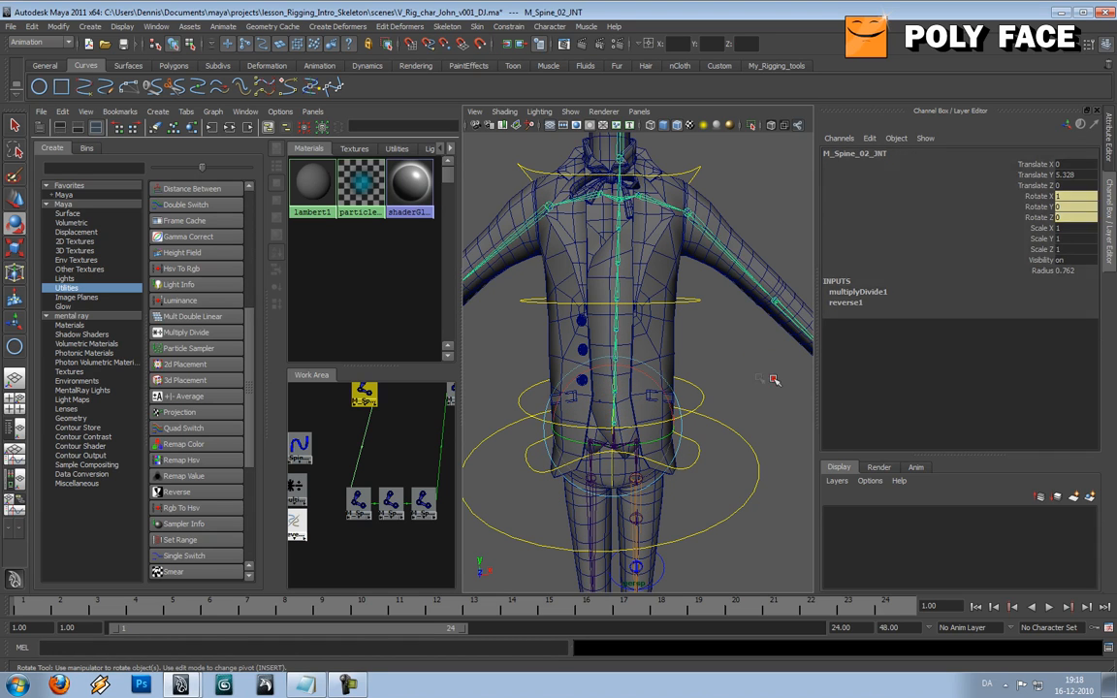
left_click(360, 505)
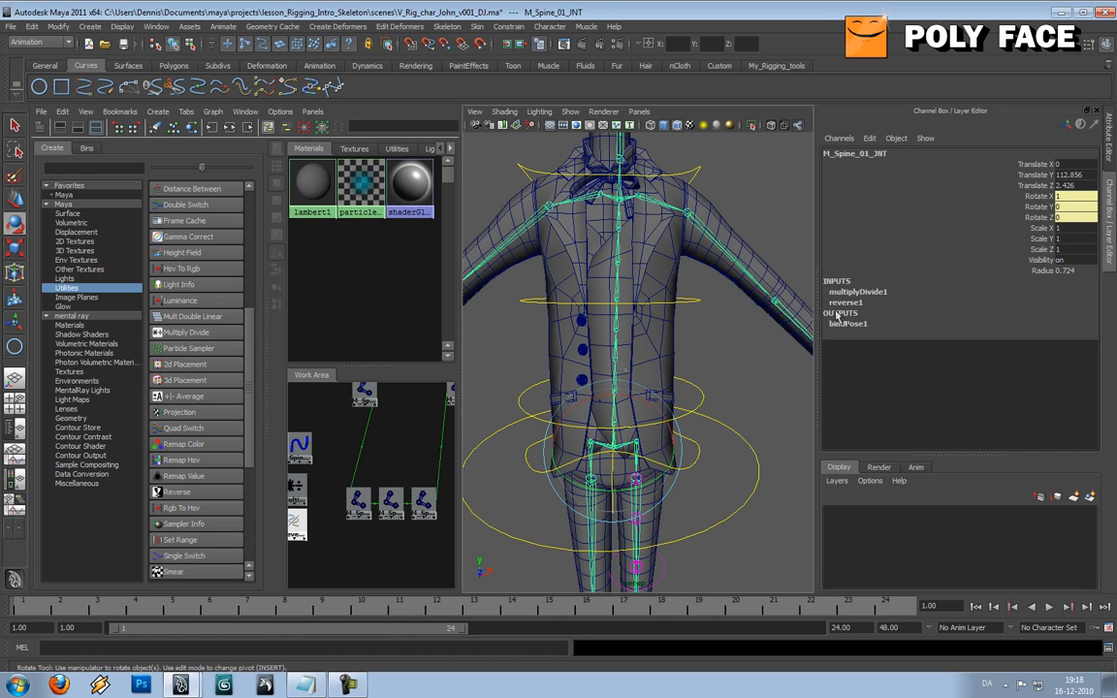
left_click(327, 509)
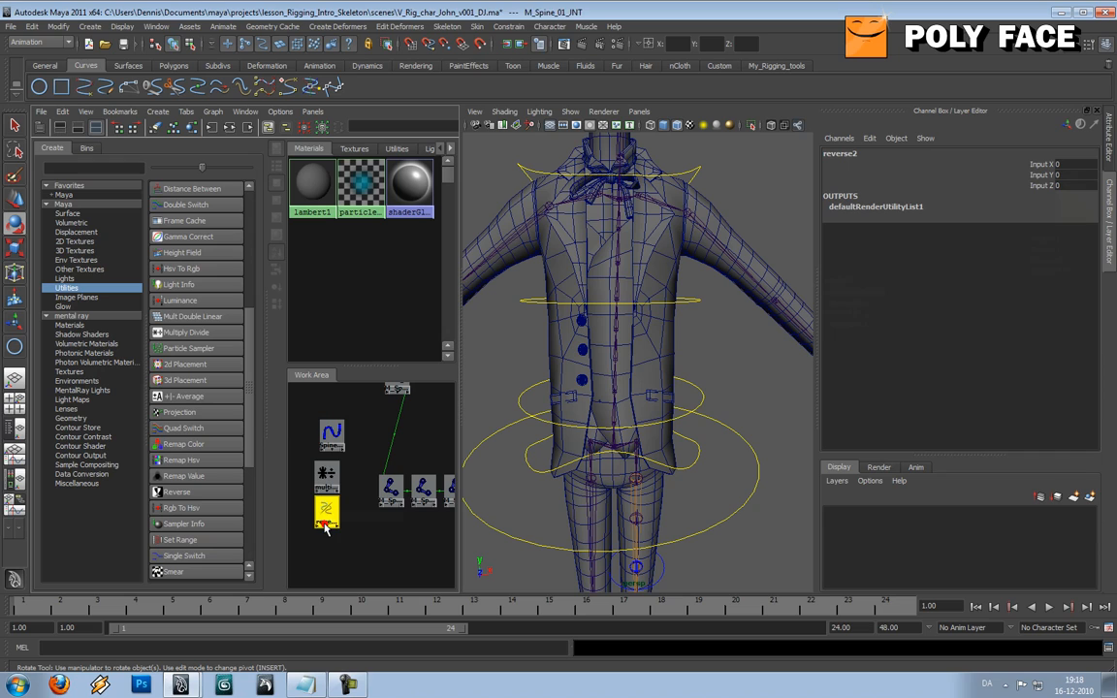
left_click(327, 498)
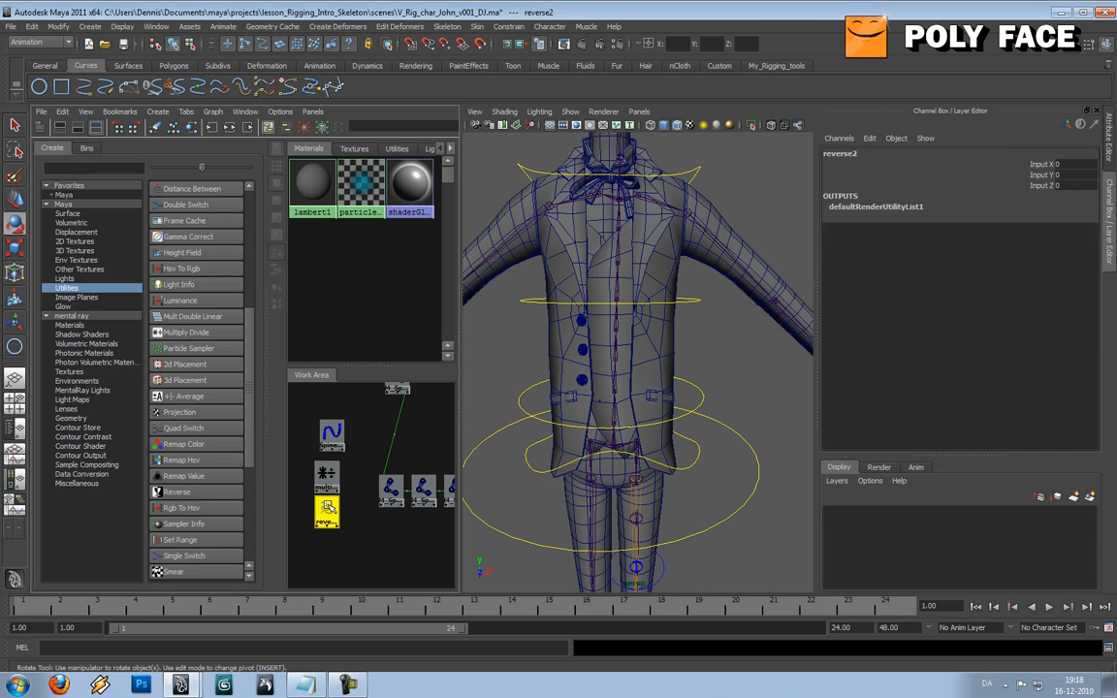
left_click(611, 451)
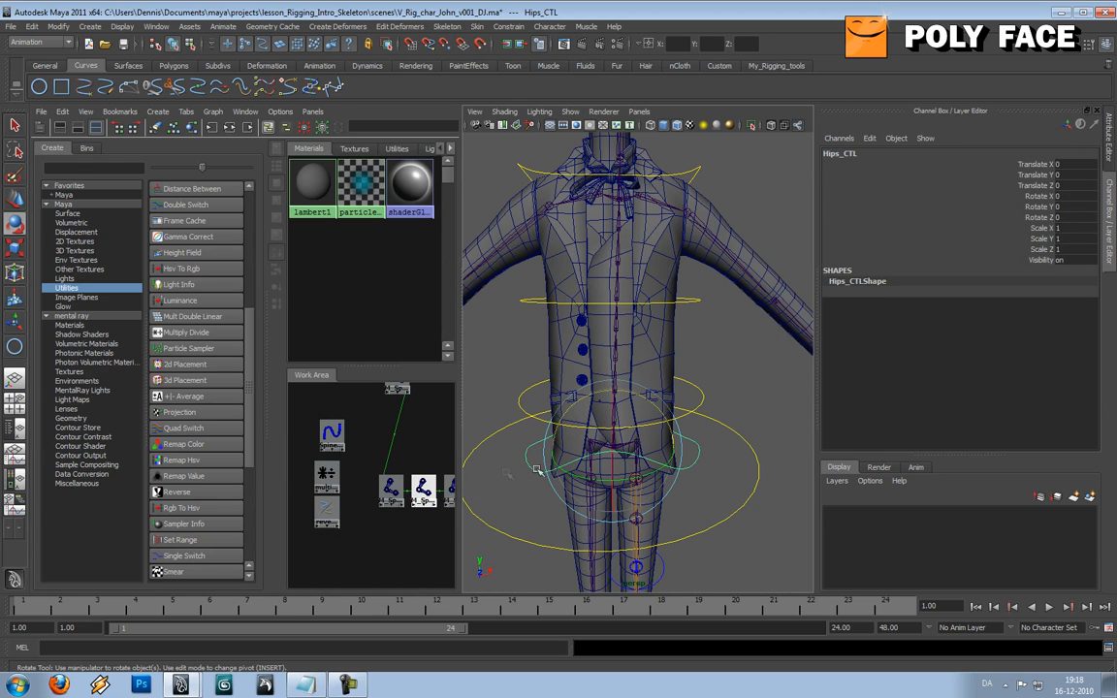
left_click(506, 403)
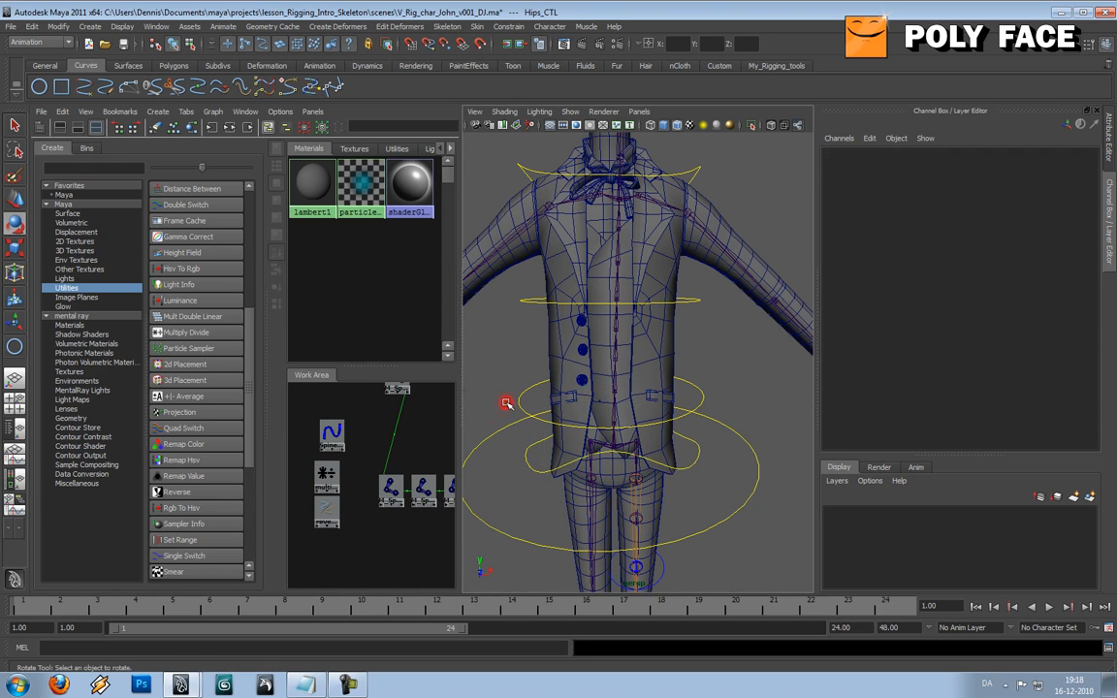
left_click_drag(524, 404, 529, 406)
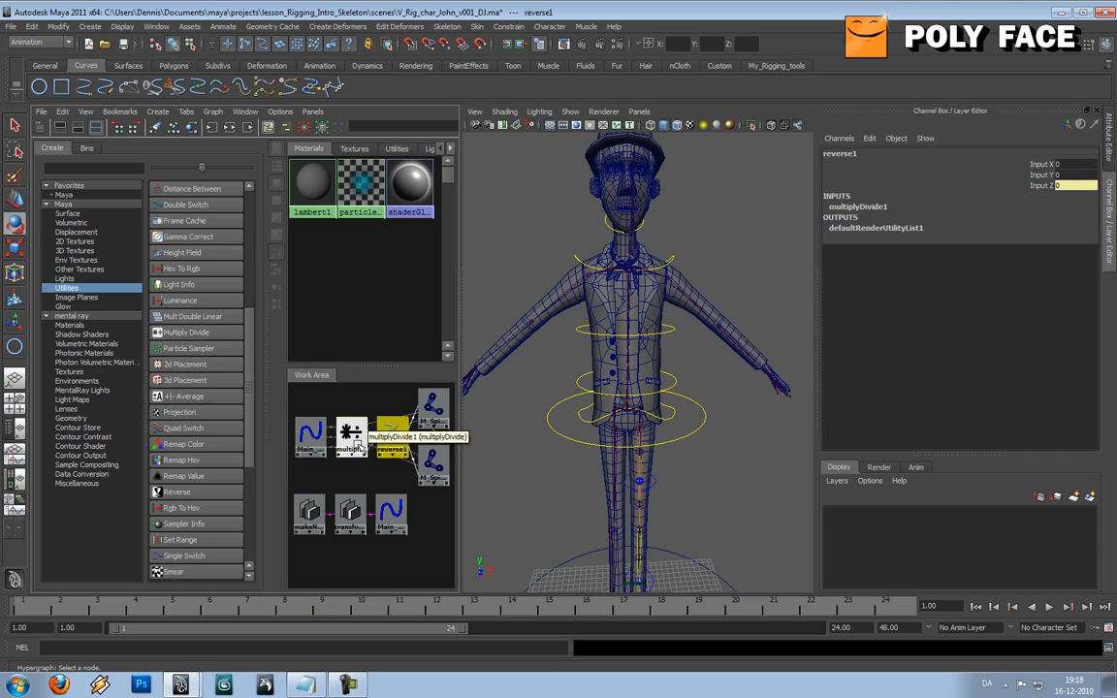
Inspect the upper spine joint and reverse1's attributes, then test-rotate Main_Body_CTL
left_click(392, 449)
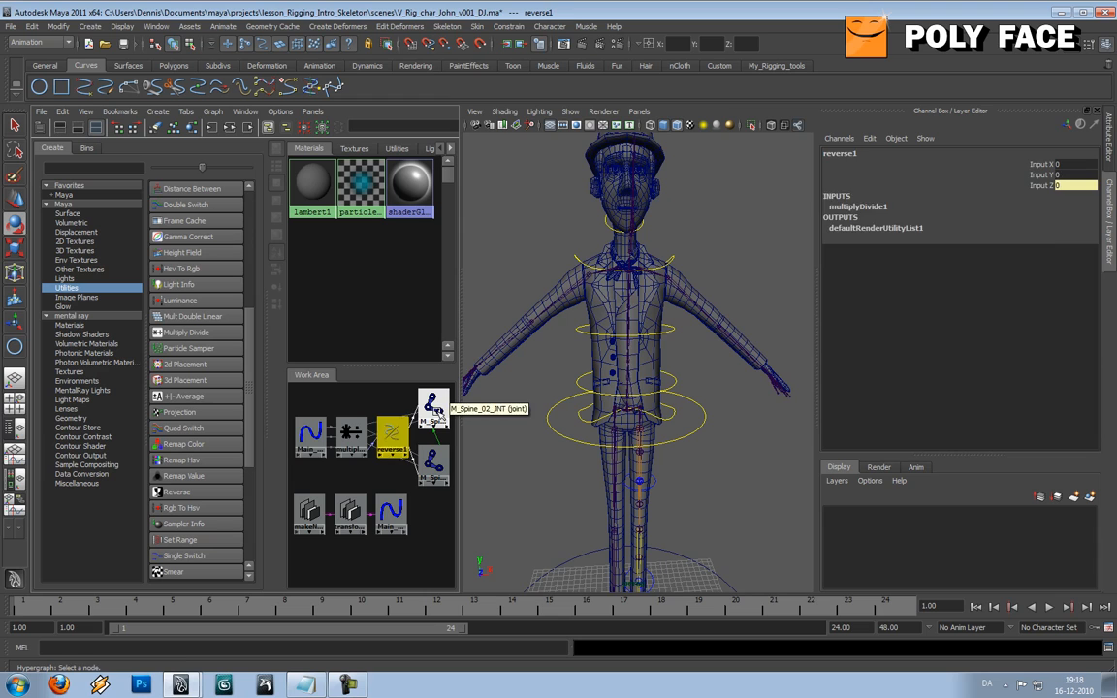
left_click(433, 414)
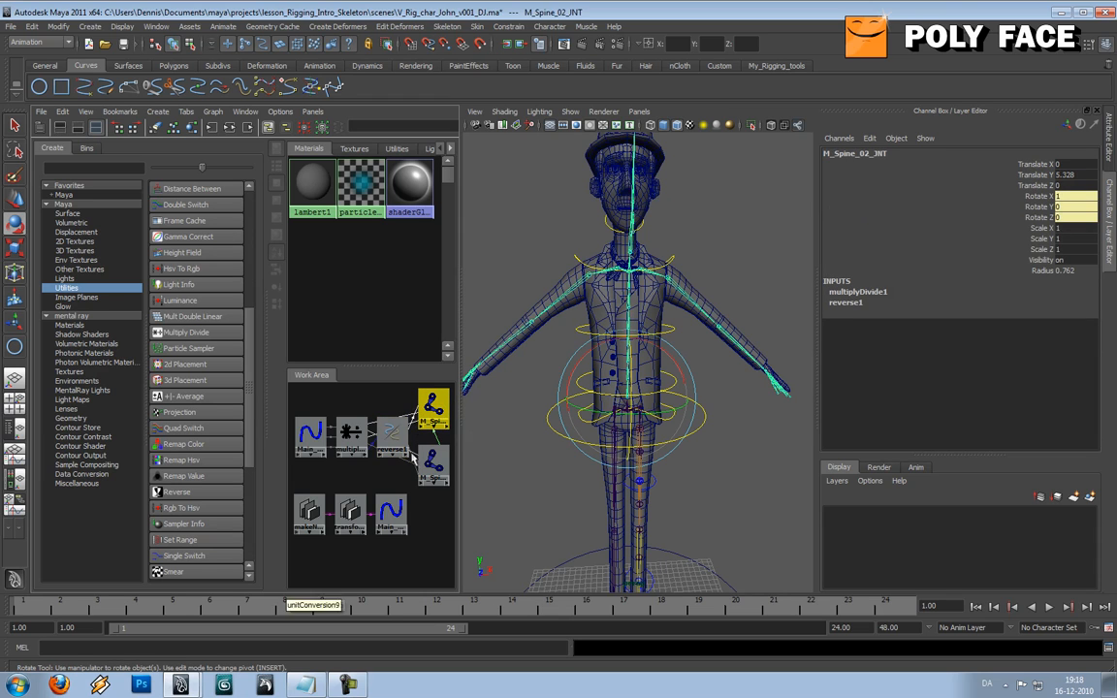
left_click(392, 446)
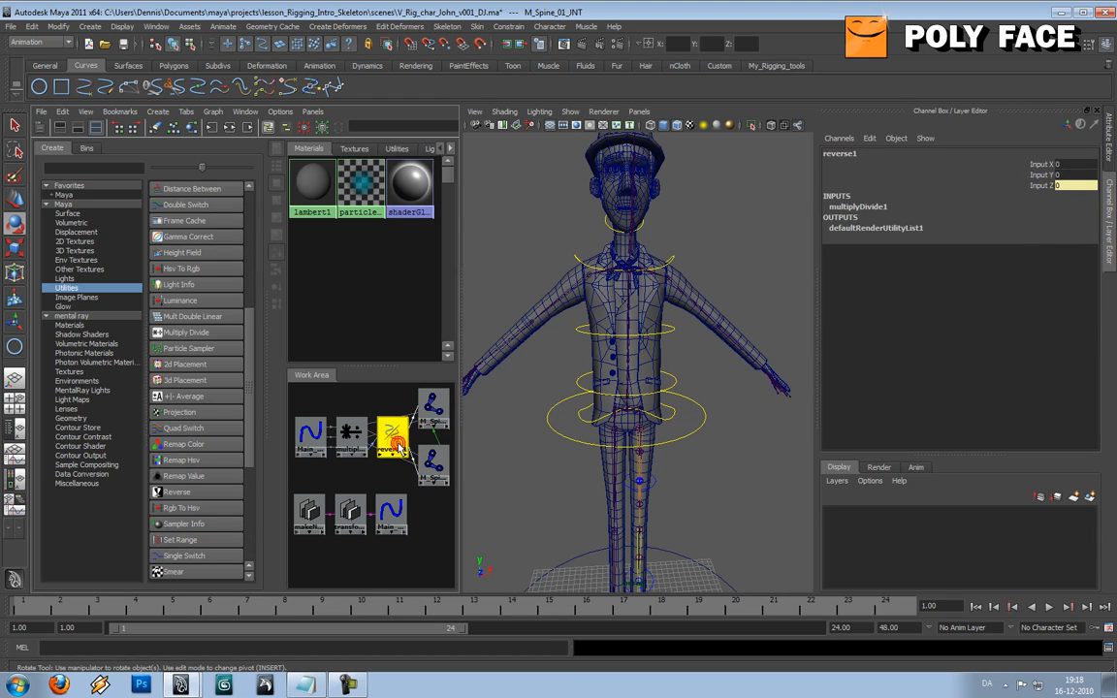
left_click(393, 446)
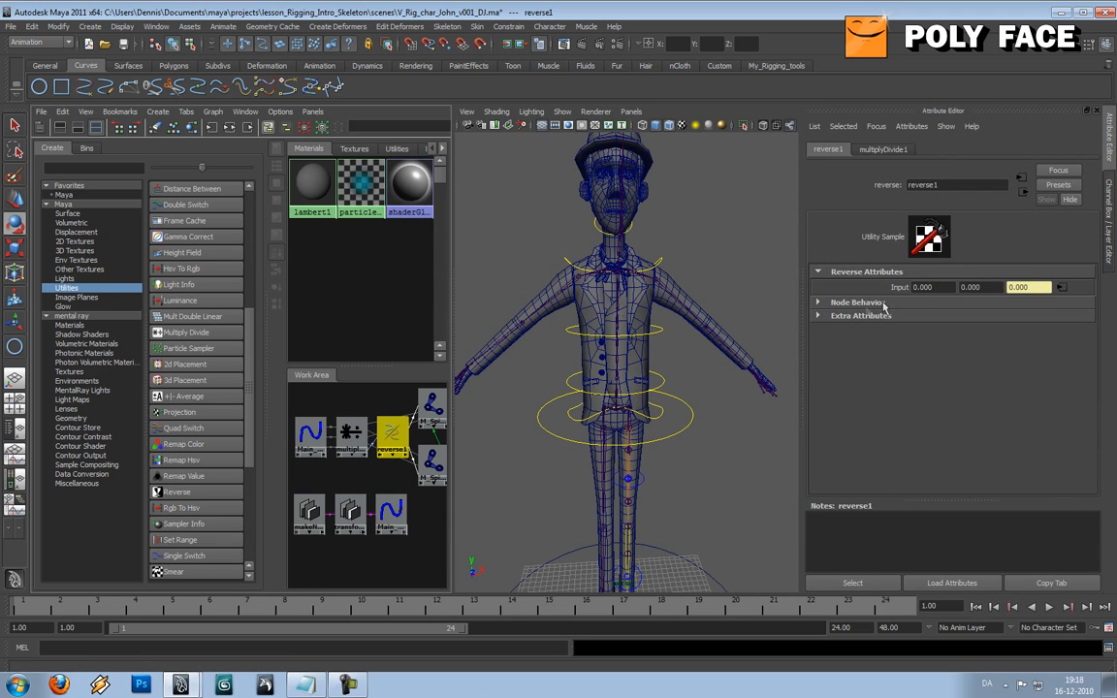
mouse_move(543, 388)
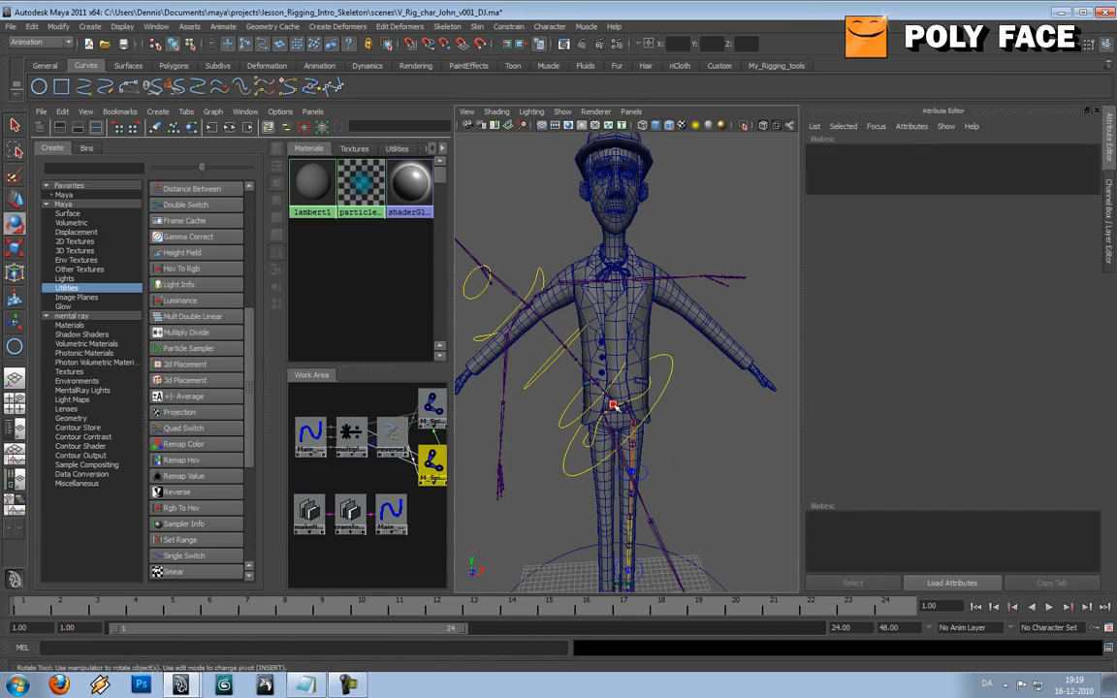
left_click(614, 406)
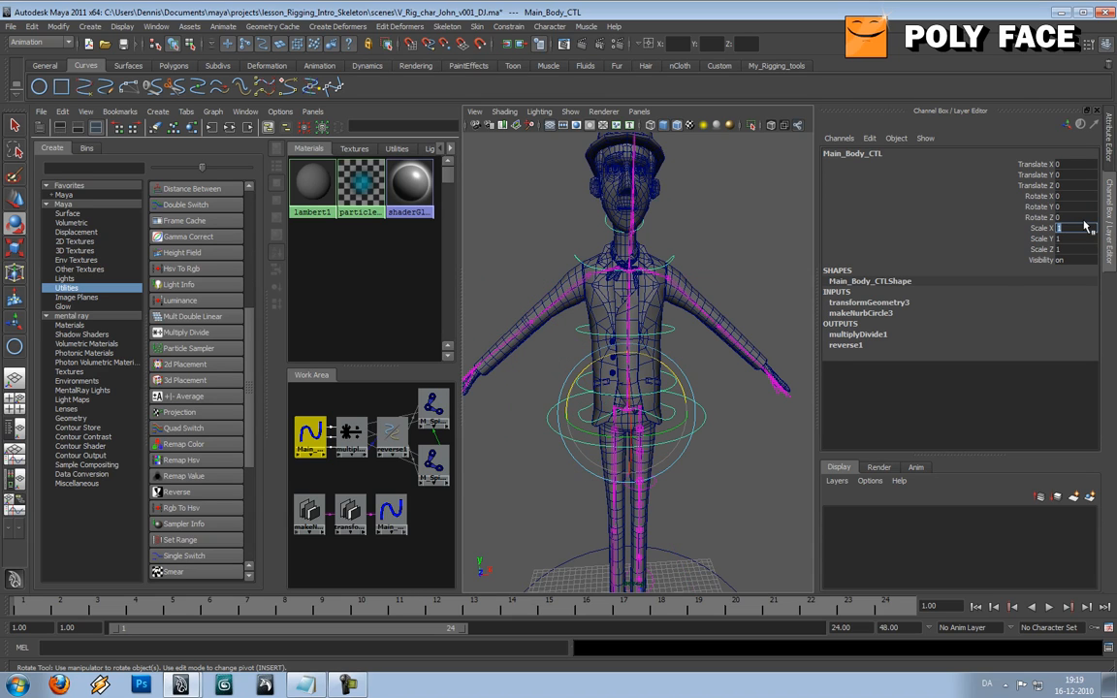
Delete the incoming rotation connections on the lowest spine joint from the Channel Box
left_click(665, 461)
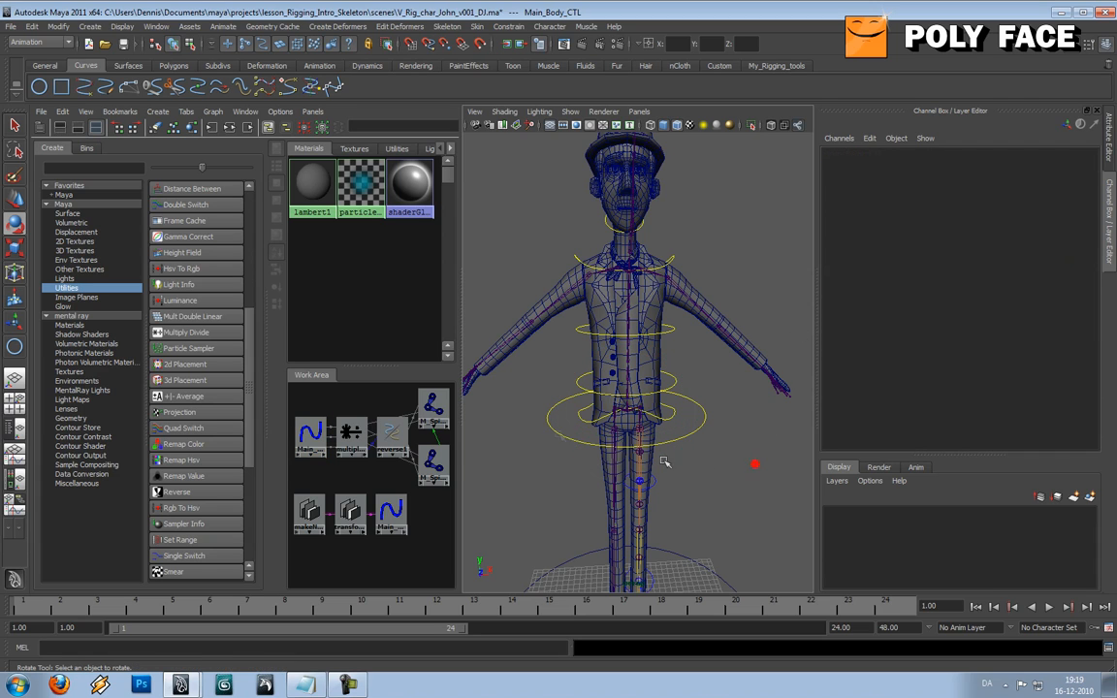
left_click(393, 432)
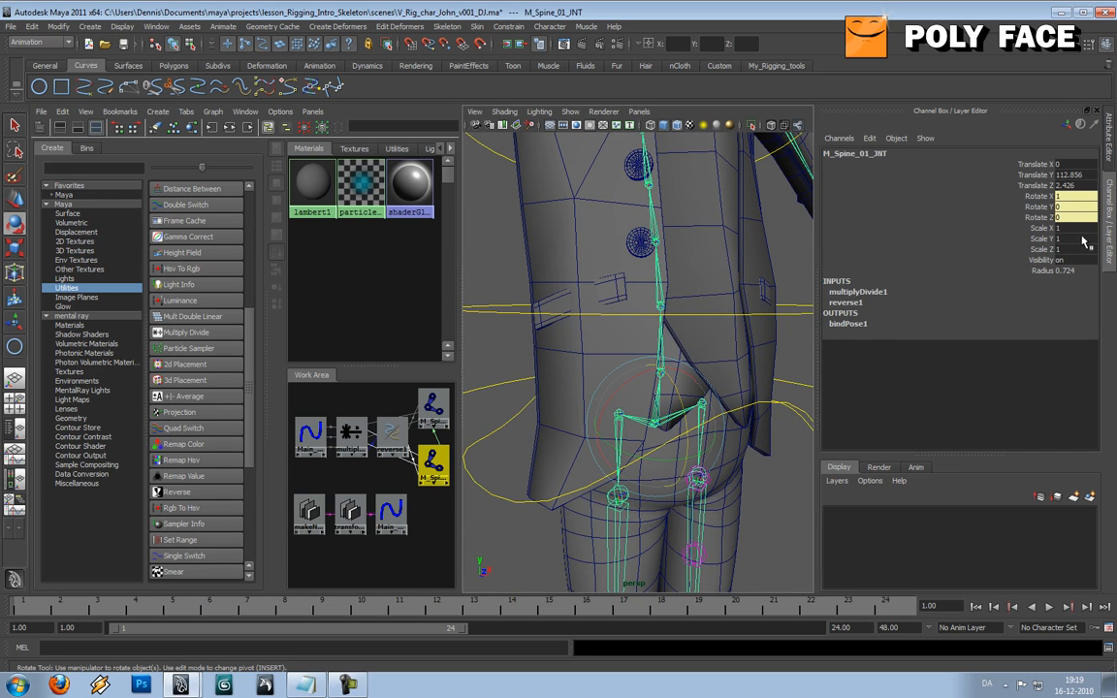
right_click(1067, 195)
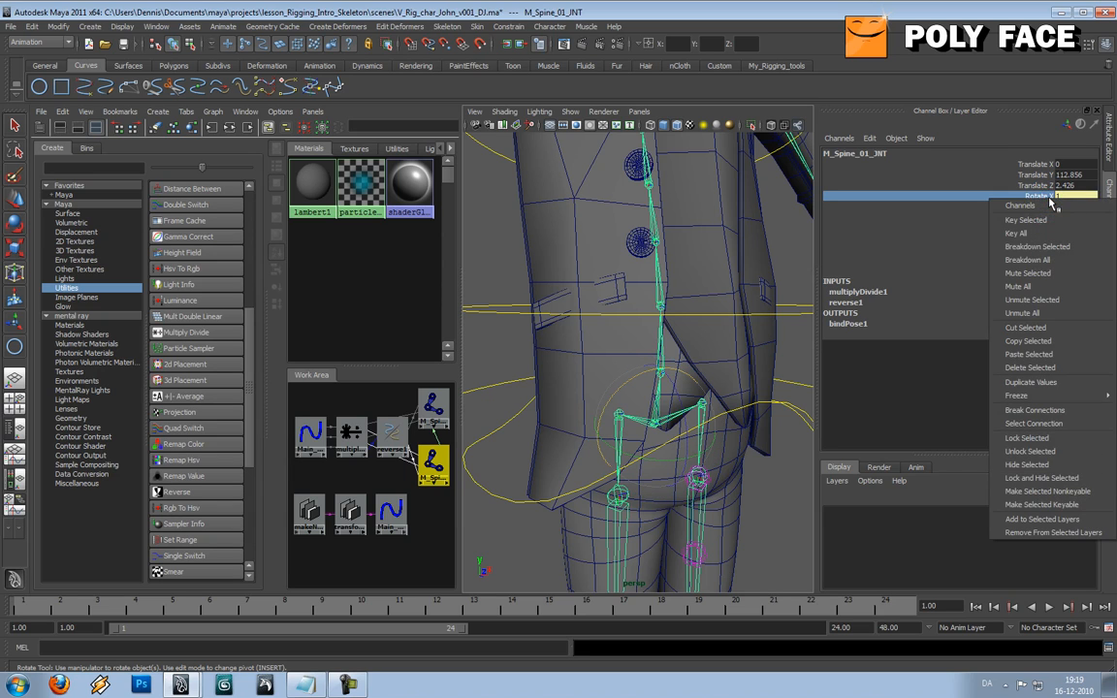
mouse_move(1033, 381)
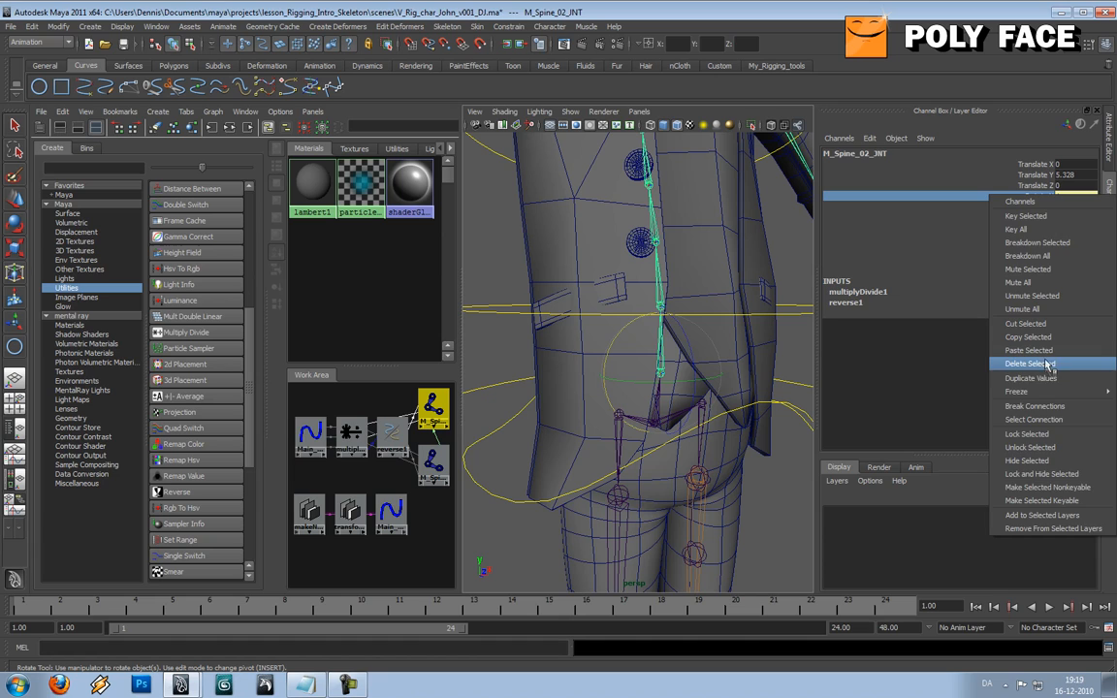
left_click(1030, 363)
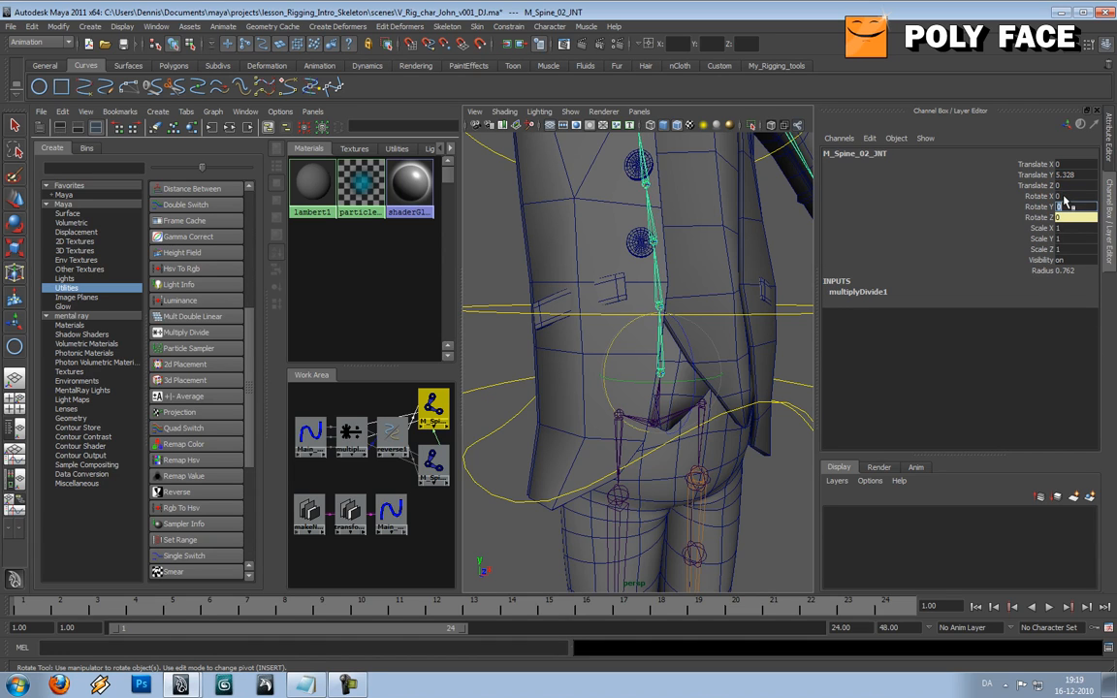
left_click(658, 395)
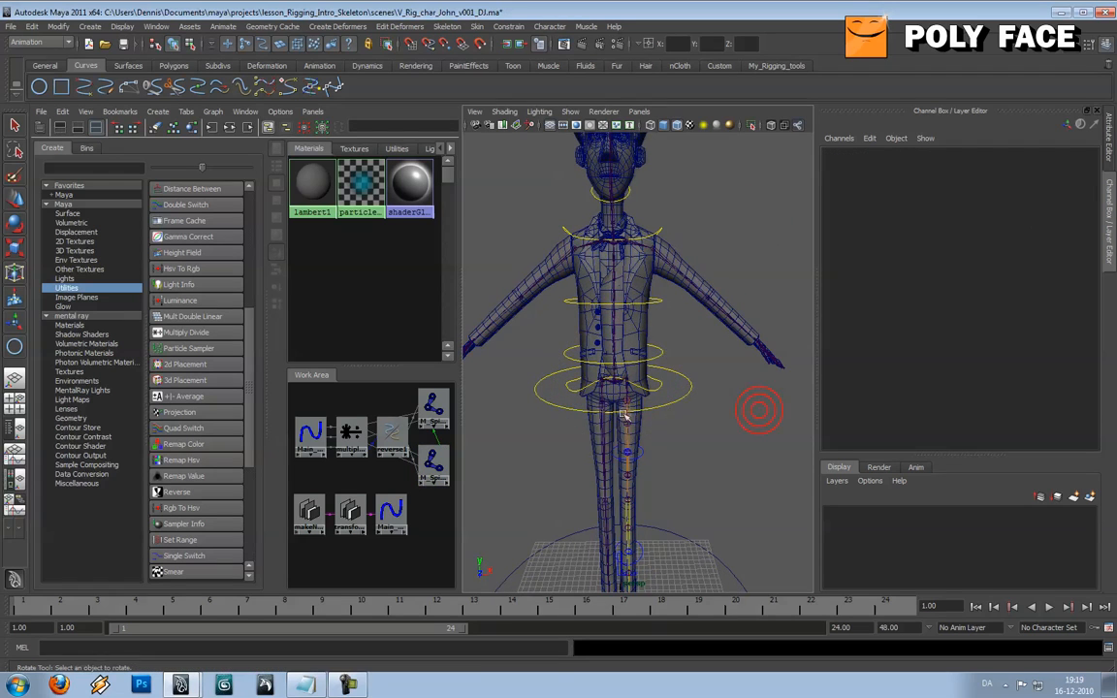
Remove reverse1 and select multiplyDivide1 to set its Input 2Z to -0.5
left_click(391, 438)
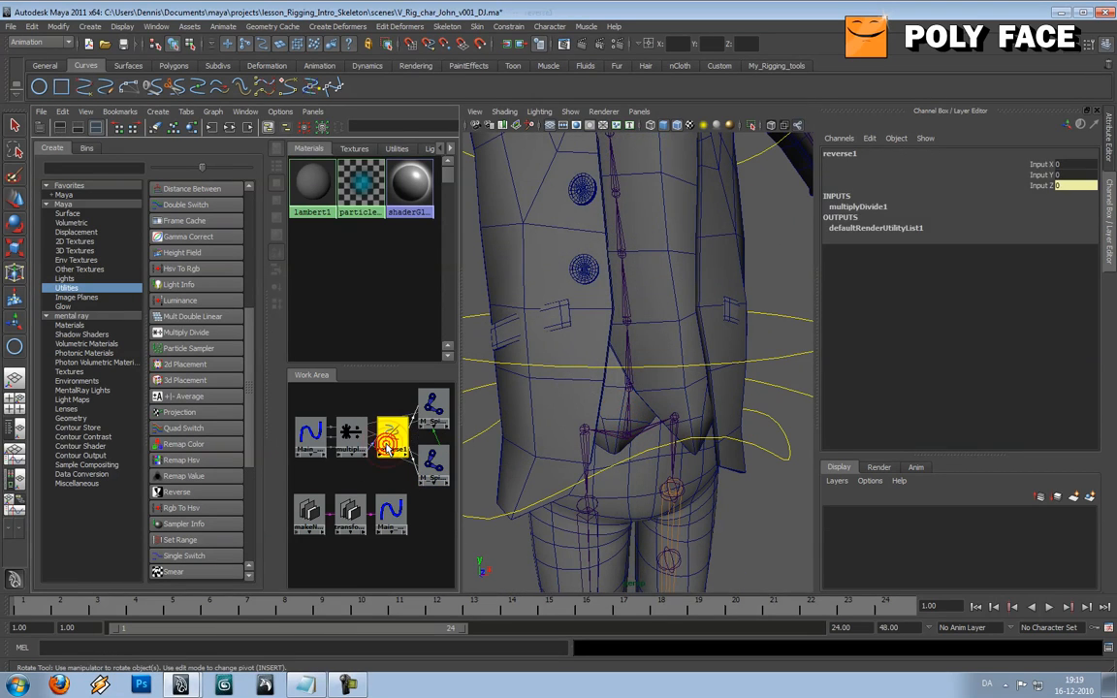
left_click(388, 448)
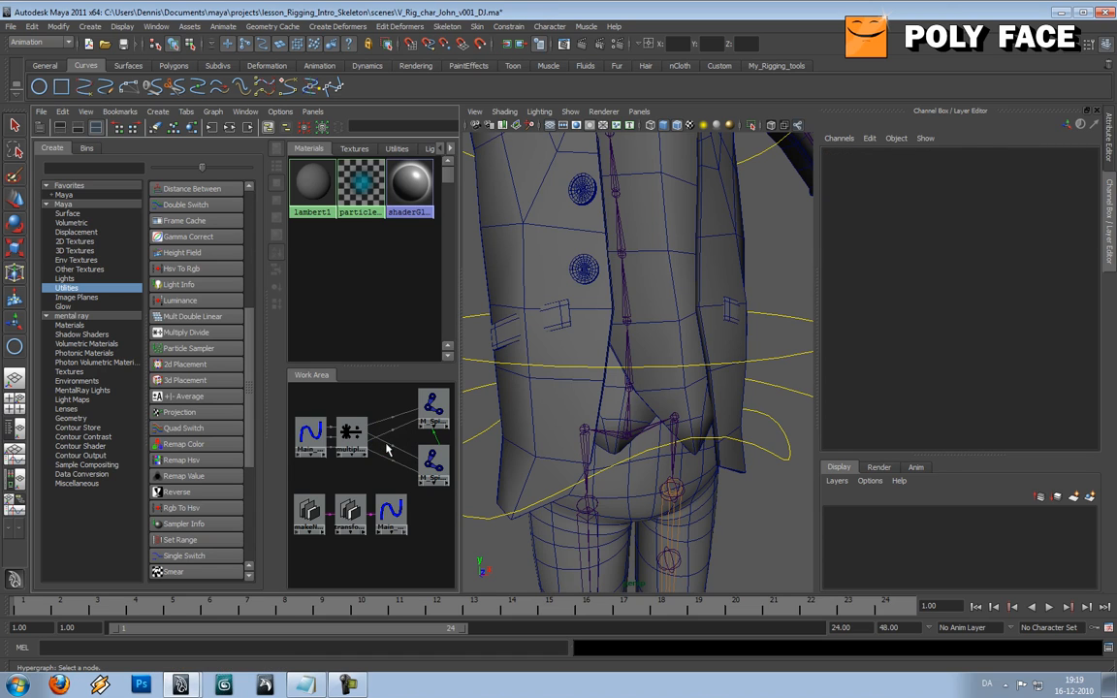
left_click(352, 433)
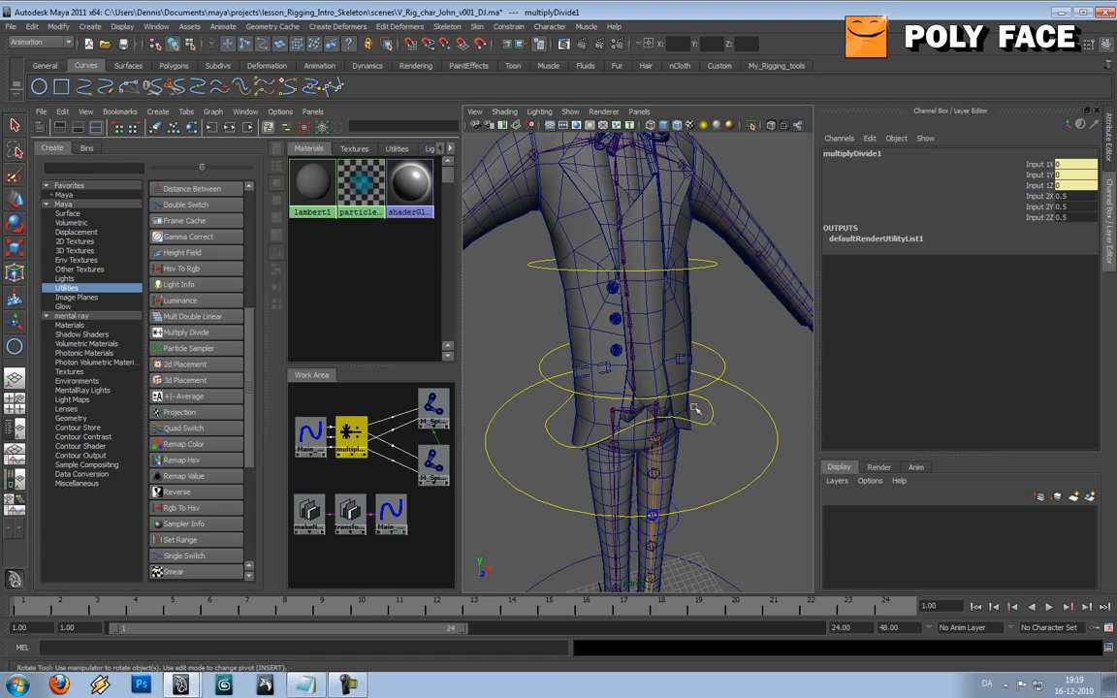
left_click(577, 393)
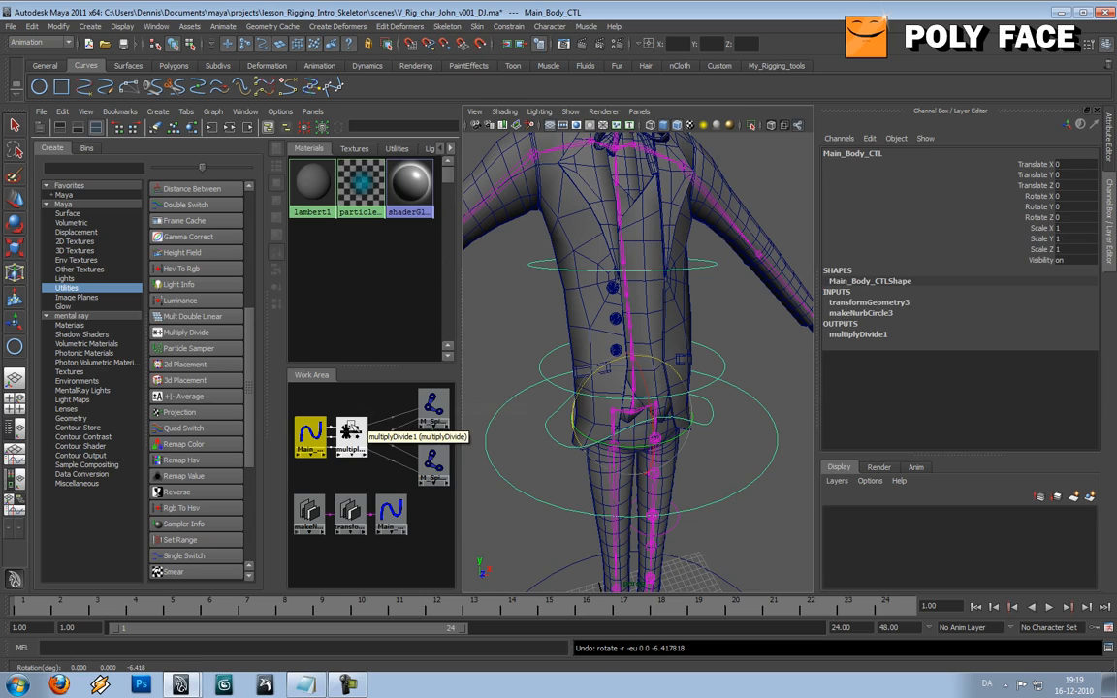
left_click(351, 434)
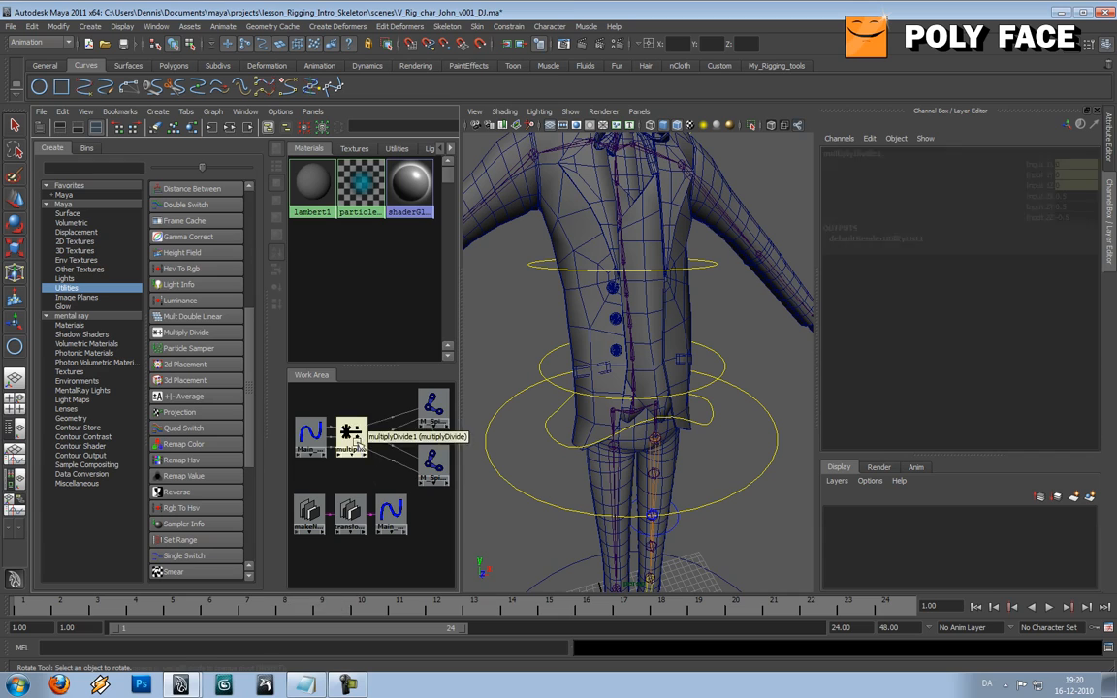
Link multiplyDivide1's outputZ to M_Spine_01_INT's rotateX in the Connection Editor
left_click(350, 434)
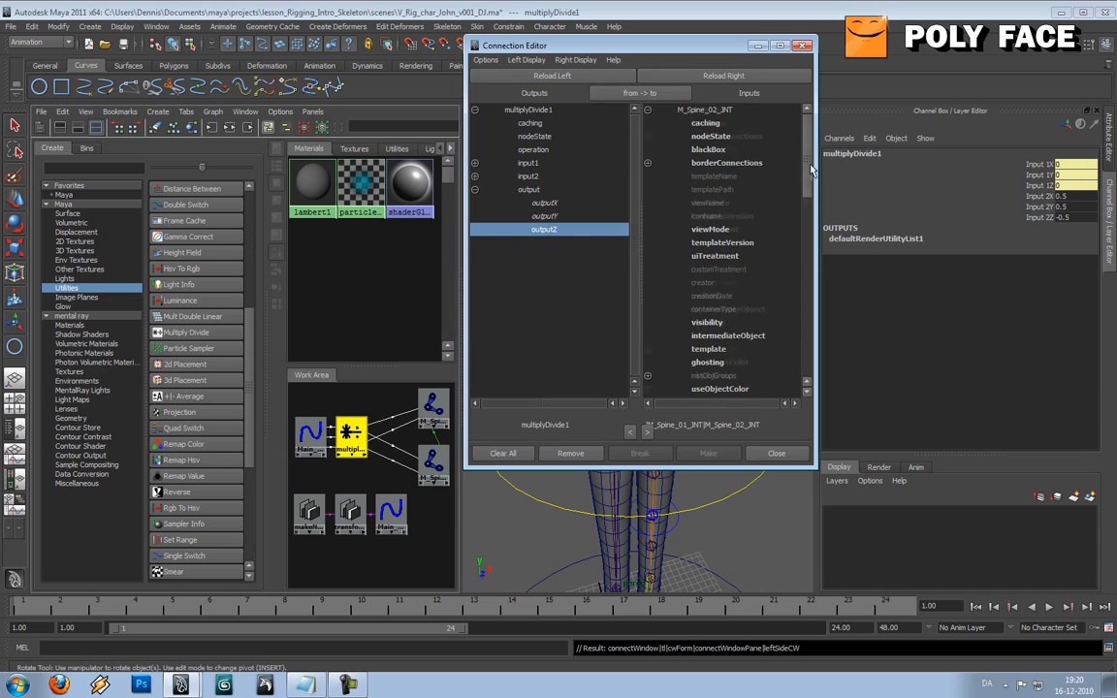
scroll("down", 3)
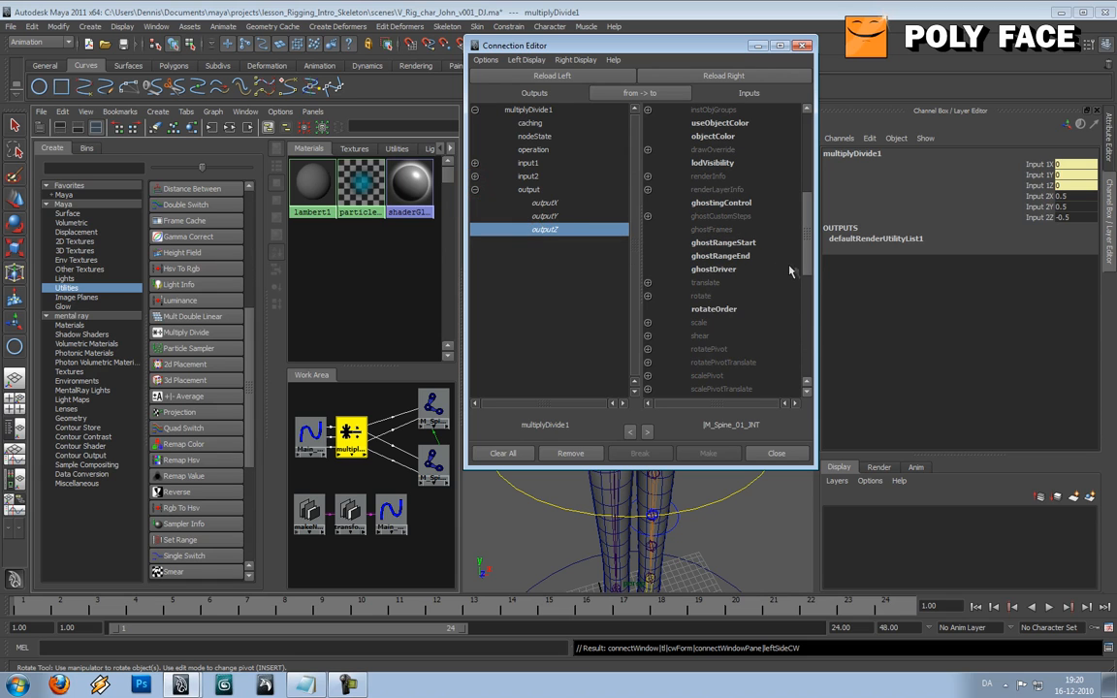
left_click(703, 309)
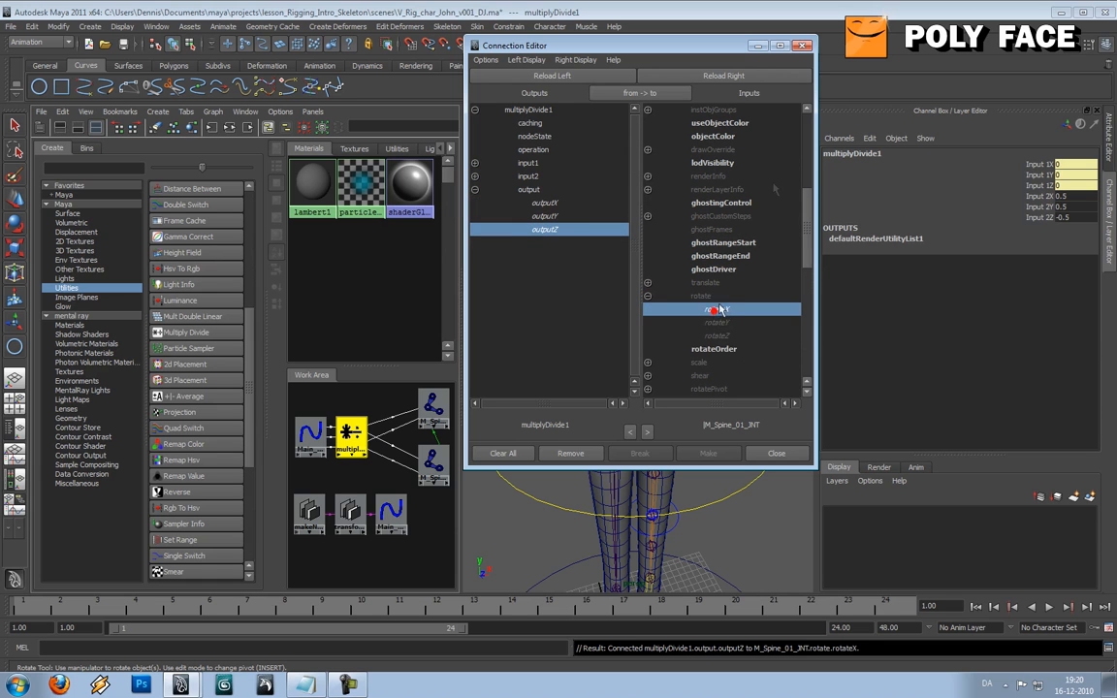
left_click(776, 453)
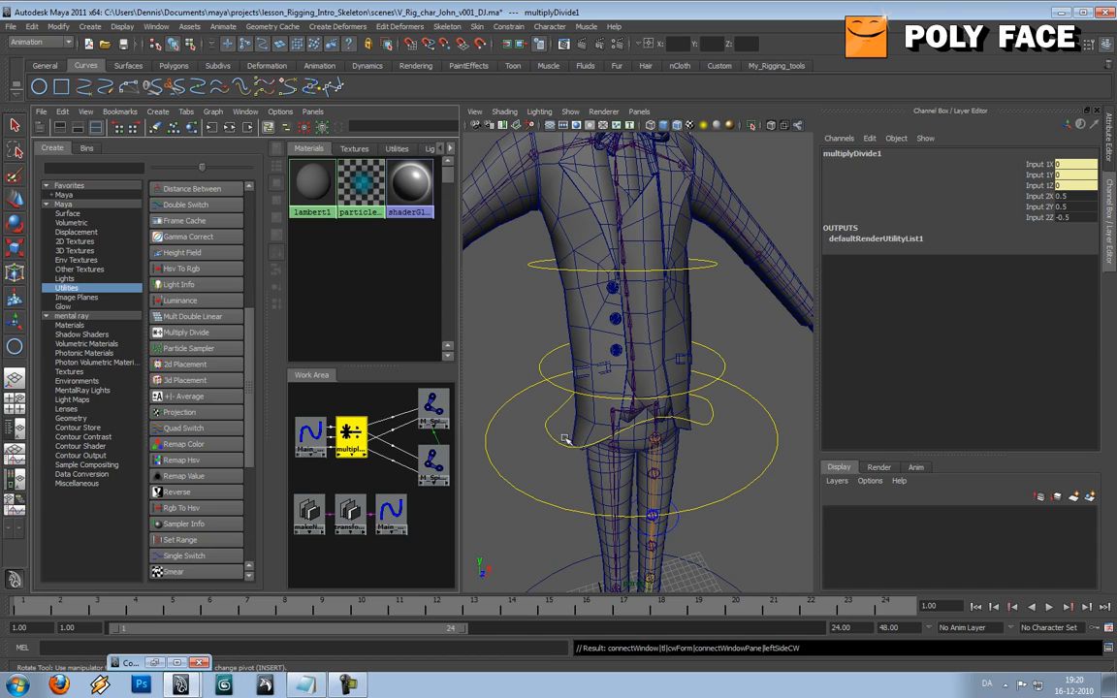
Select the hips controller and show the Maya Utilities node list in the Hypershade
left_click(674, 257)
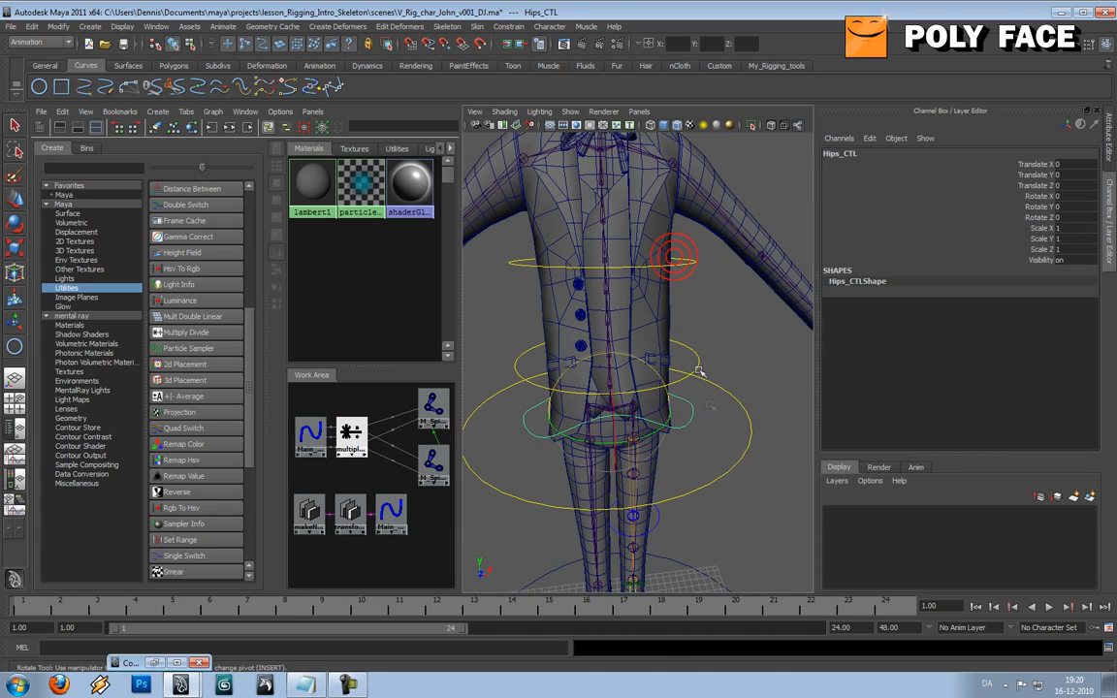
left_click(570, 368)
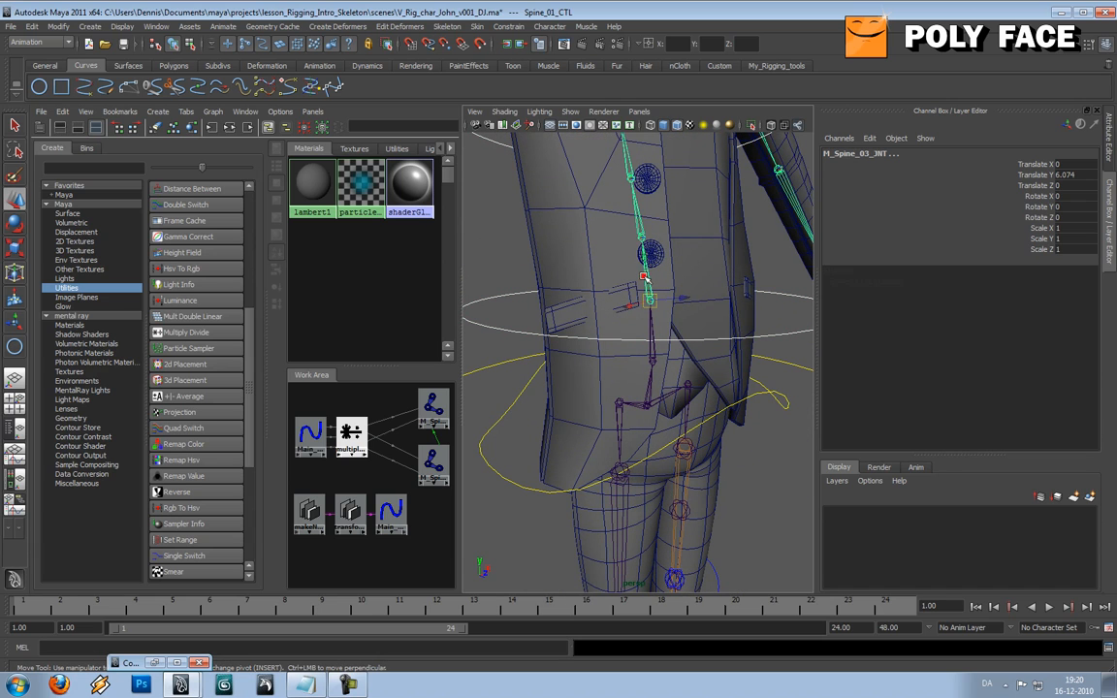
left_click(629, 175)
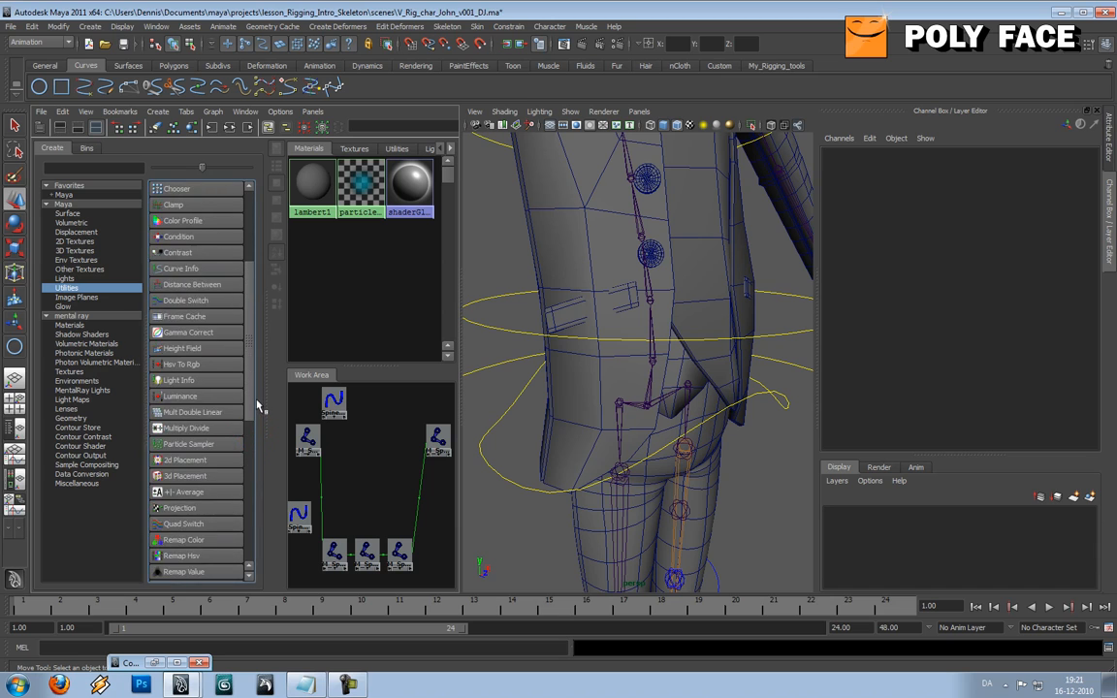
Create multiplyDivide3 and drag Spine_01_CTL onto it to start a connection
scroll("up", 3)
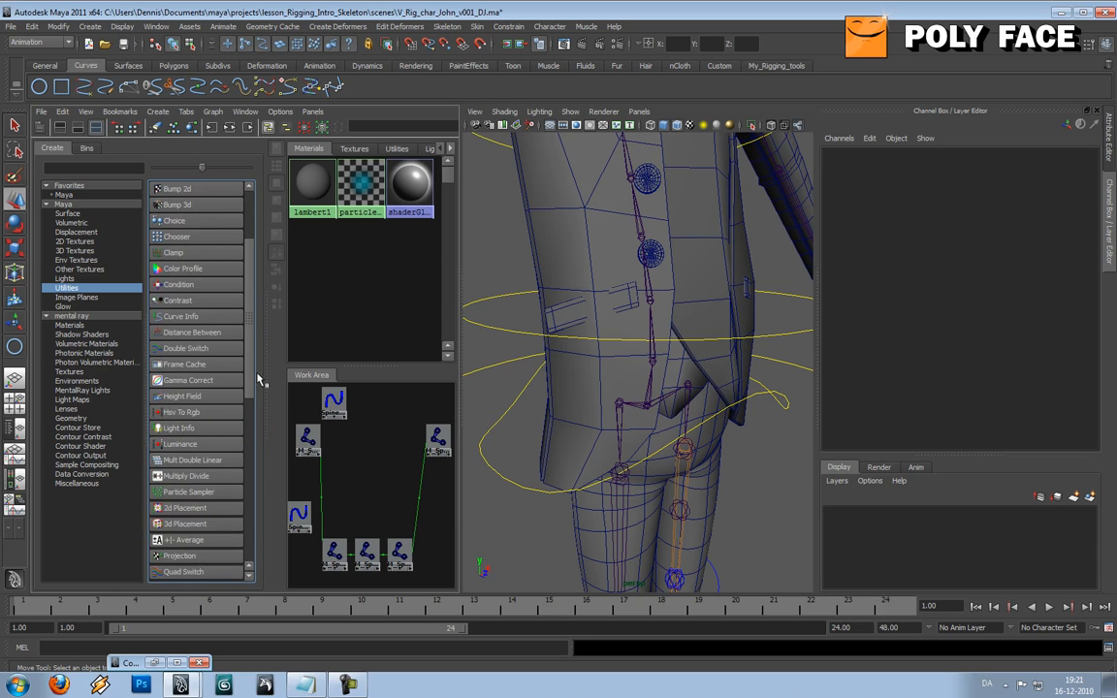
scroll("down", 3)
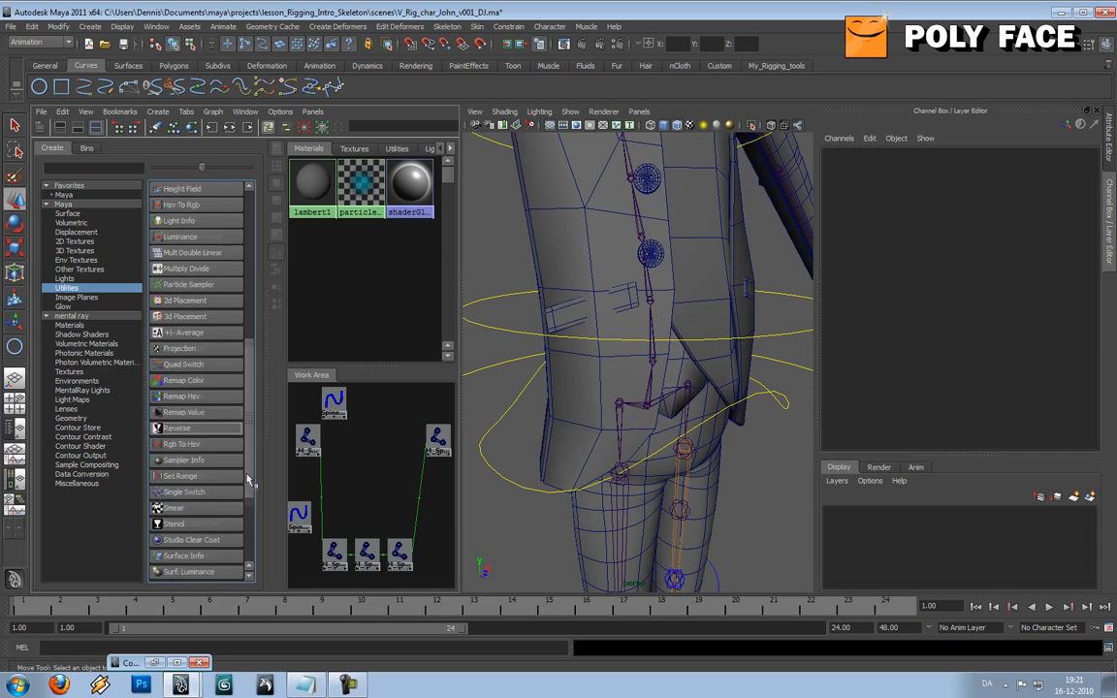
scroll("up", 3)
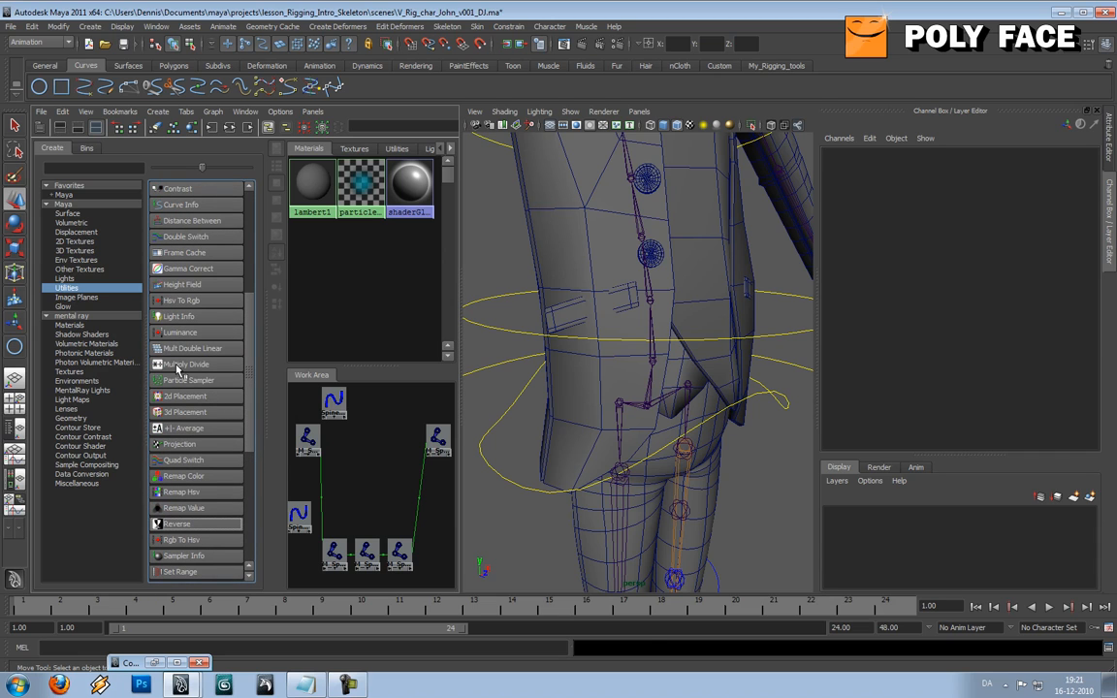
left_click(186, 364)
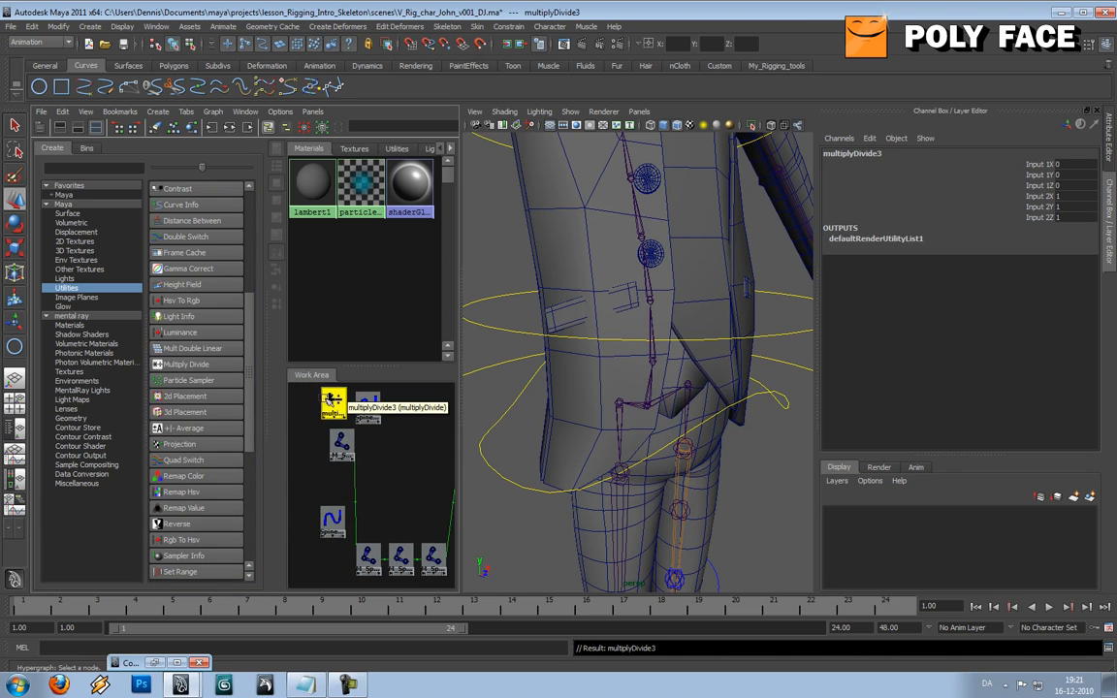
left_click(333, 521)
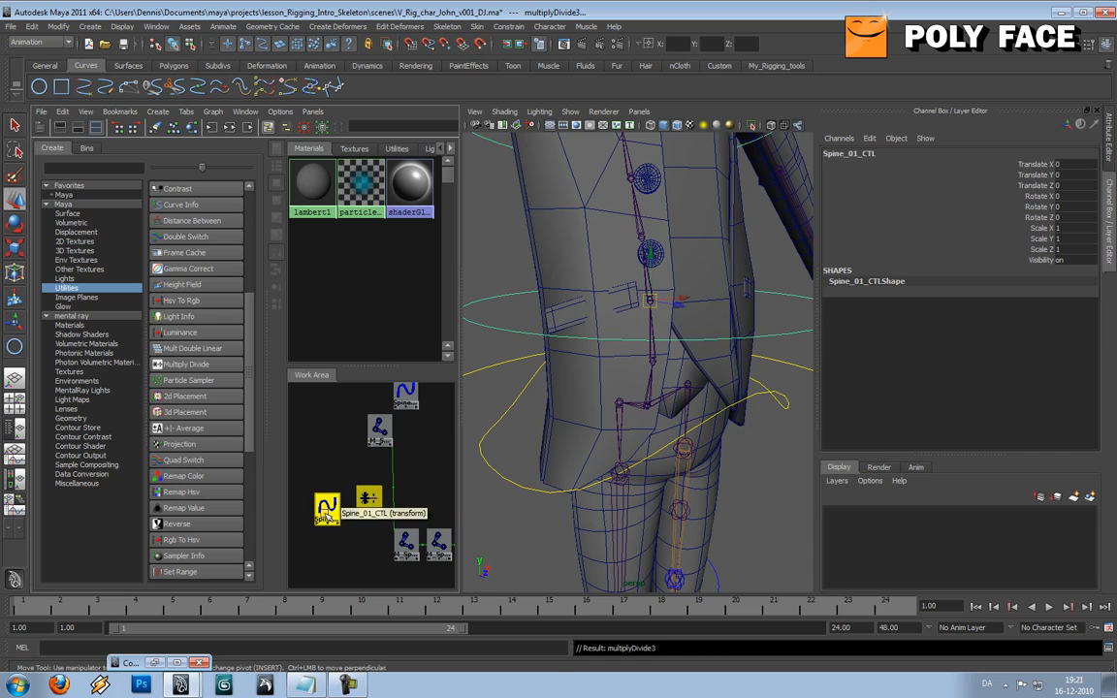
left_click(326, 507)
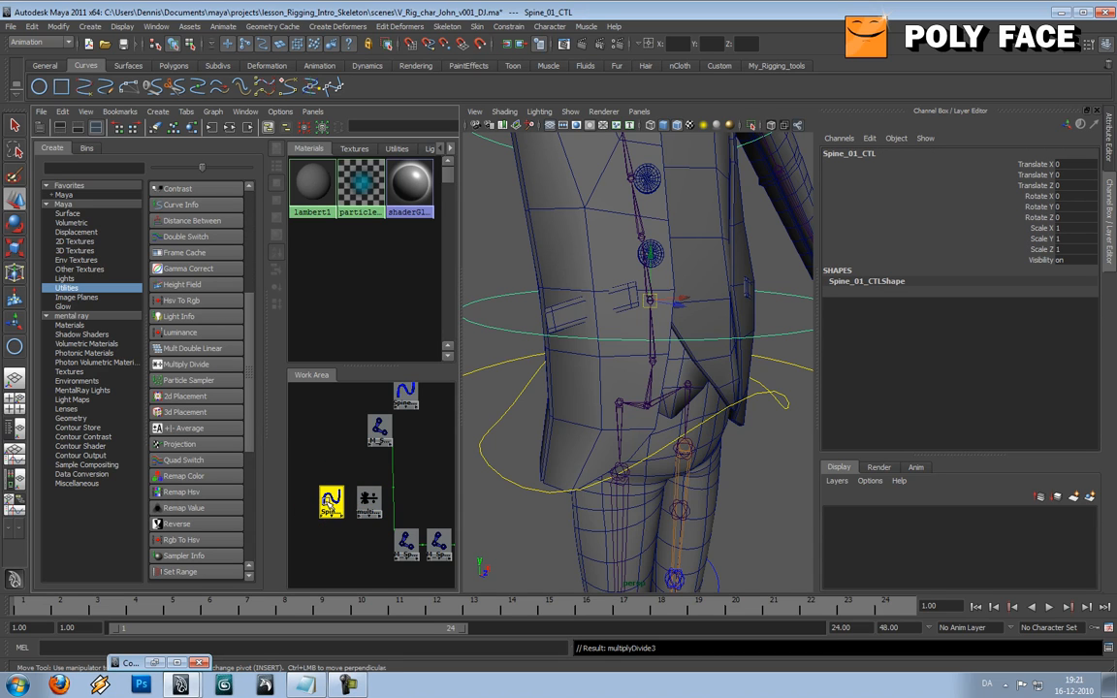
left_click(368, 500)
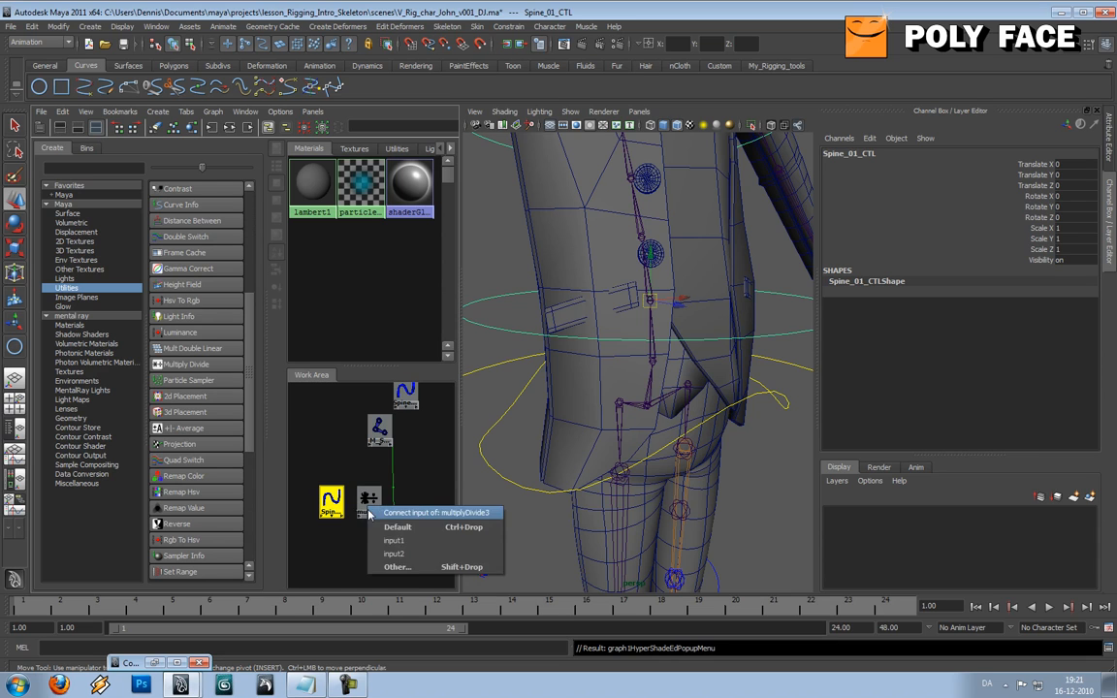
Wire Spine_01_CTL rotateX, Y and Z into multiplyDivide3 input1X, Y and Z
left_click(394, 540)
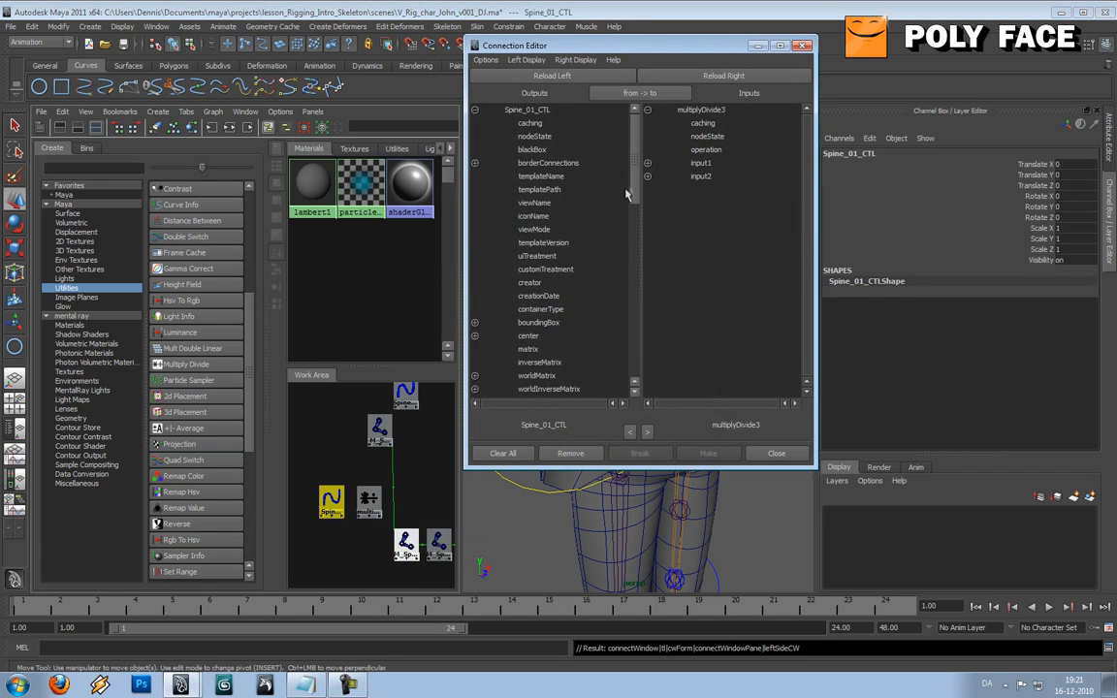
scroll("down", 3)
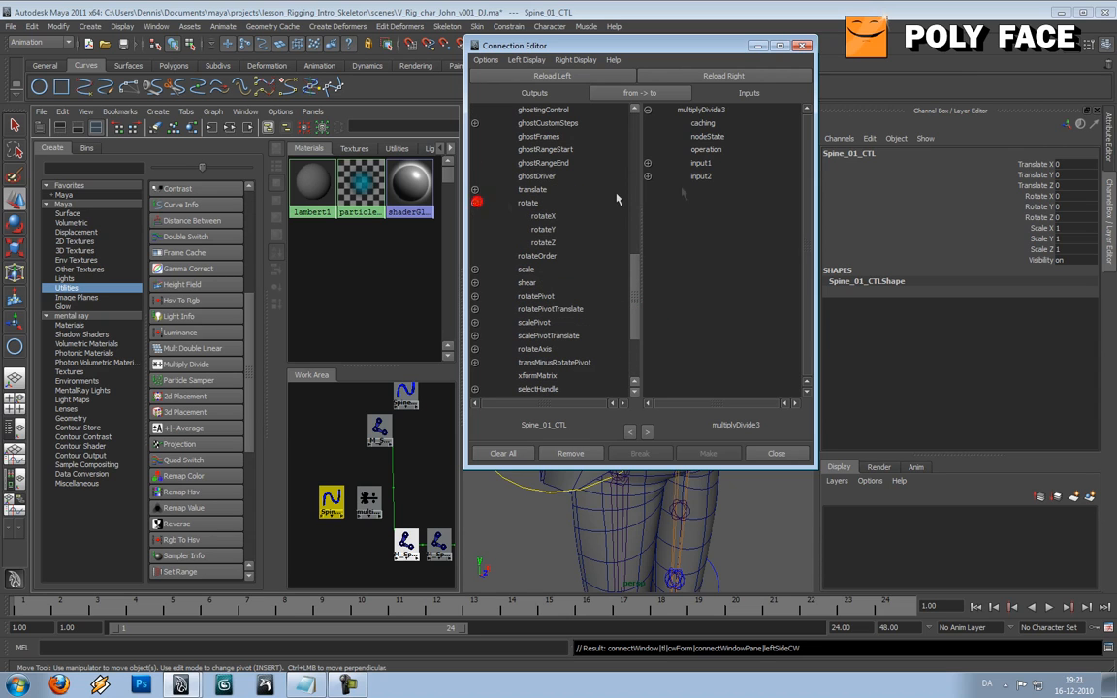
left_click(541, 215)
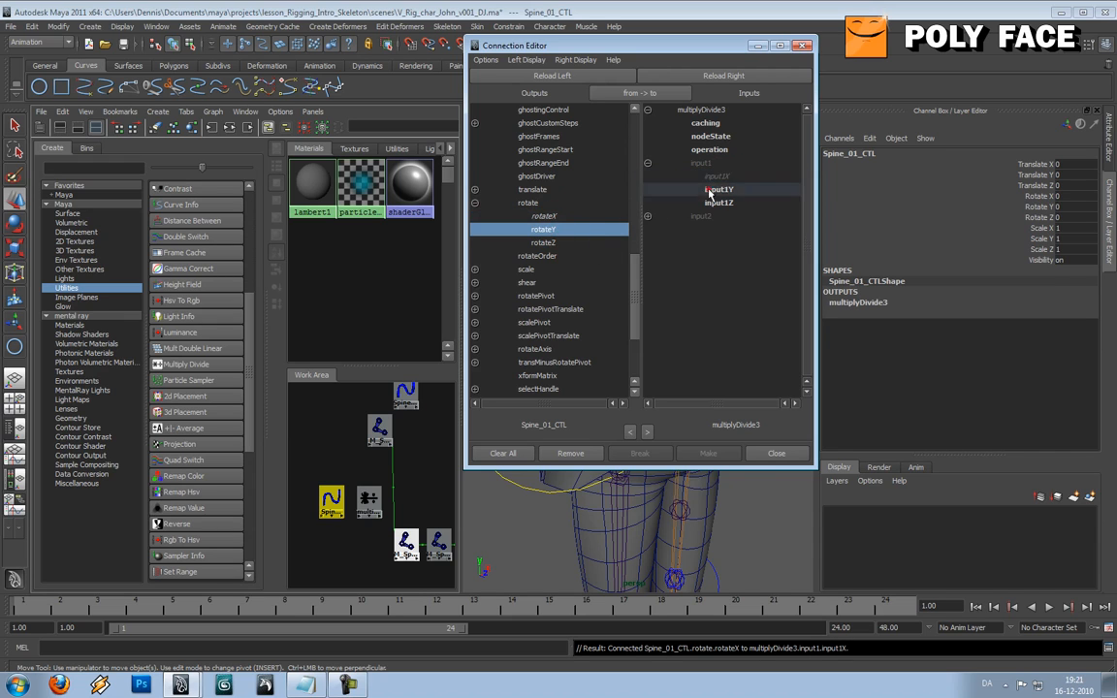
left_click(543, 242)
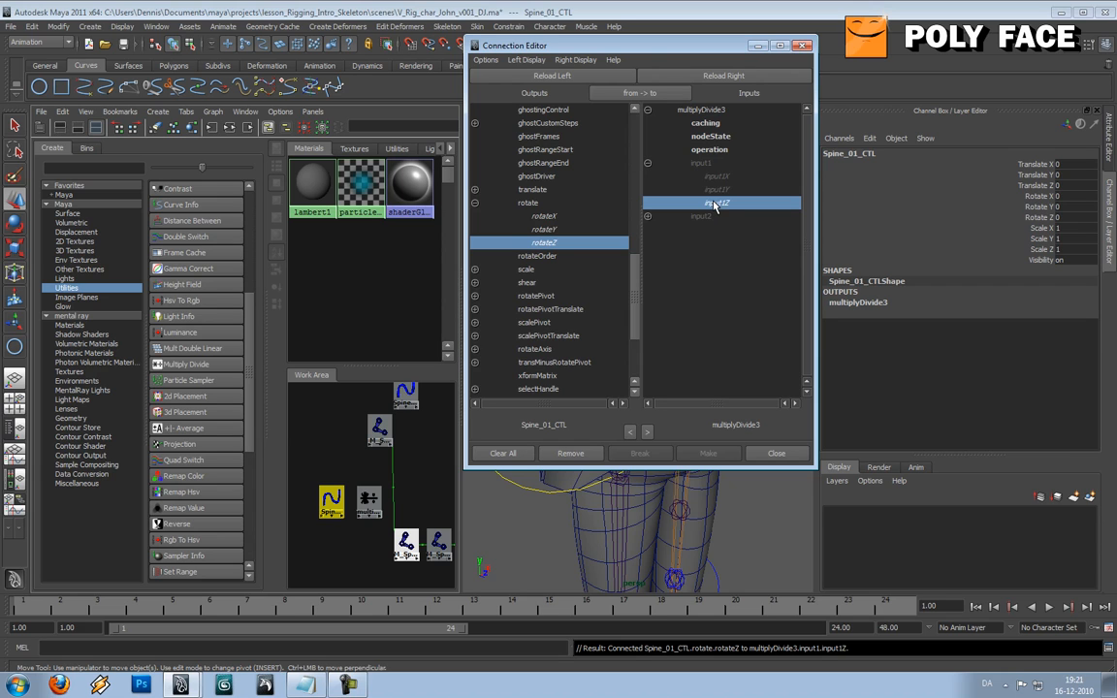
left_click_drag(638, 45, 745, 46)
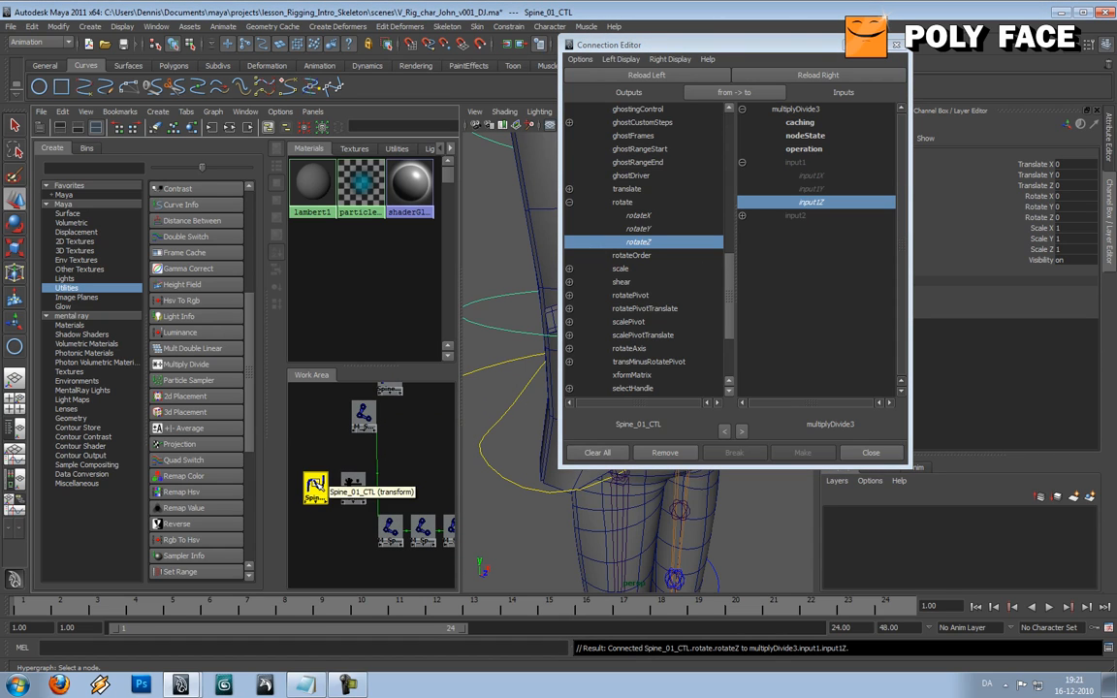
left_click(353, 485)
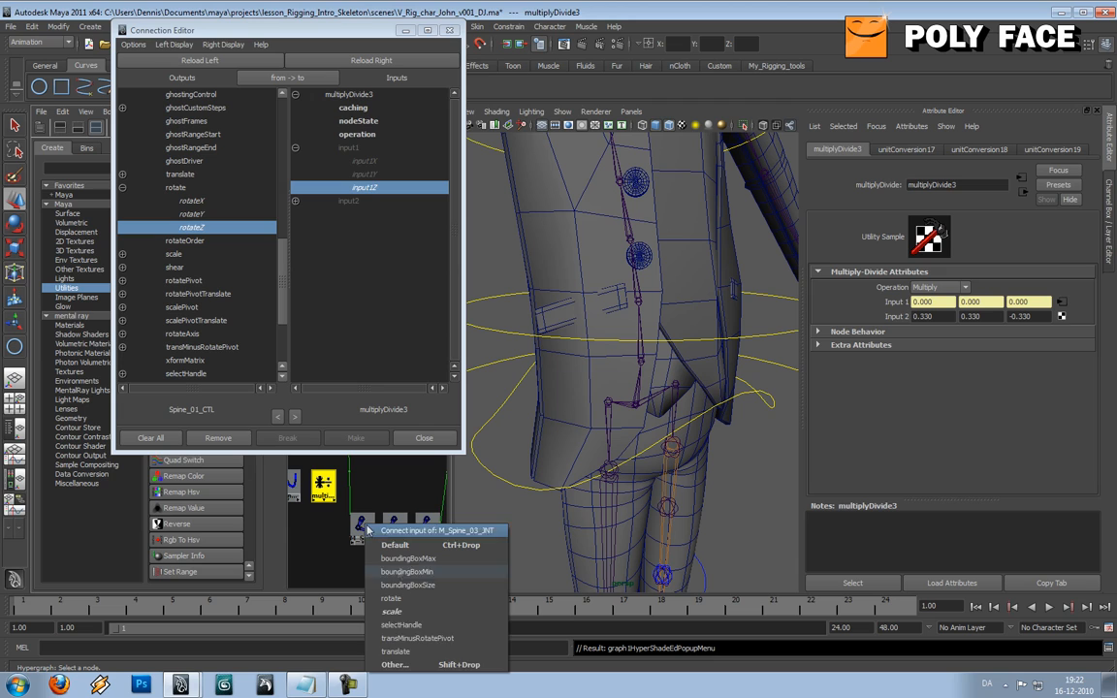
mouse_move(433, 664)
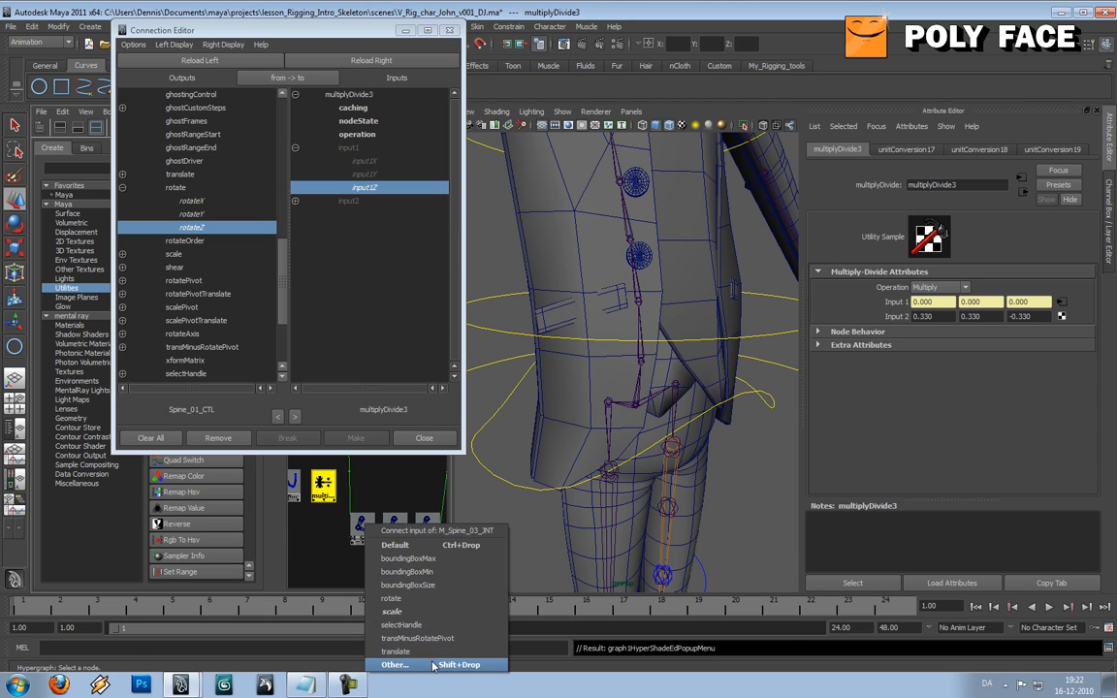
Rewire M_Spine_04_JNT so multiplyDivide3 outputZ drives rotateX, replacing the outputX link
left_click(394, 665)
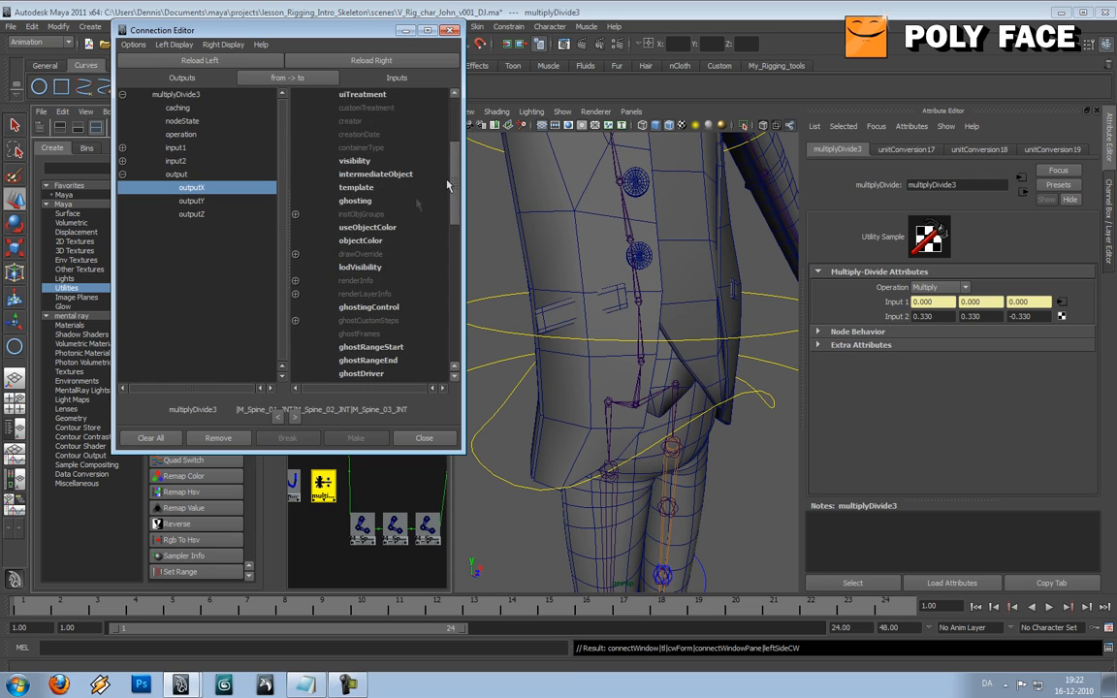
scroll("down", 3)
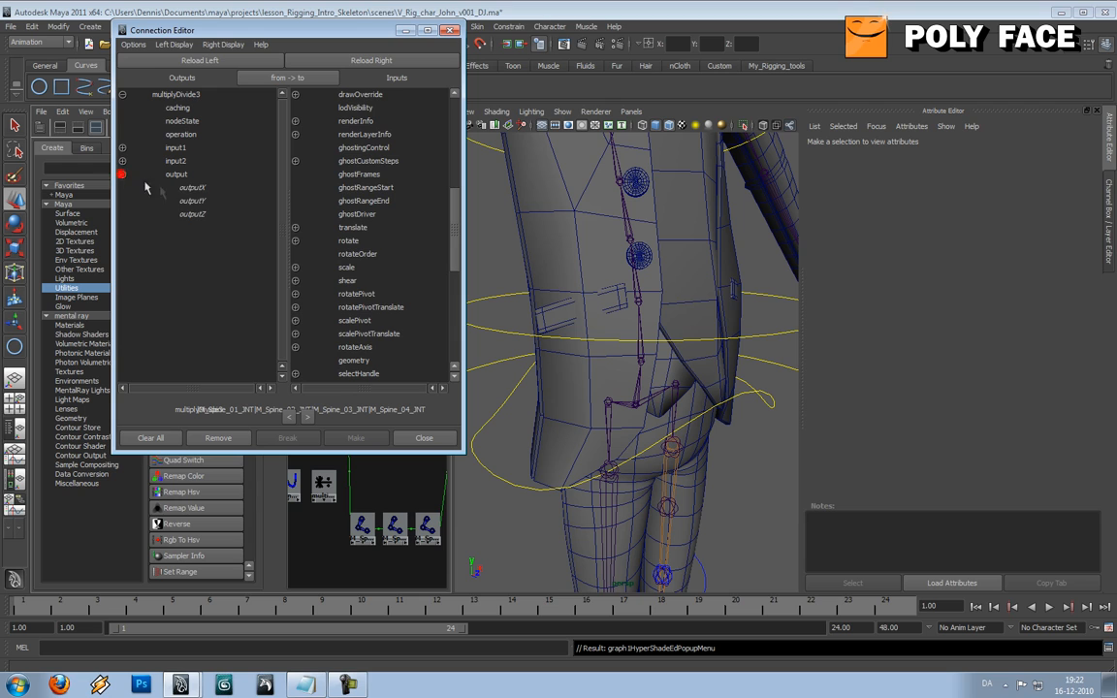
left_click(193, 187)
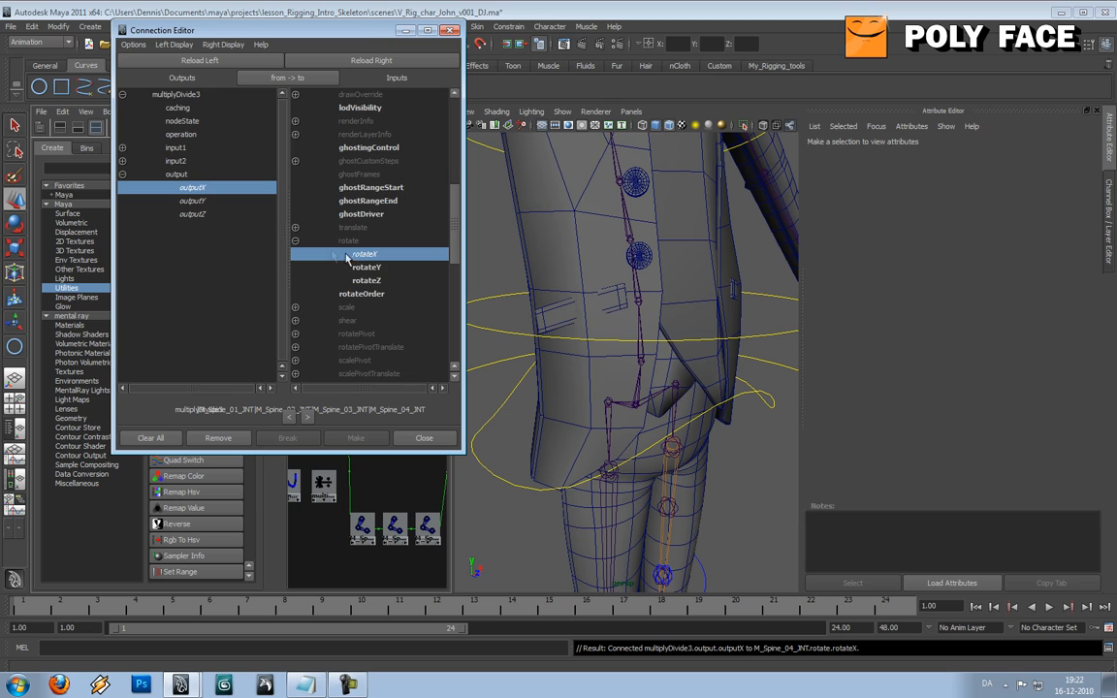
left_click(365, 280)
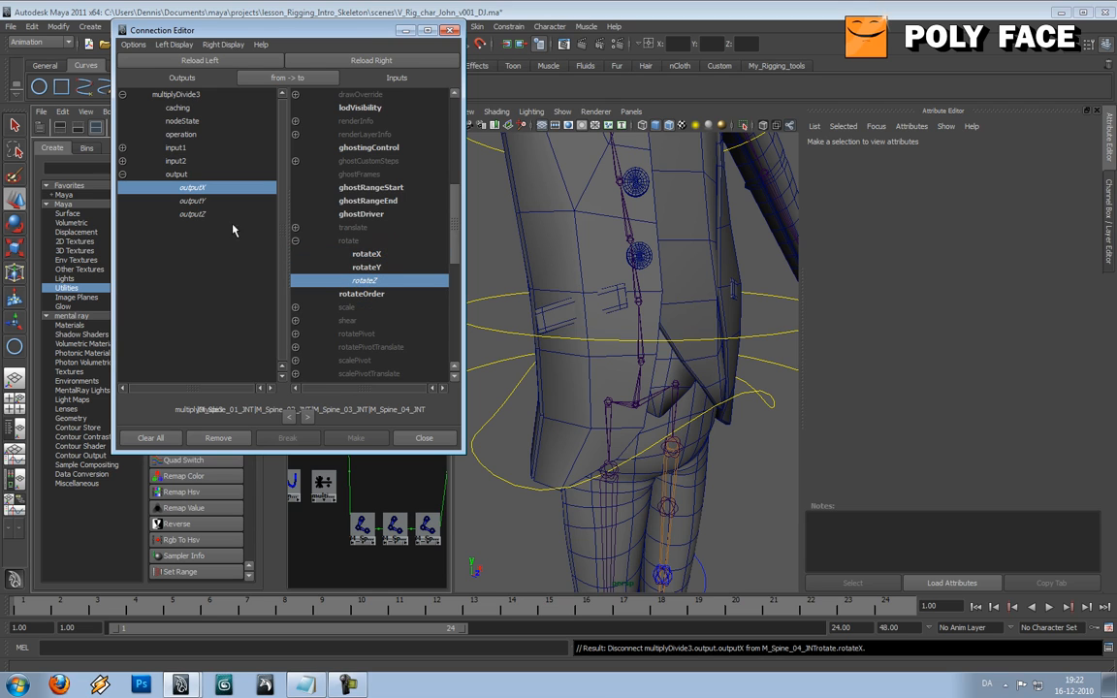
left_click(192, 214)
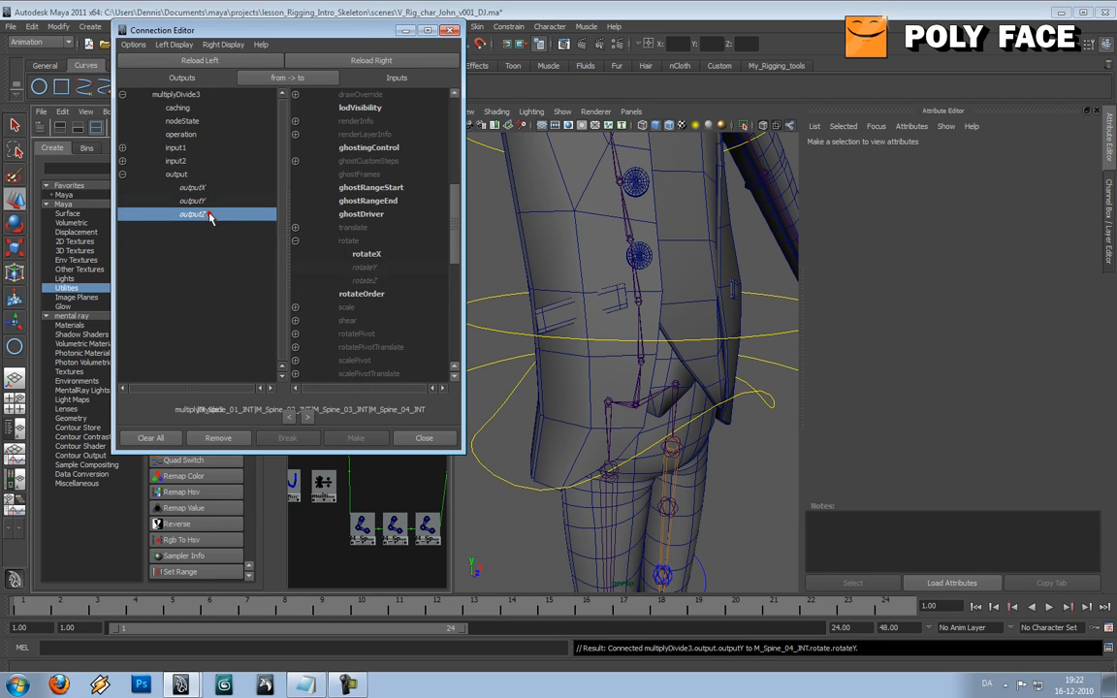
left_click(364, 254)
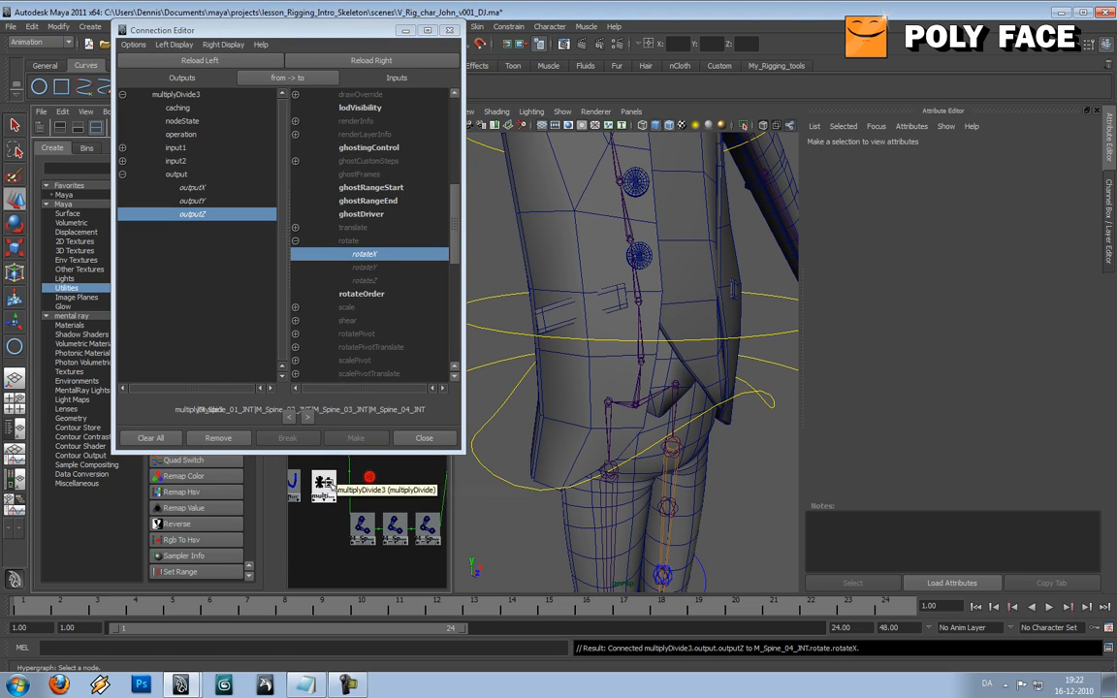
Connect multiplyDivide3 outputs to M_Spine_05_JNT's rotate channels
left_click(323, 483)
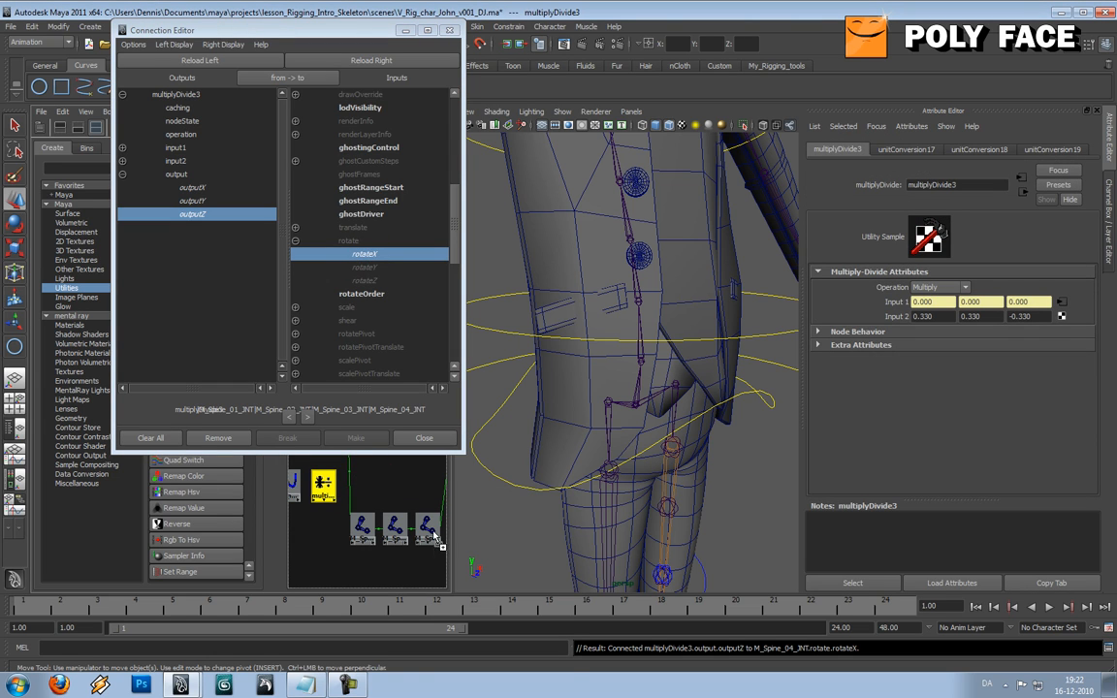
left_click(123, 174)
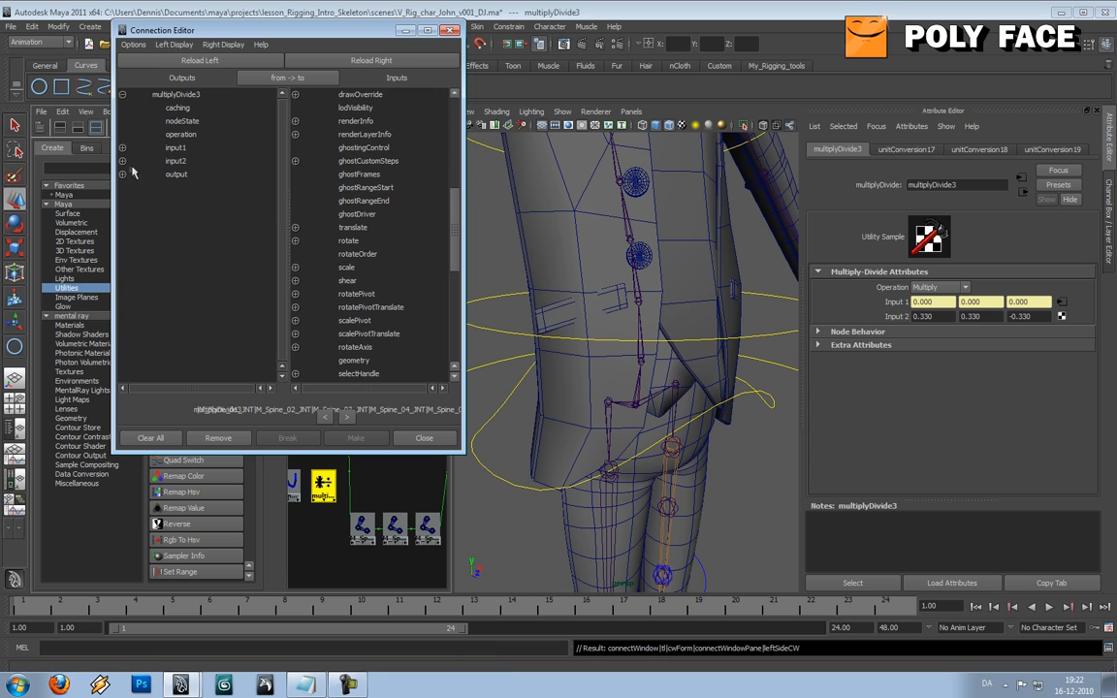
left_click(122, 174)
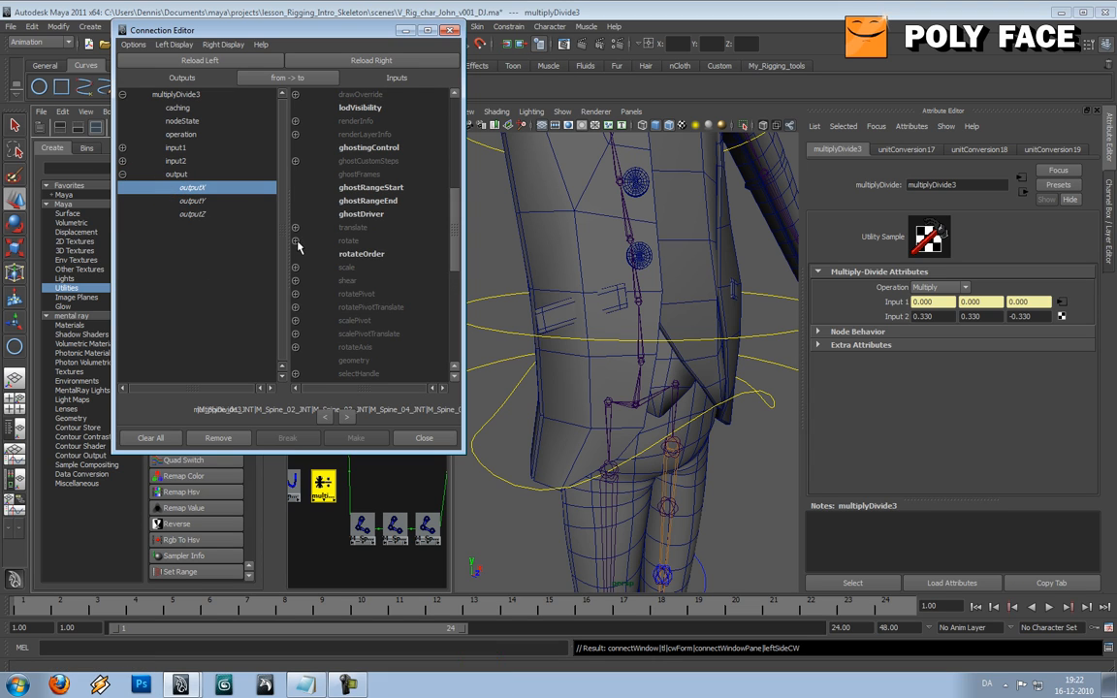
left_click(192, 201)
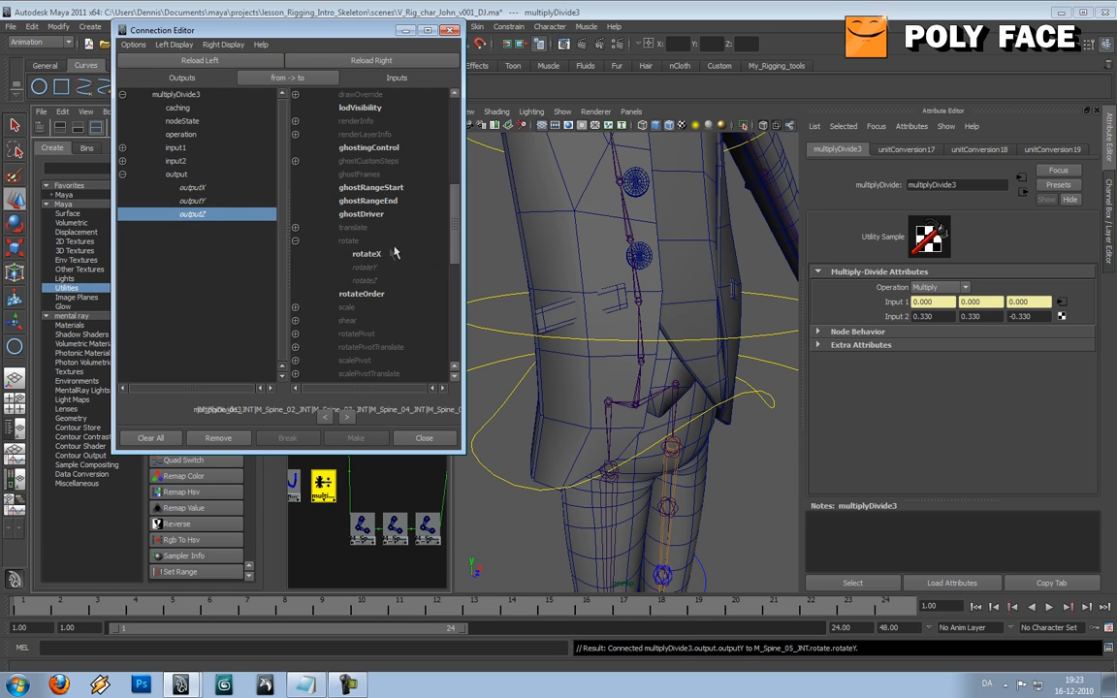
left_click(366, 253)
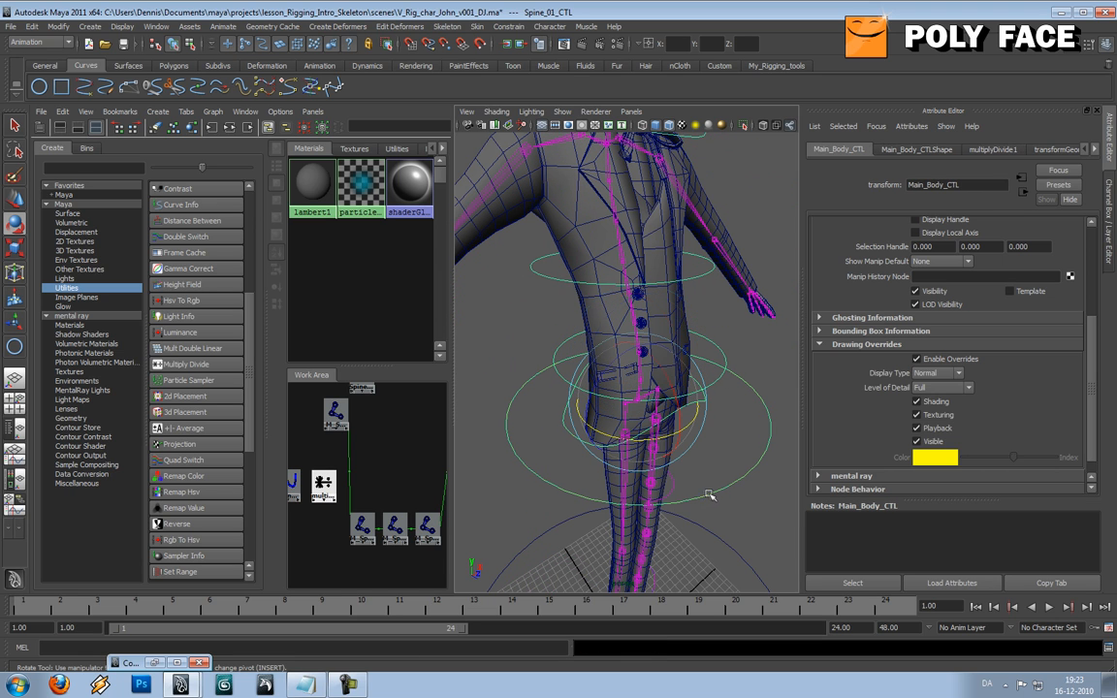
Select the Main_Body_CTL controller ring to test the spine rig
left_click(670, 432)
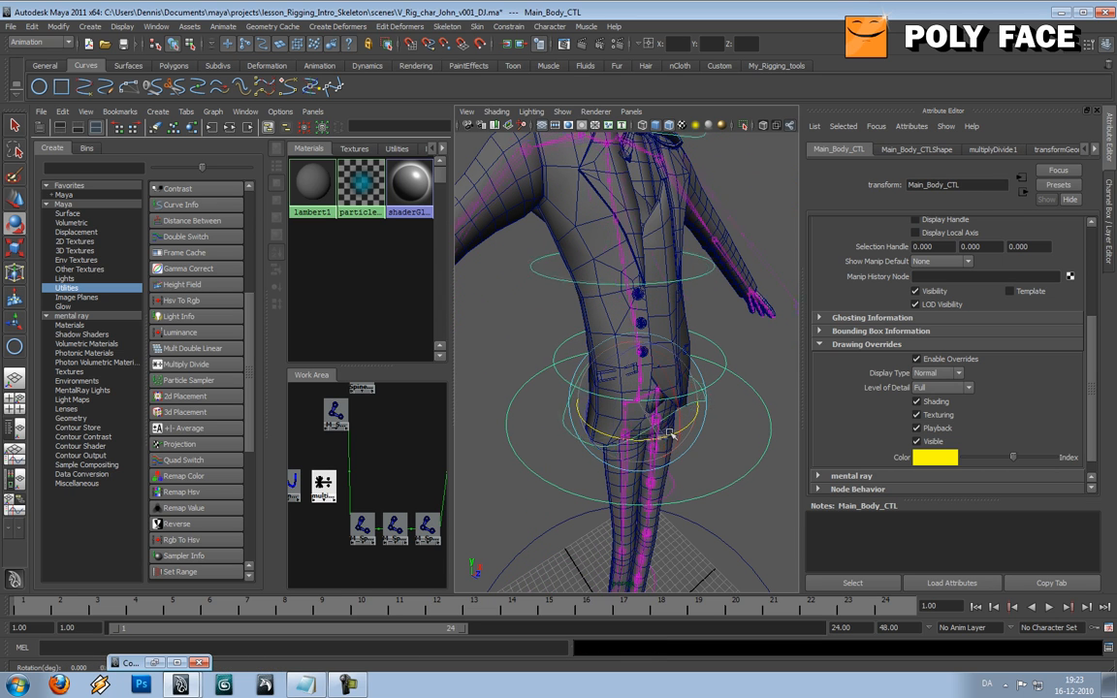